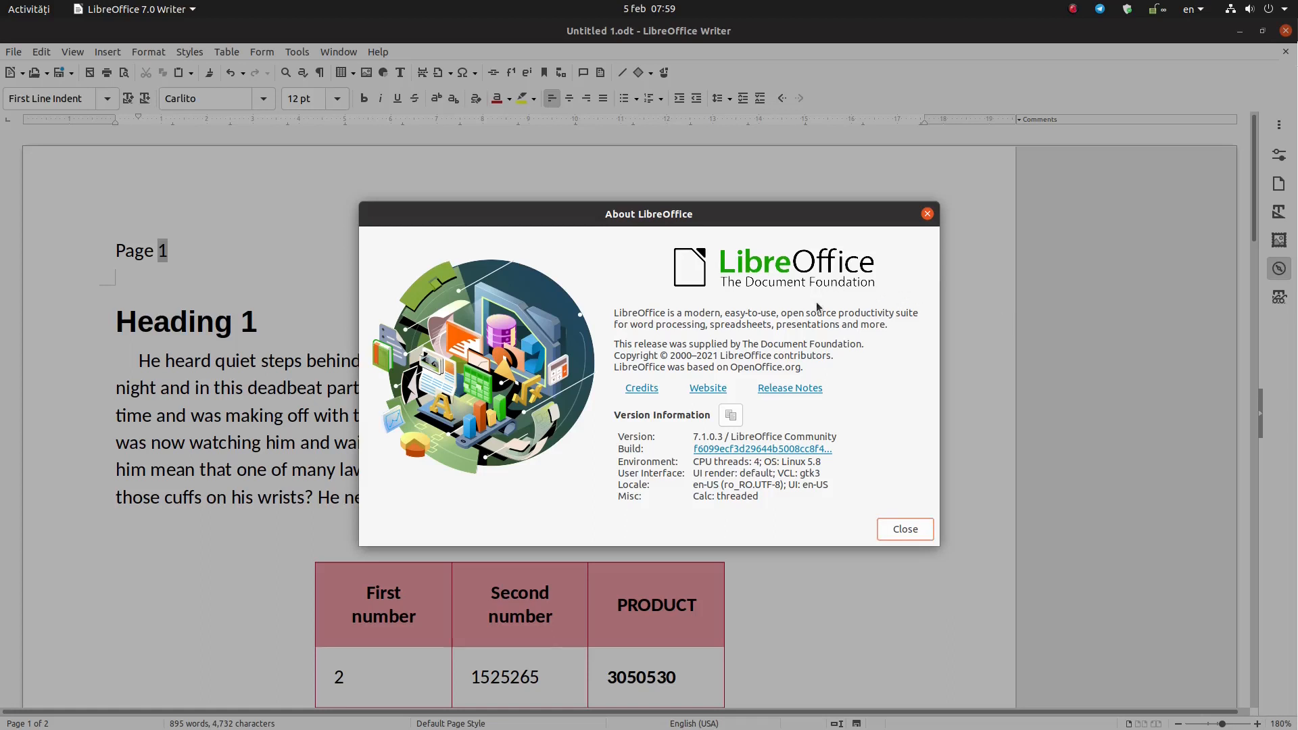
mouse_move(740, 449)
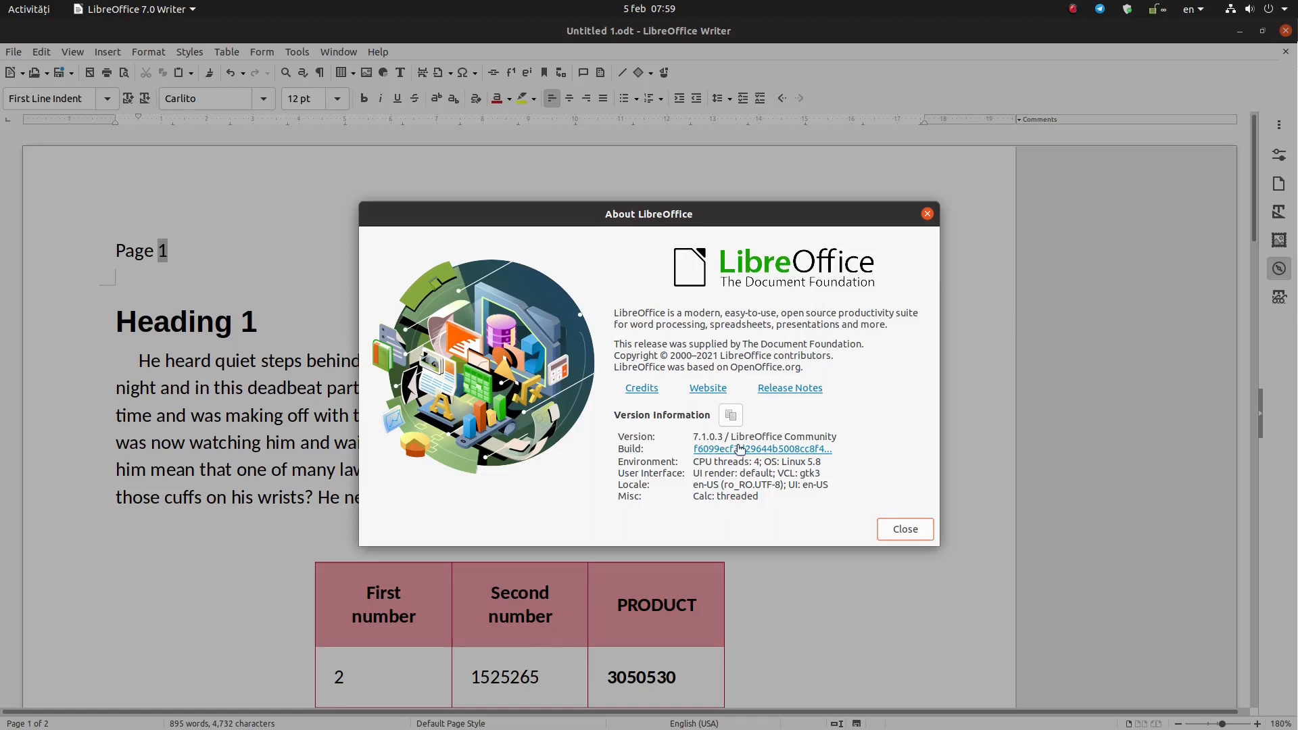
mouse_move(825, 438)
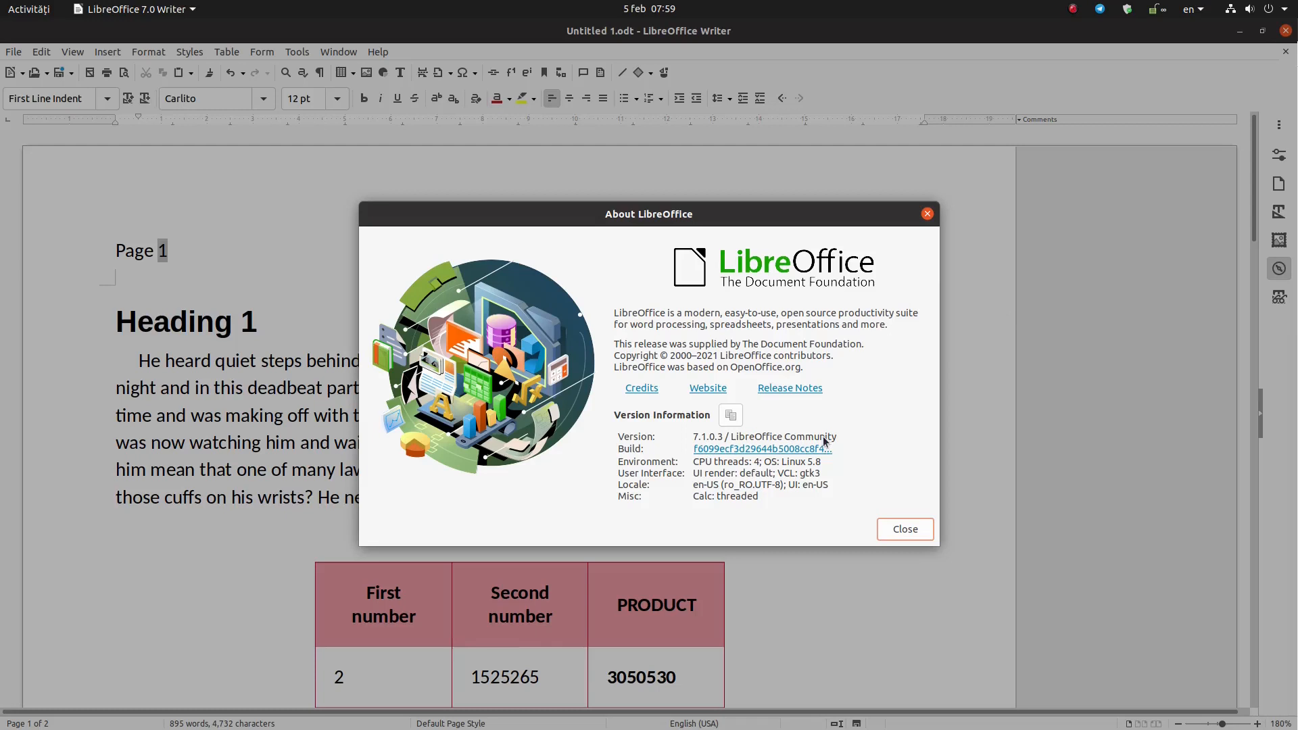
mouse_move(803, 448)
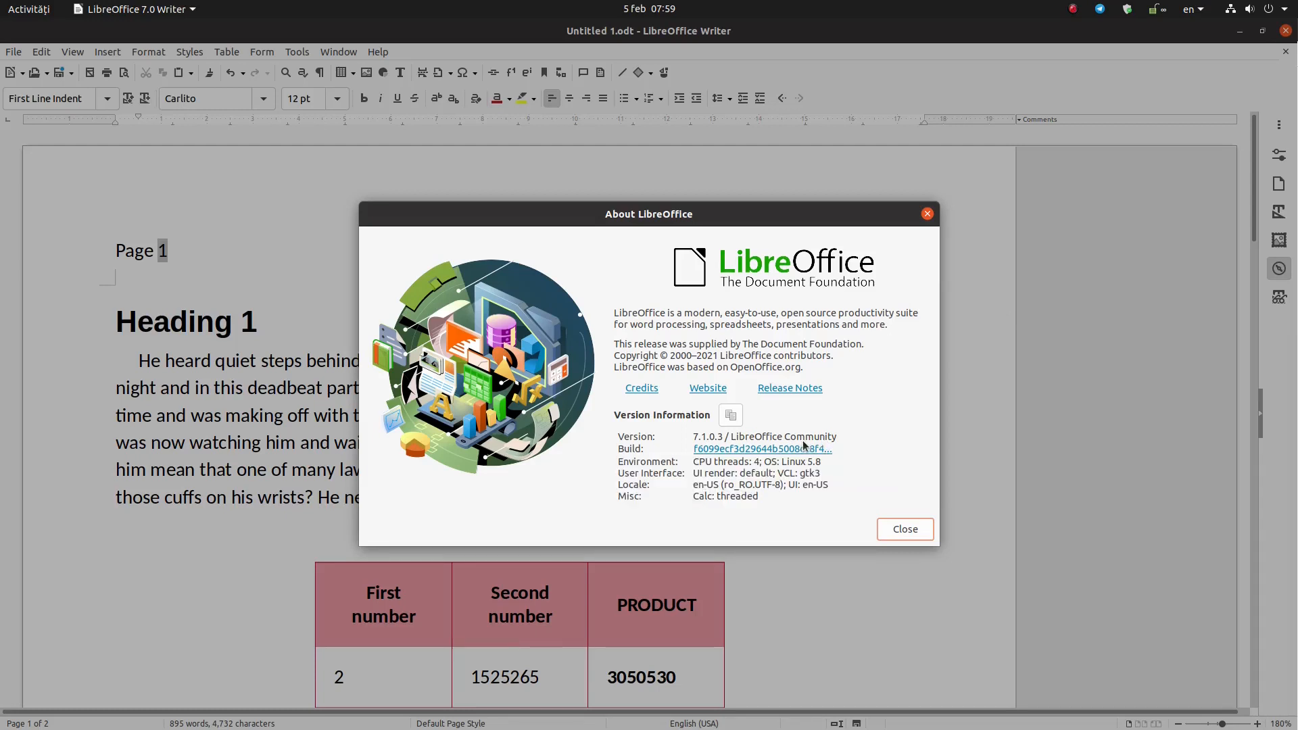
mouse_move(842, 463)
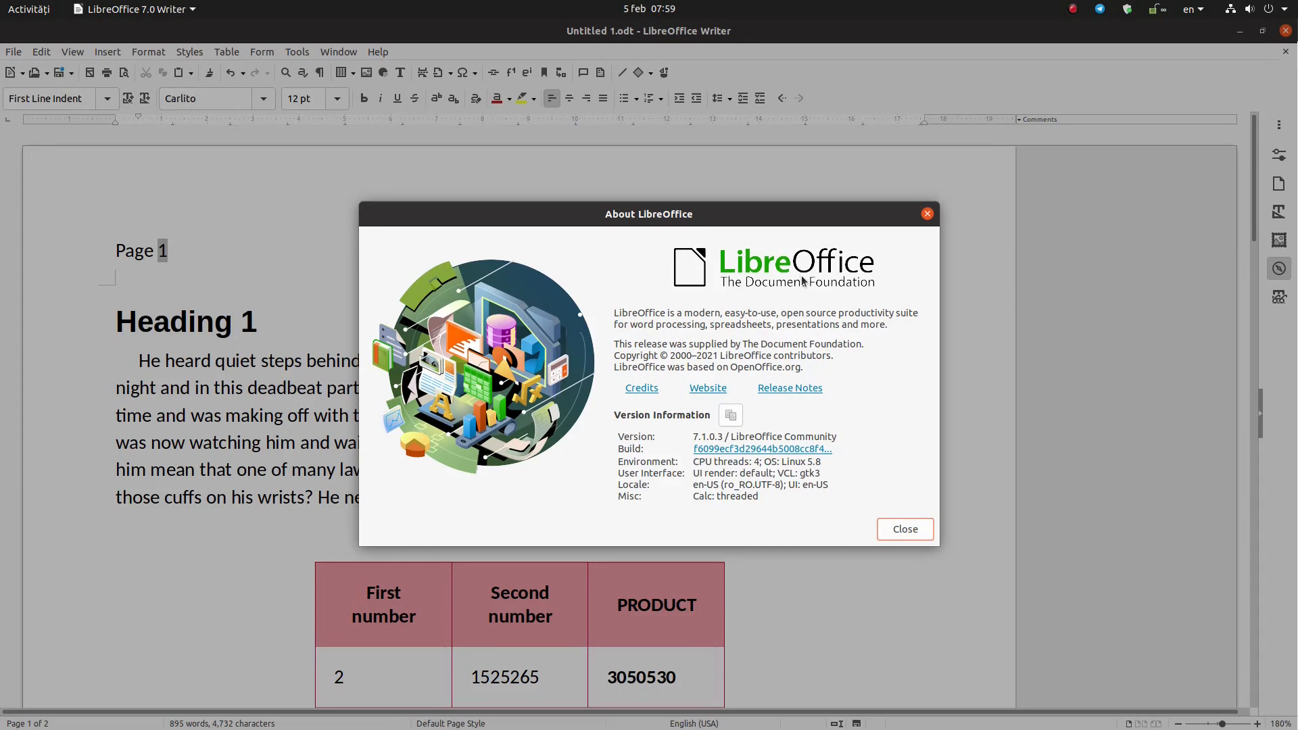
mouse_move(905, 530)
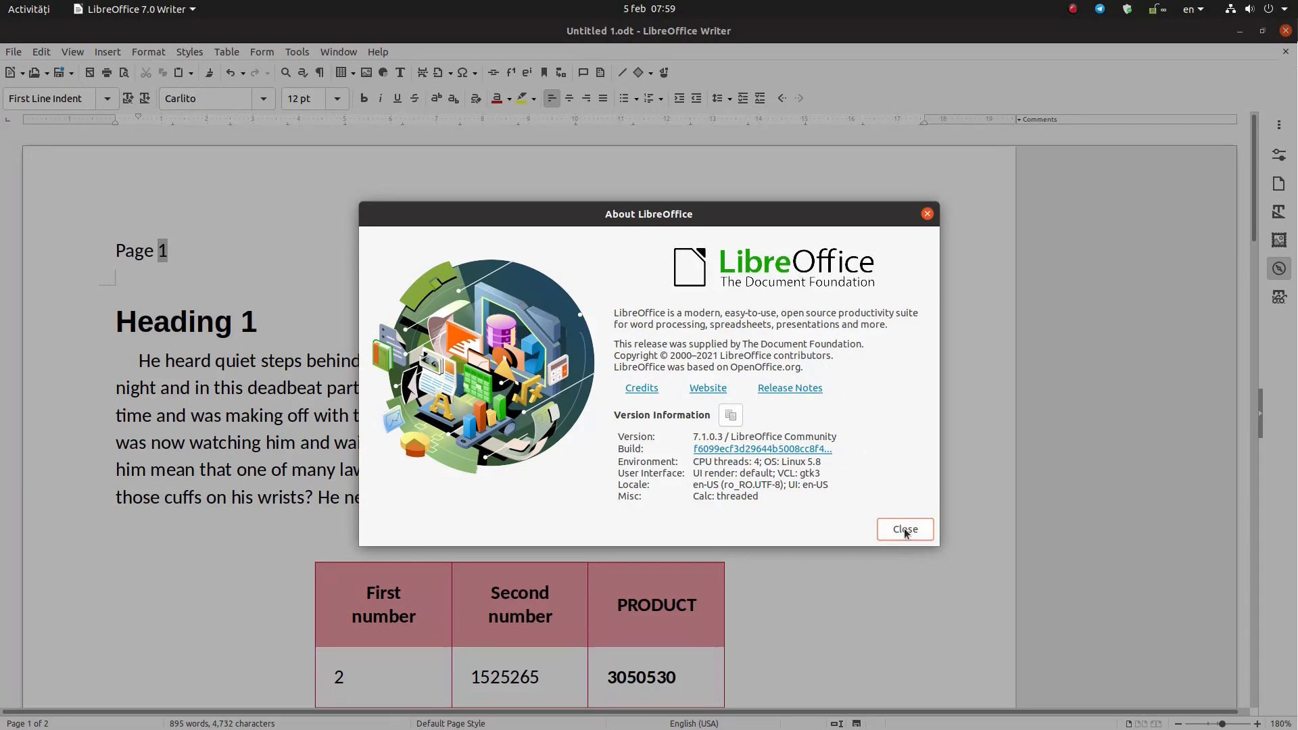
- Close the About box and highlight every match of 'he' in the story with Find All
click(905, 530)
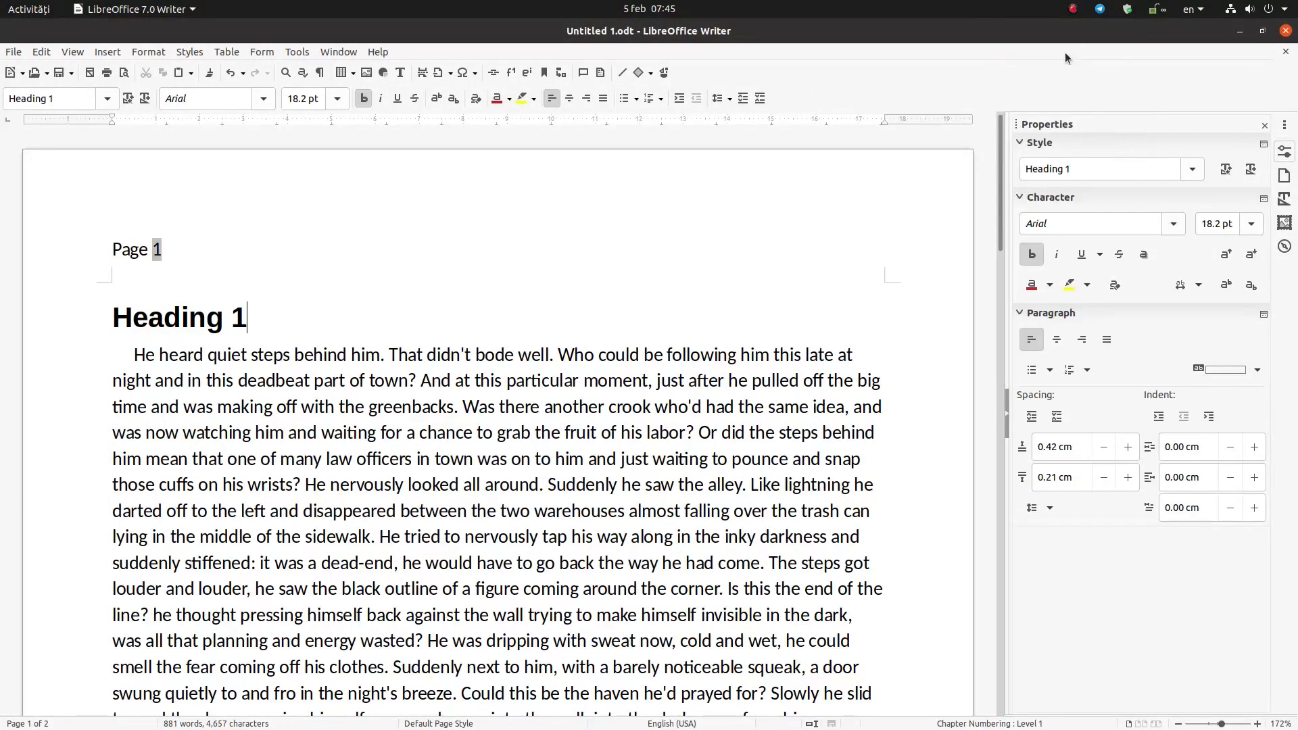
key(ctrl+h)
text(hea)
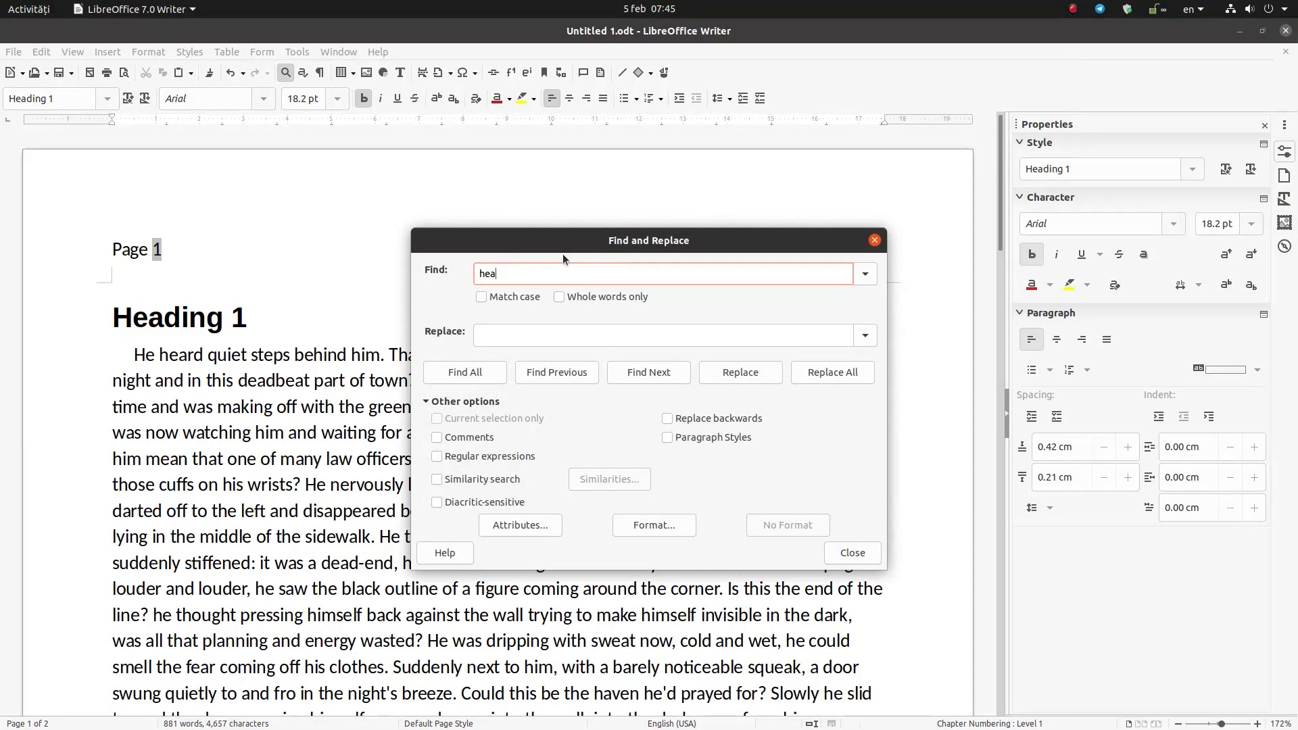
click(465, 372)
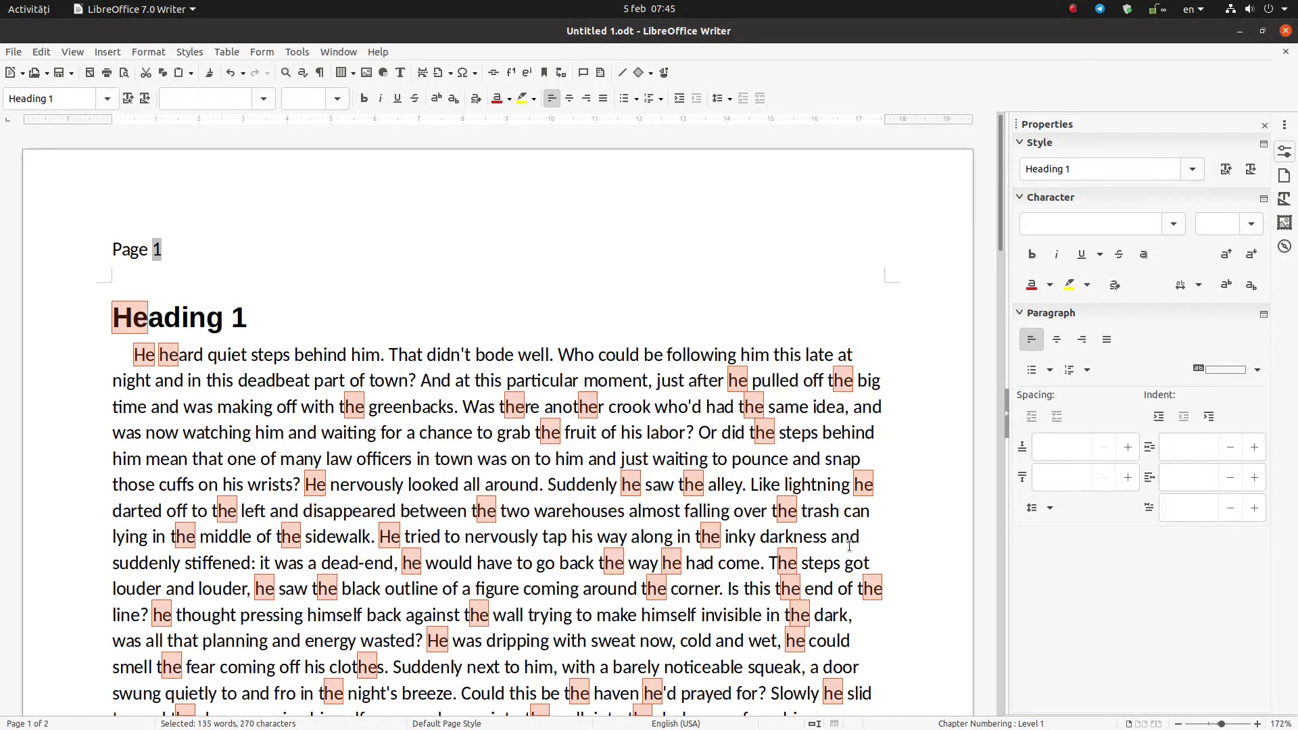
click(14, 51)
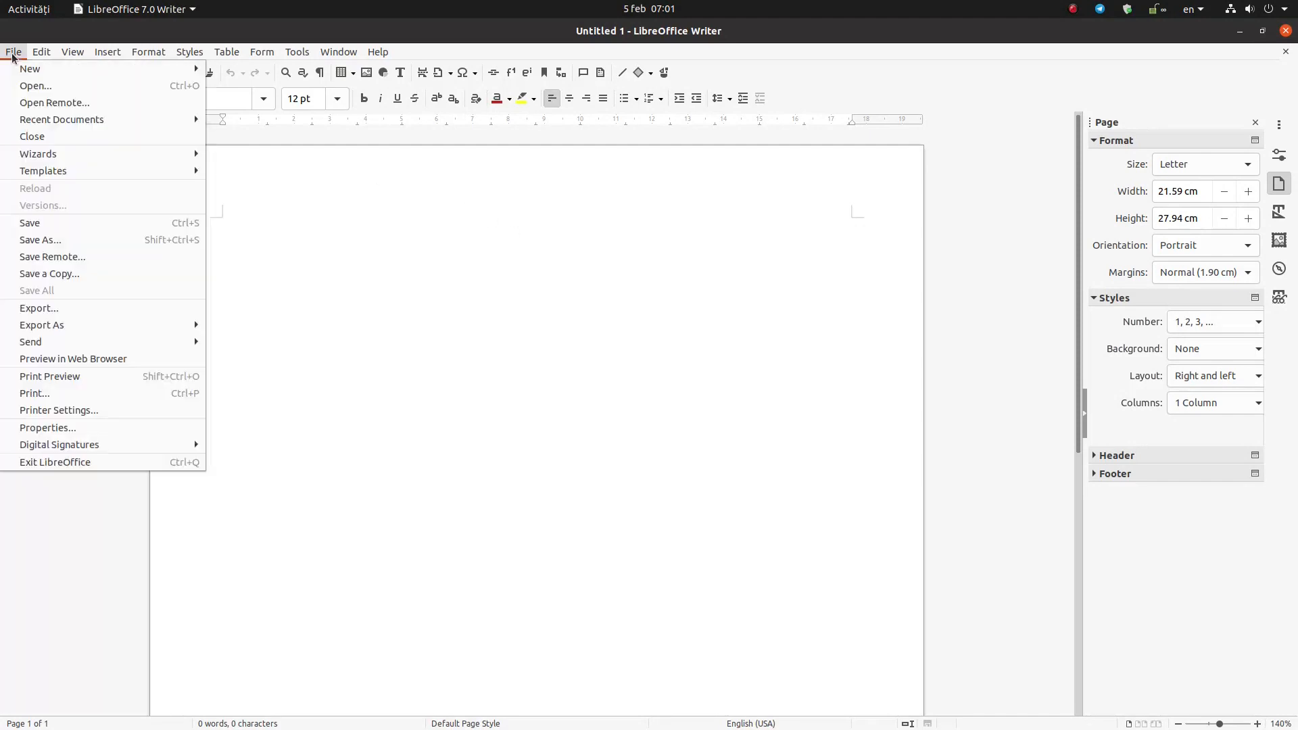
- Start new documents from the business letter and curriculum vitae templates
click(43, 170)
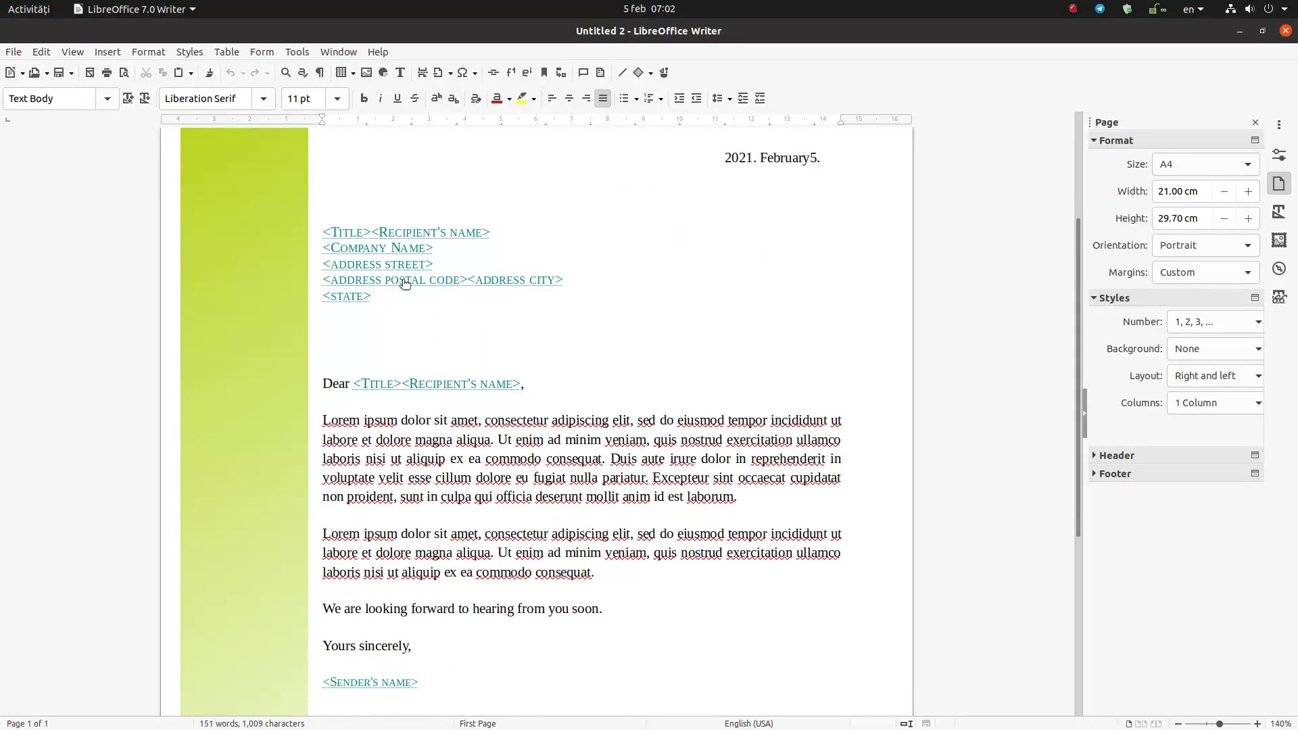
scroll(down, 3)
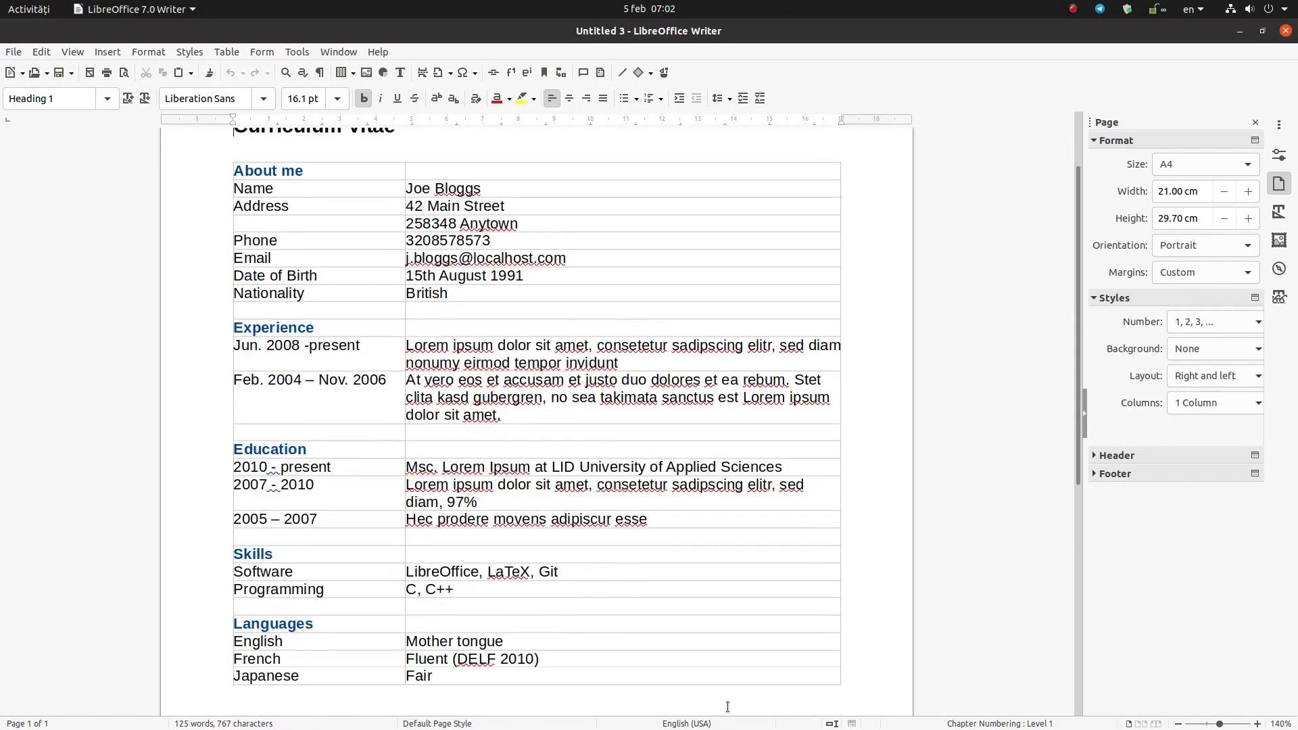
mouse_move(1132, 81)
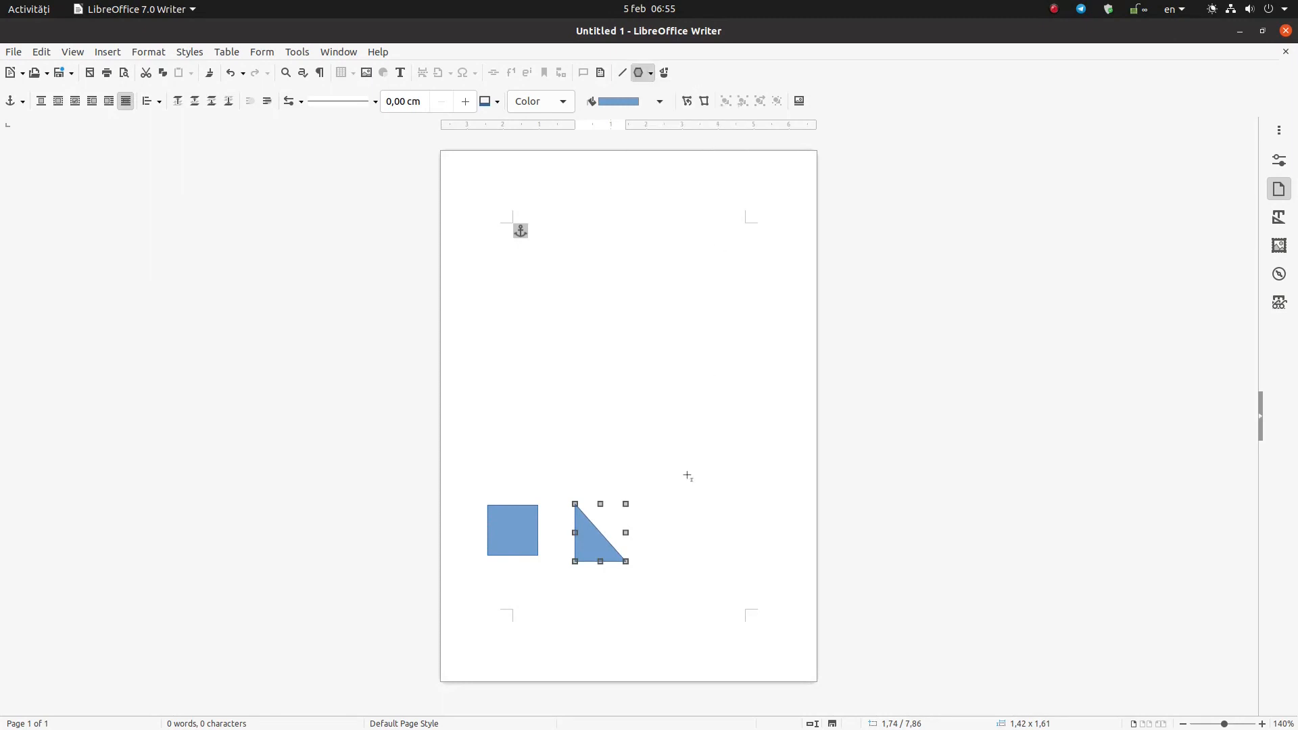
- Draw a hexagon beside the triangle and set exact positions for the triangle and hexagon
drag(670, 507, 725, 560)
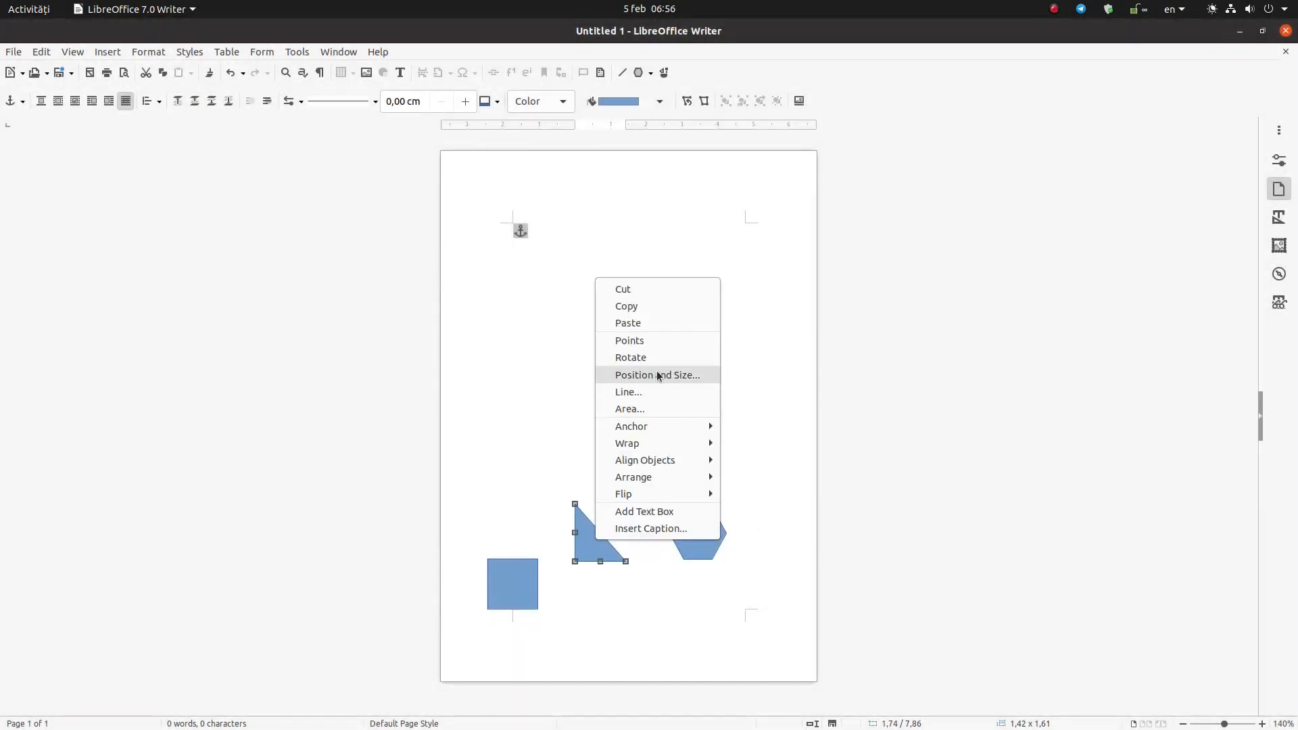
click(657, 374)
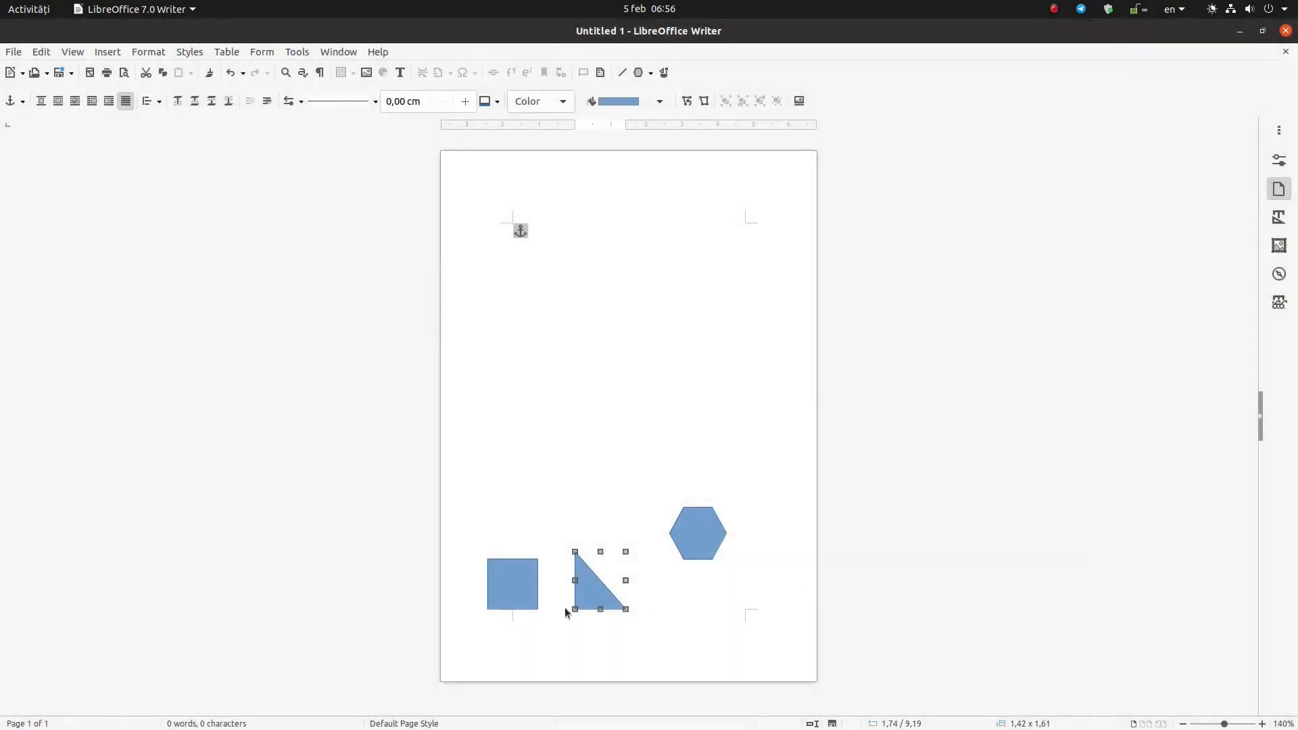
right_click(697, 534)
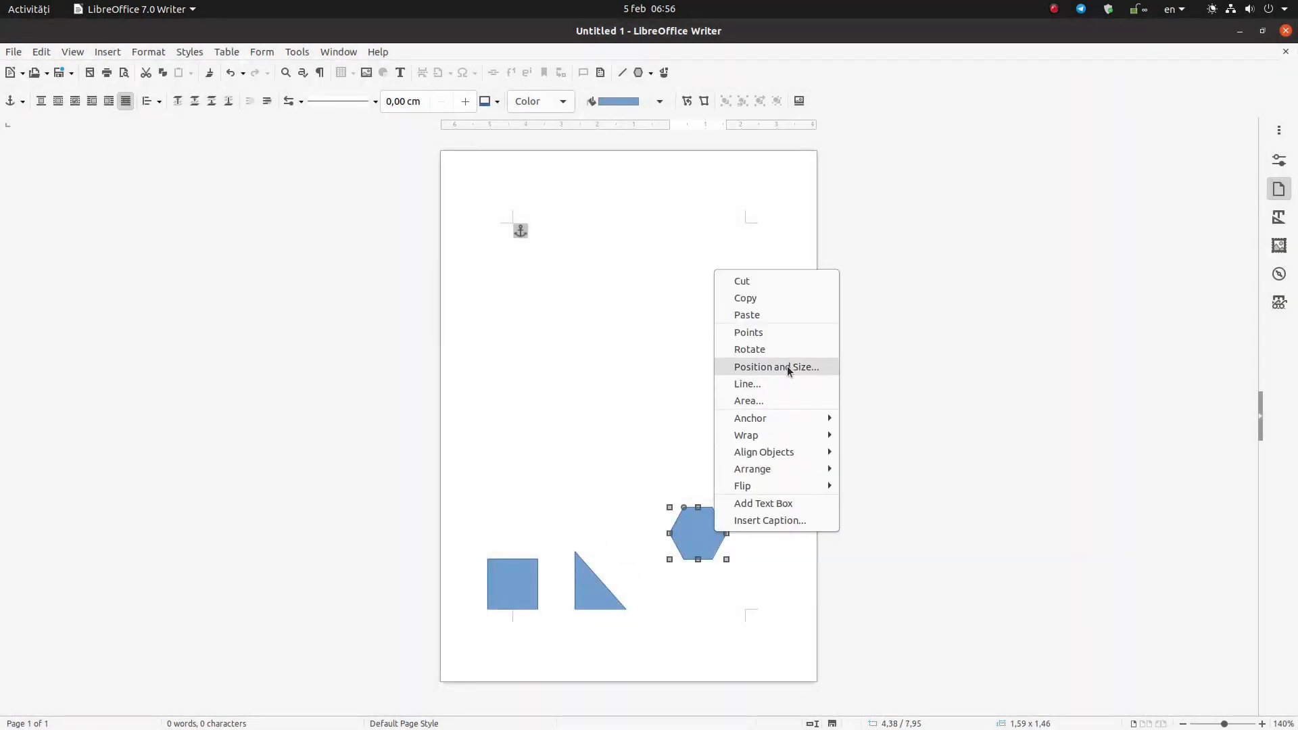
click(776, 367)
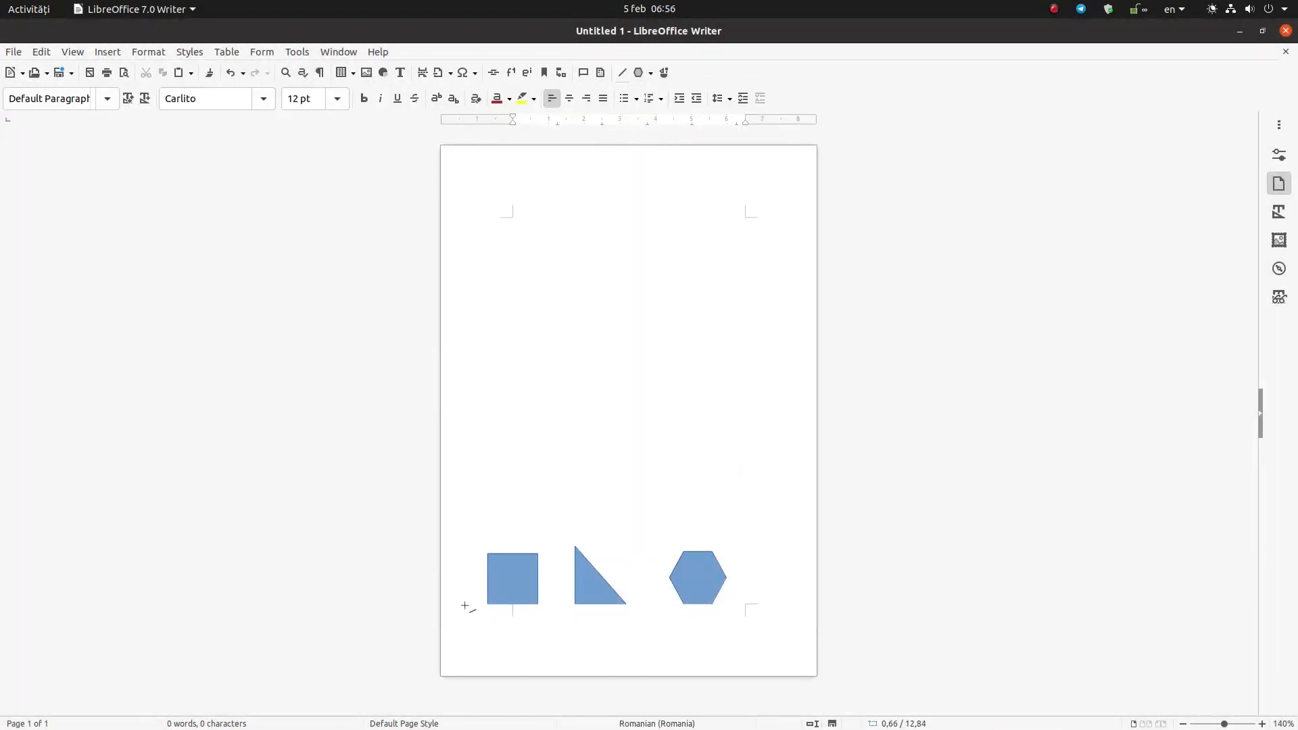
mouse_move(460, 625)
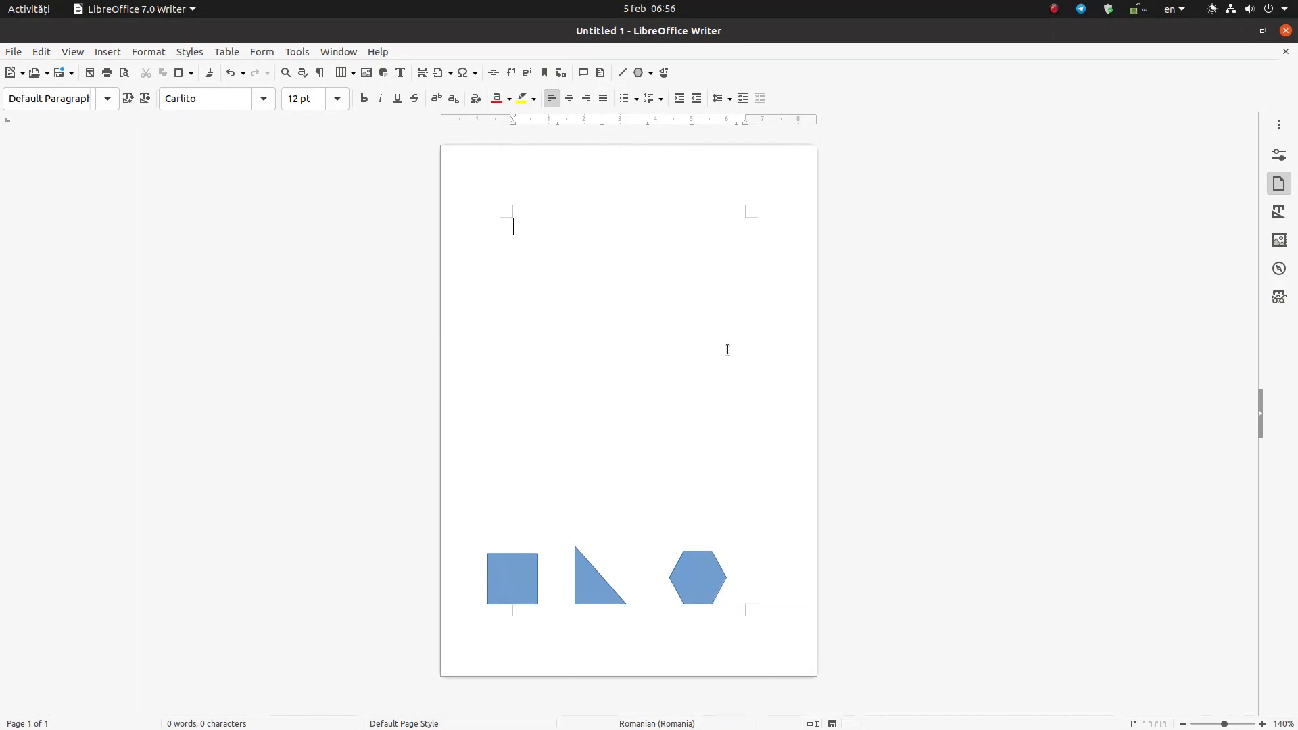
- Reduce the page to a small 10.5×11.9 cm custom size in the Page settings
click(1279, 184)
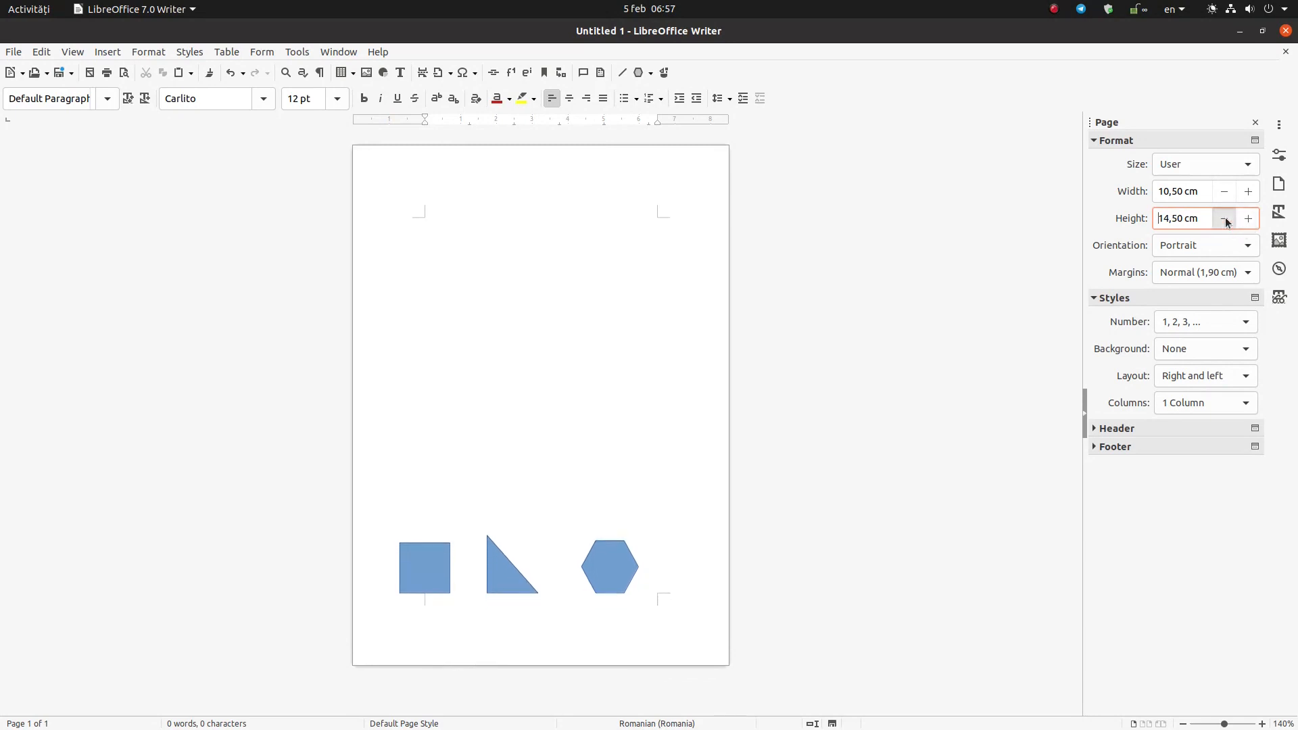
click(1225, 219)
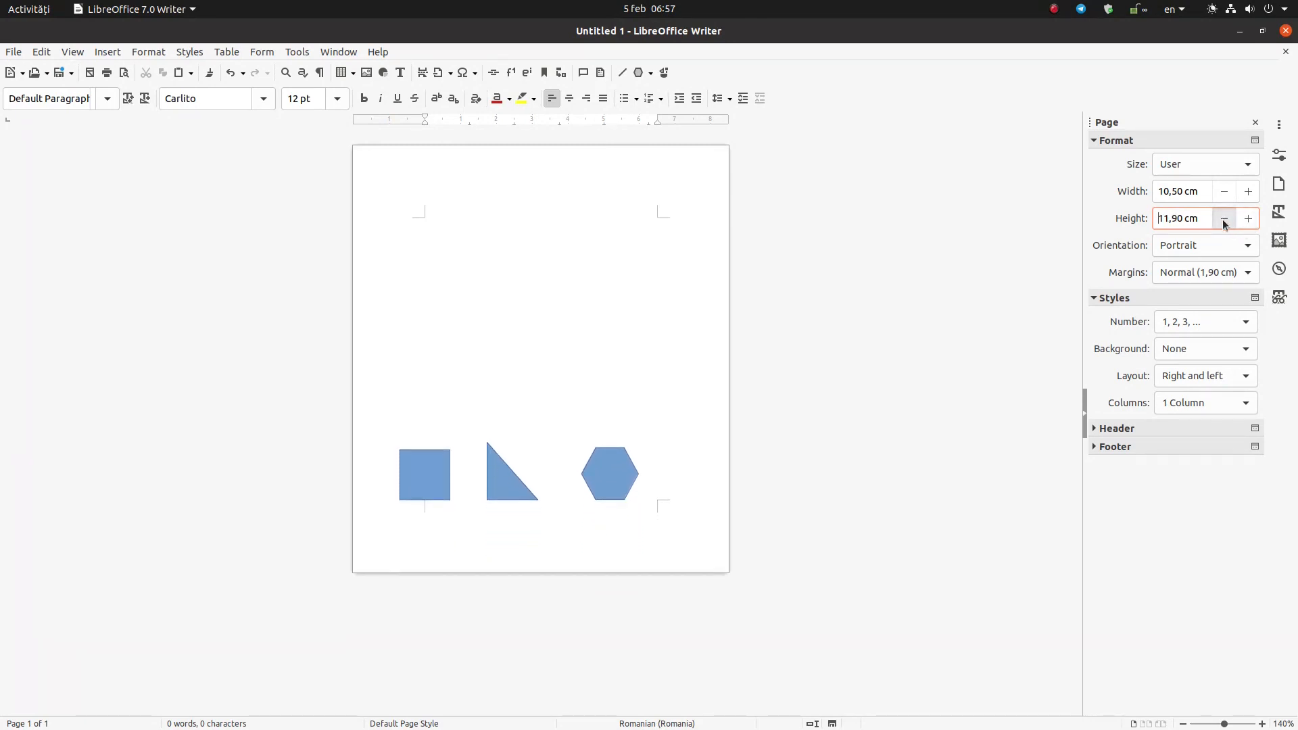
click(1223, 219)
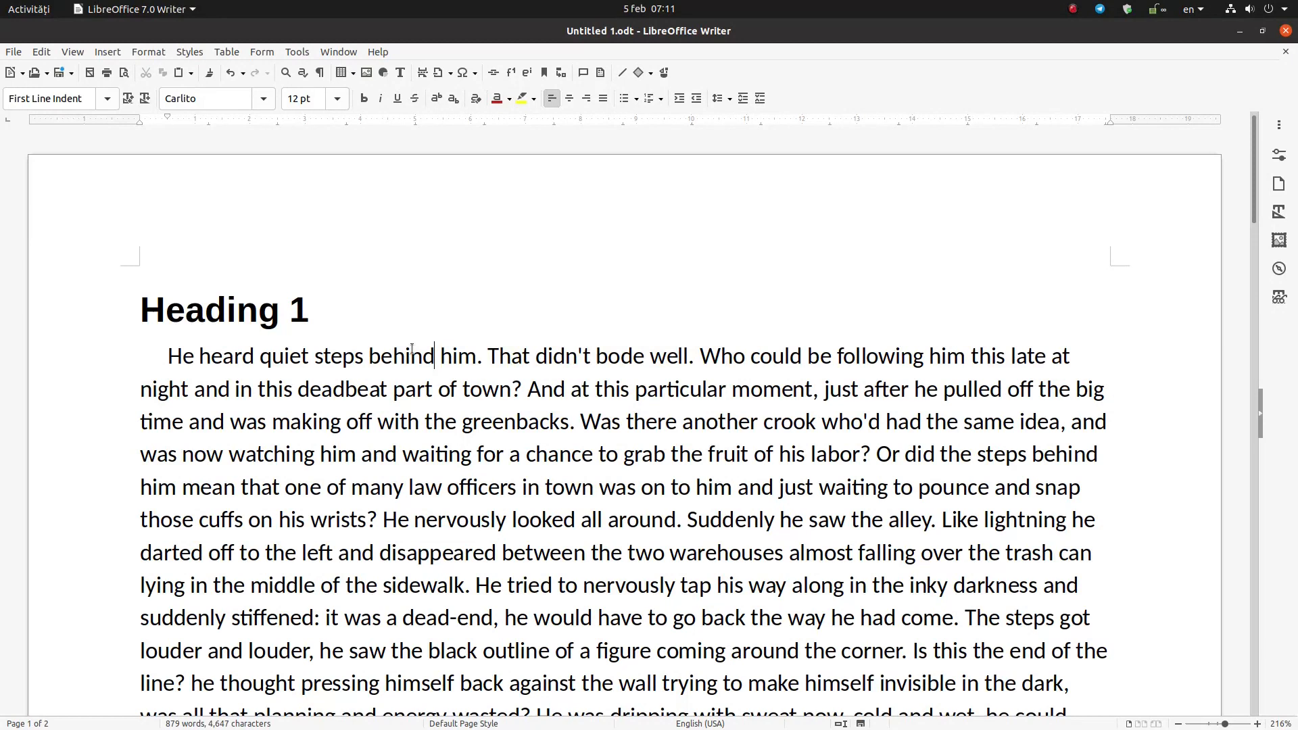
- Select the story's first paragraph and clear its bold and mixed-font direct formatting (Ctrl+M)
click(175, 355)
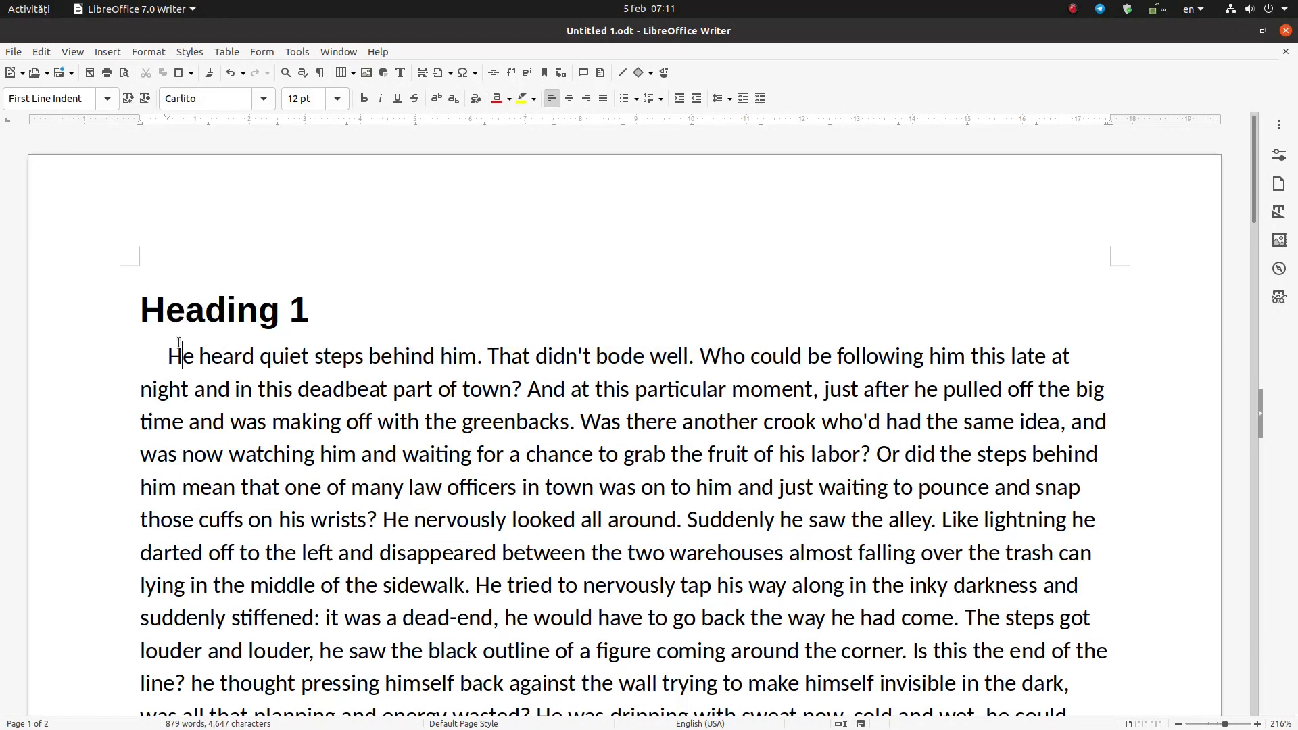
click(146, 309)
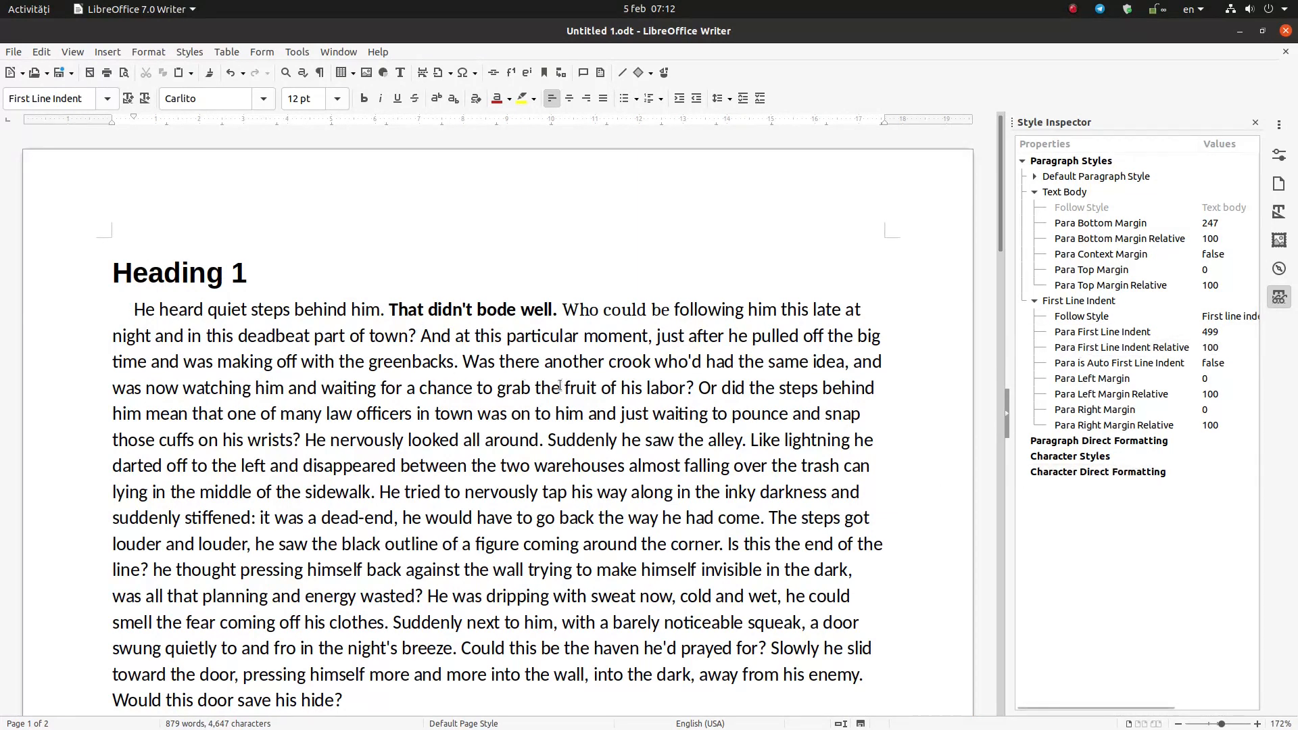
click(451, 310)
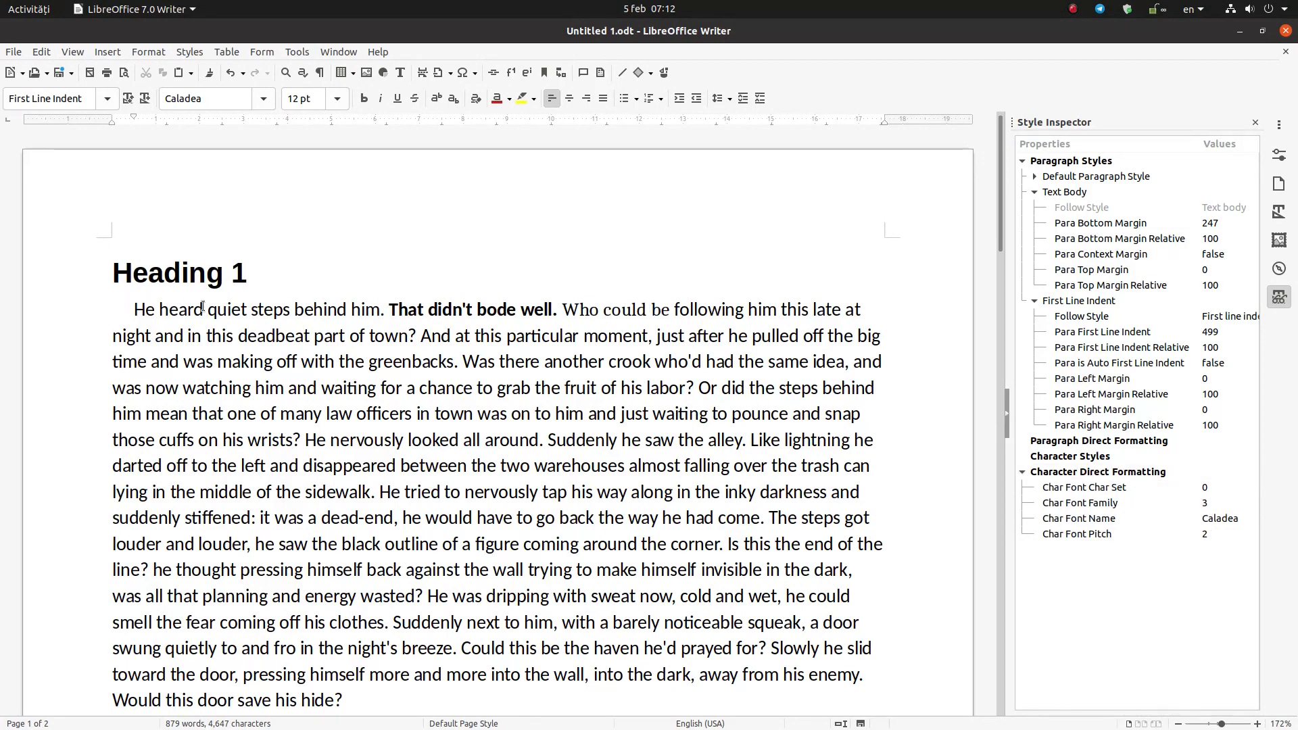
drag(134, 309, 411, 569)
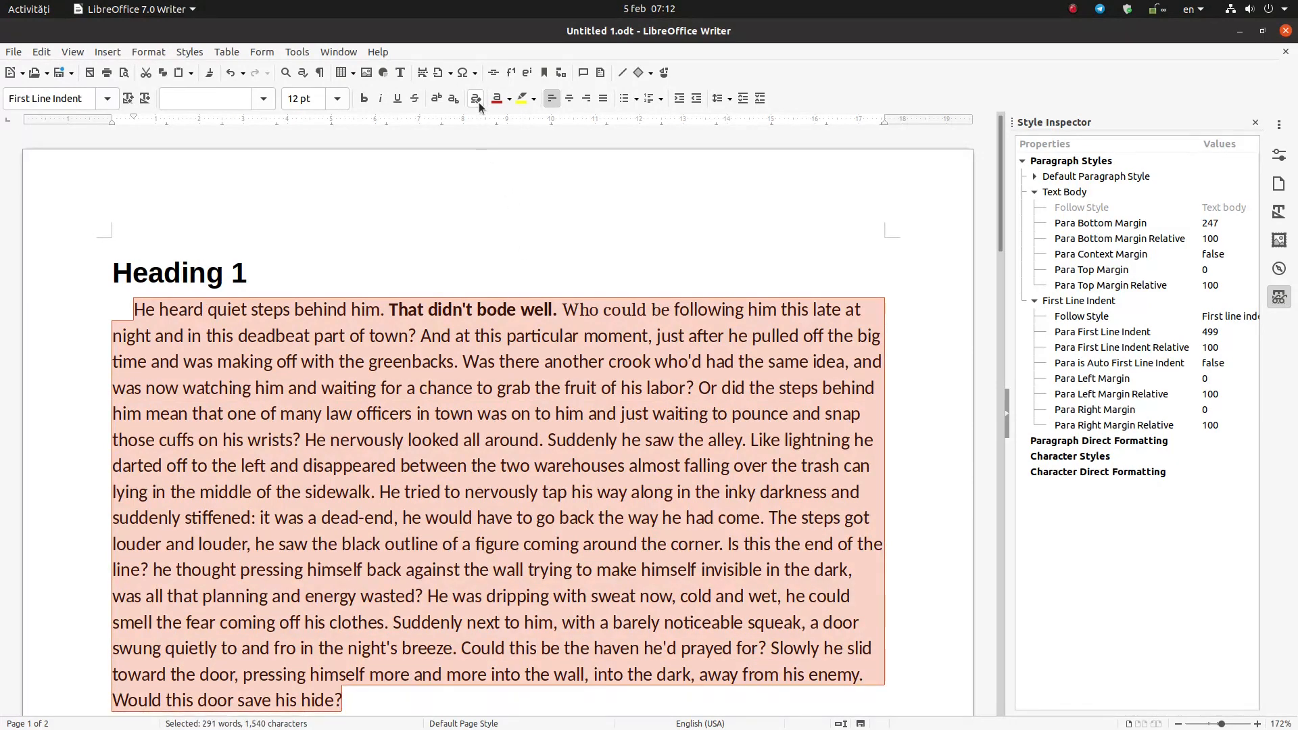
mouse_move(474, 99)
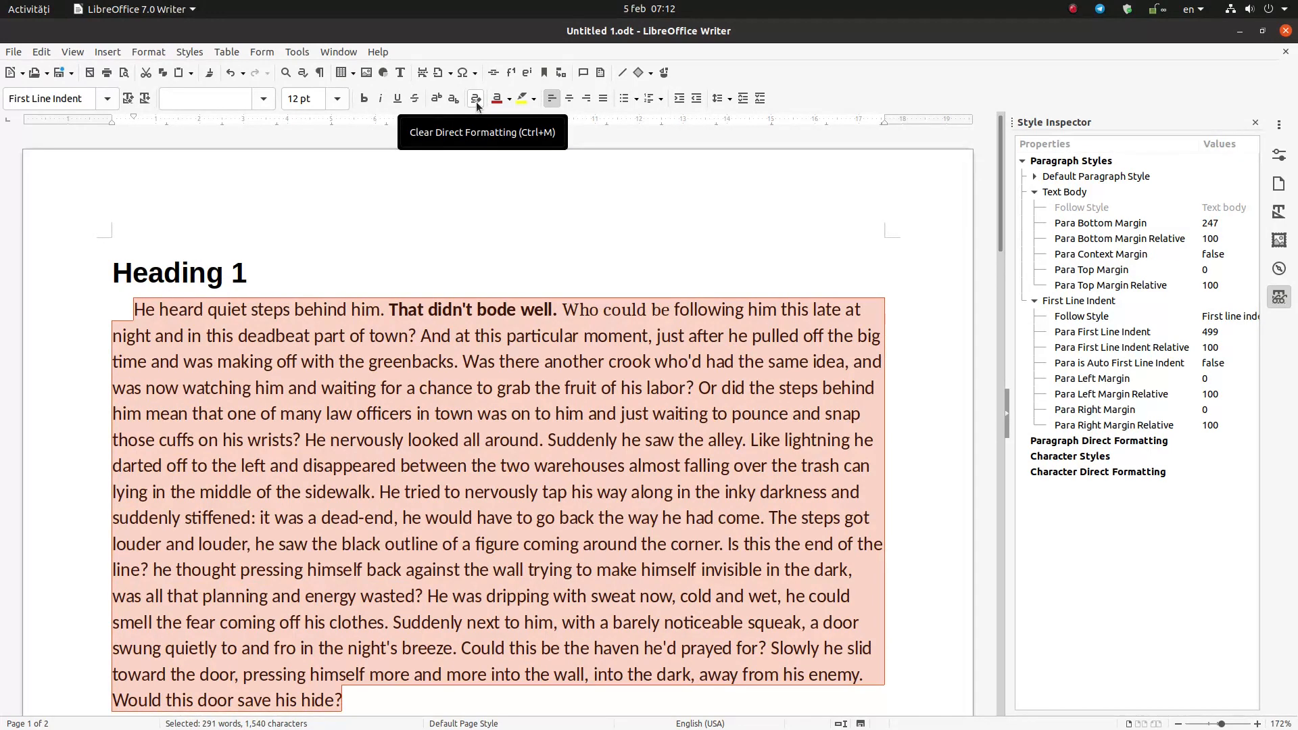
click(476, 97)
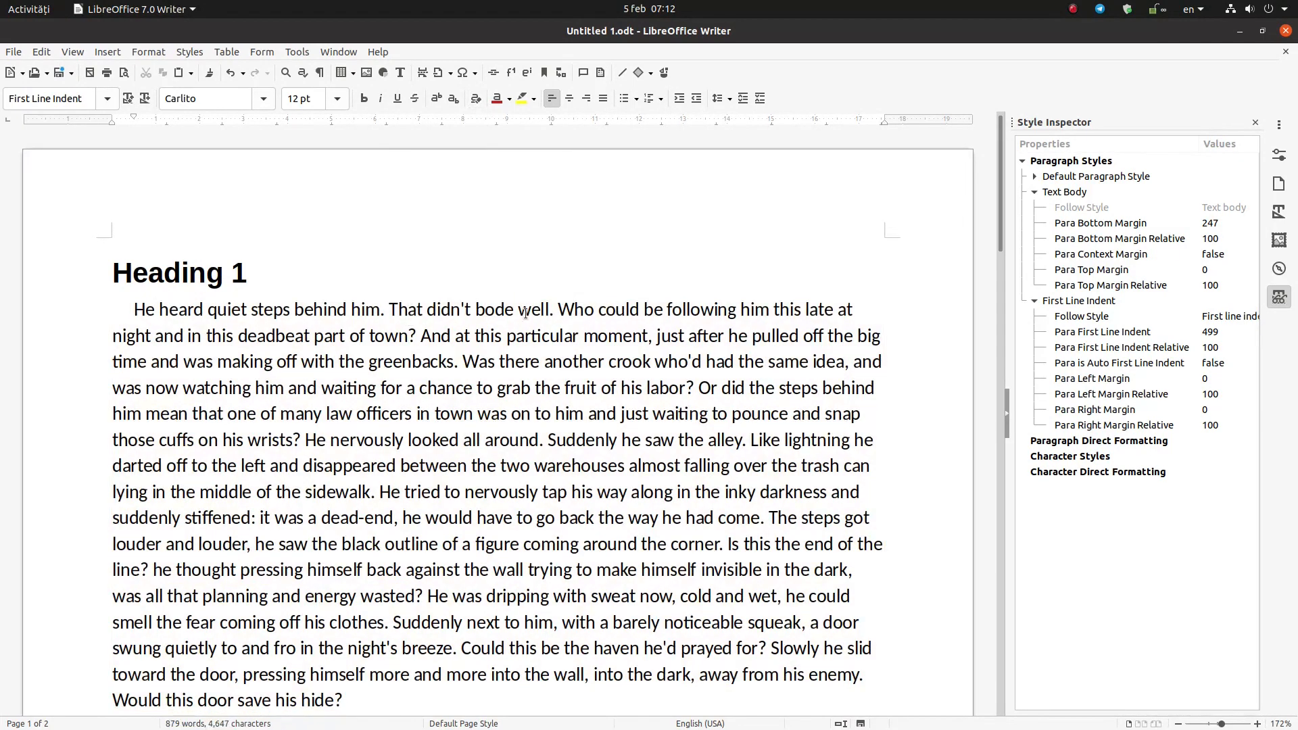
- Apply Default Character Style to 'That didn't bode well.', clearing its Example style
click(1098, 470)
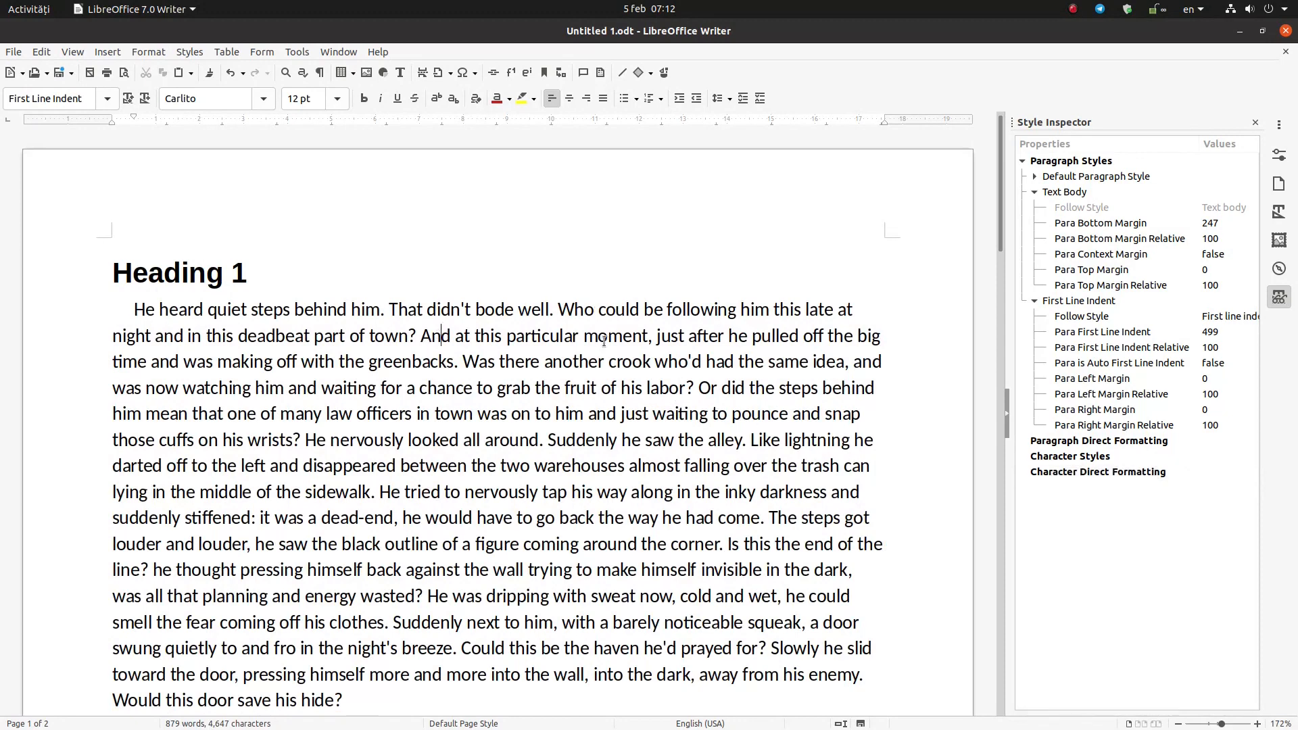
drag(391, 308, 547, 309)
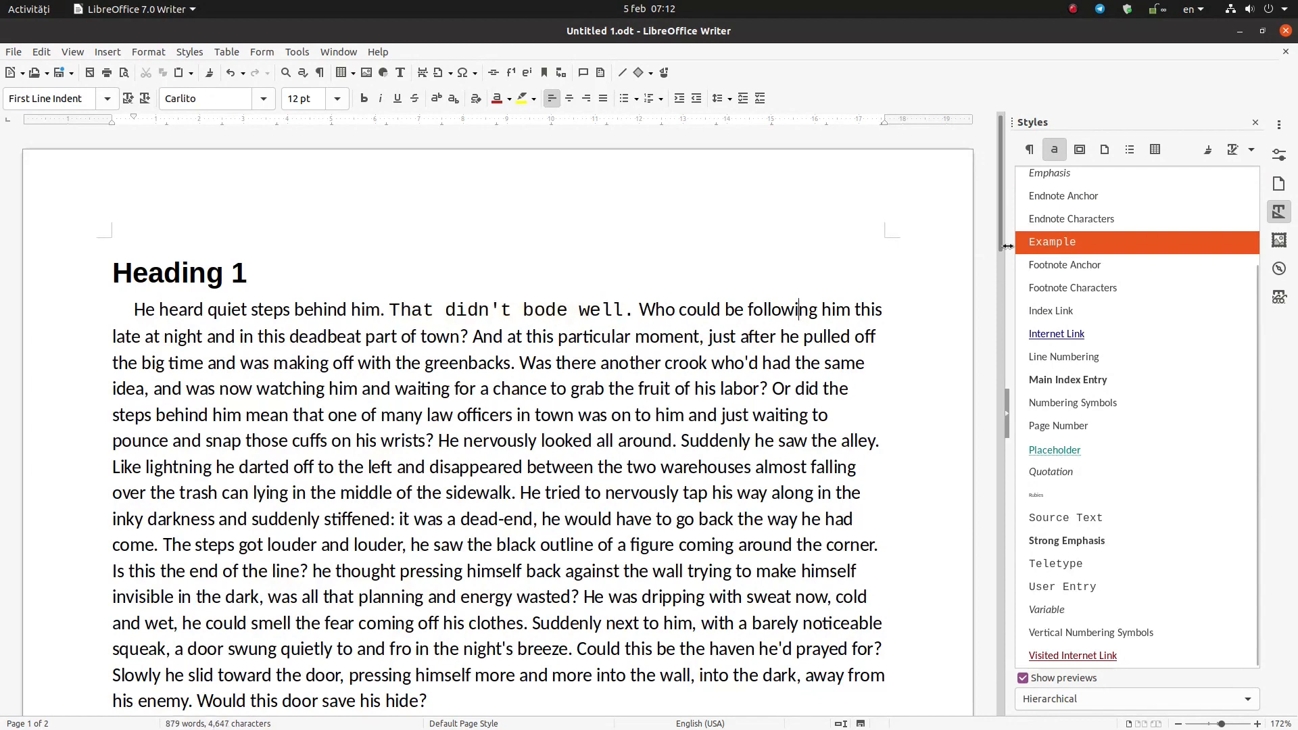
click(1278, 296)
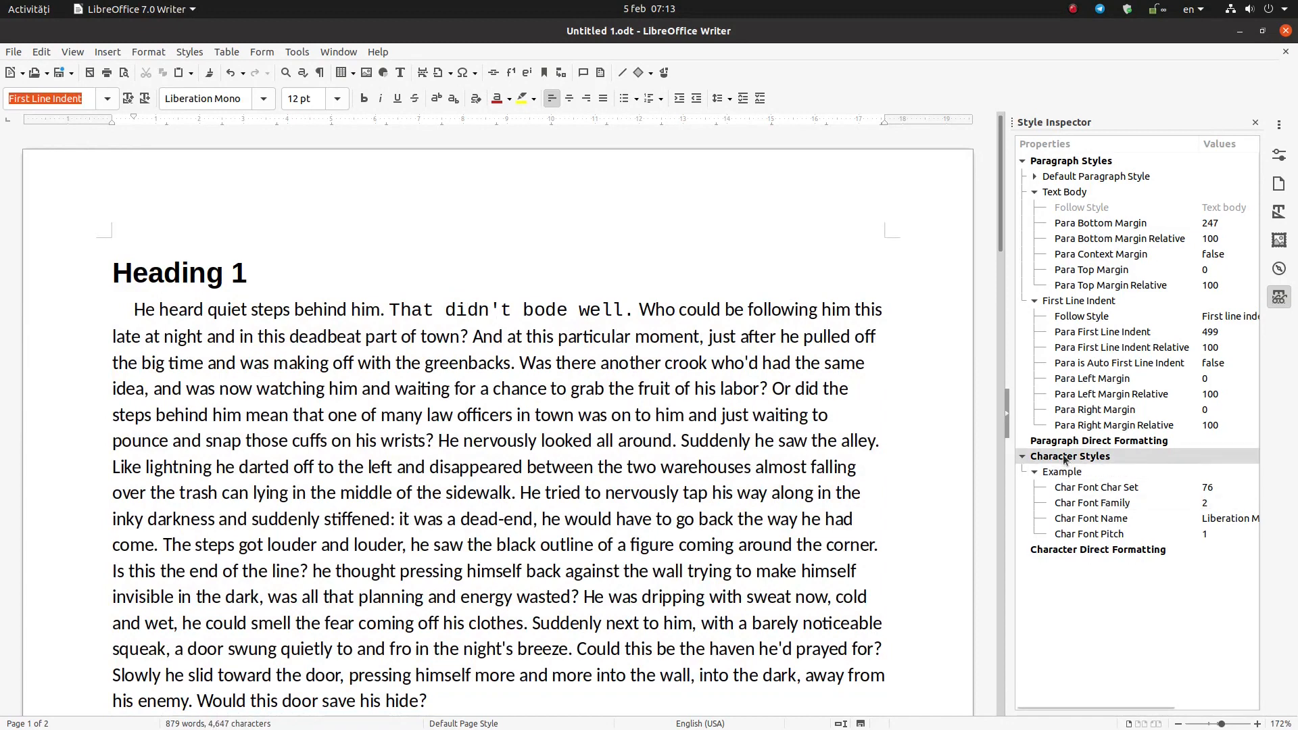
click(1278, 211)
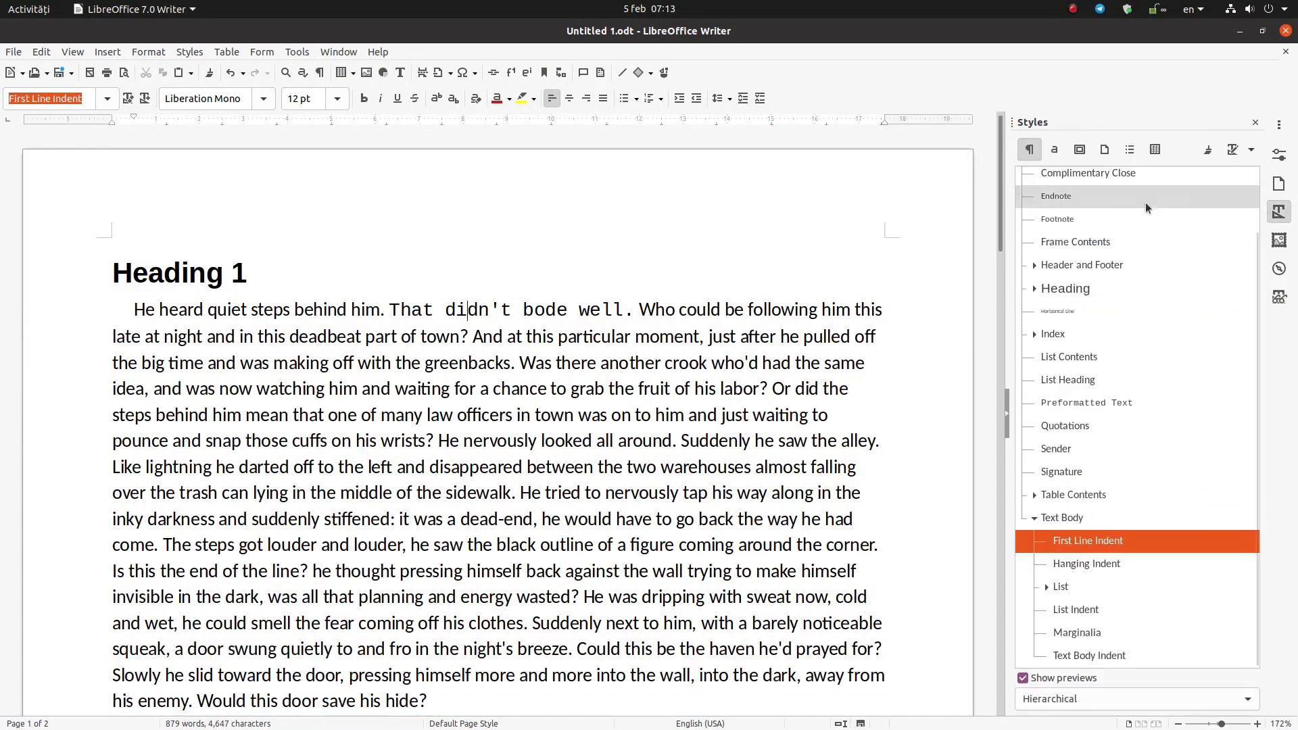
click(1054, 149)
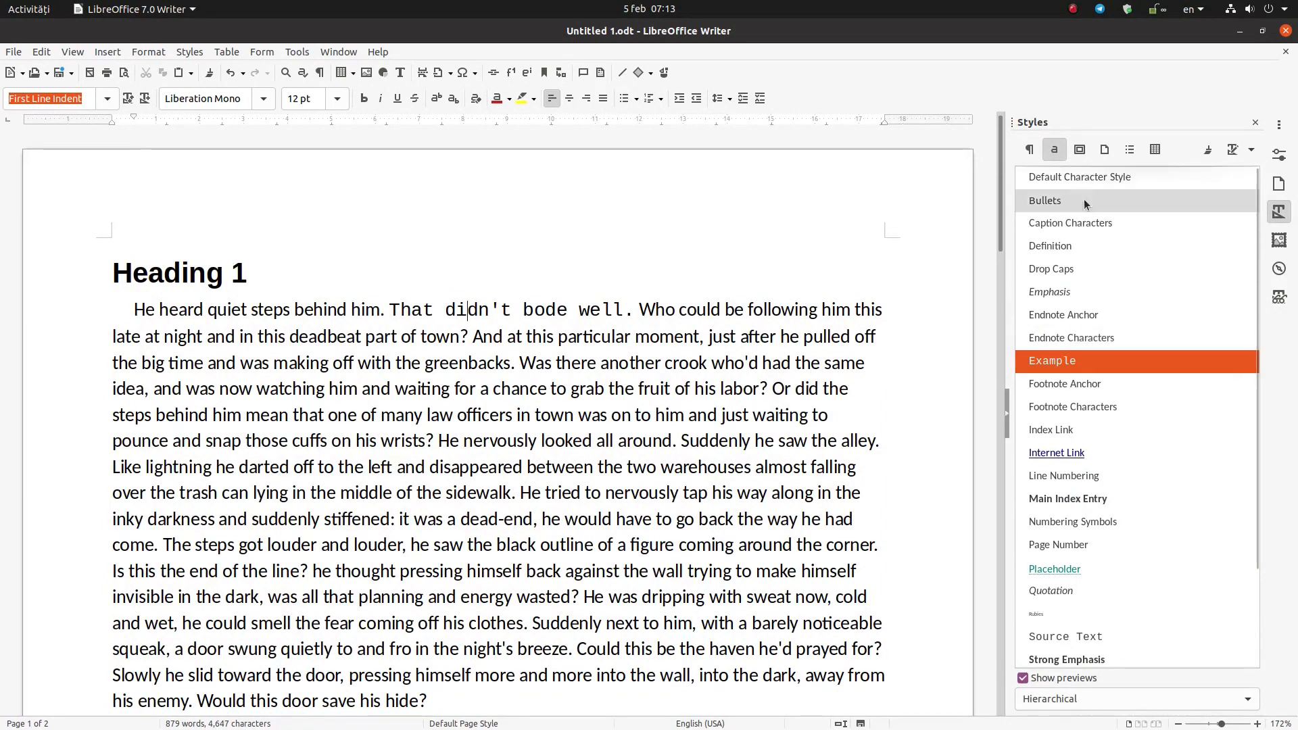
click(1079, 177)
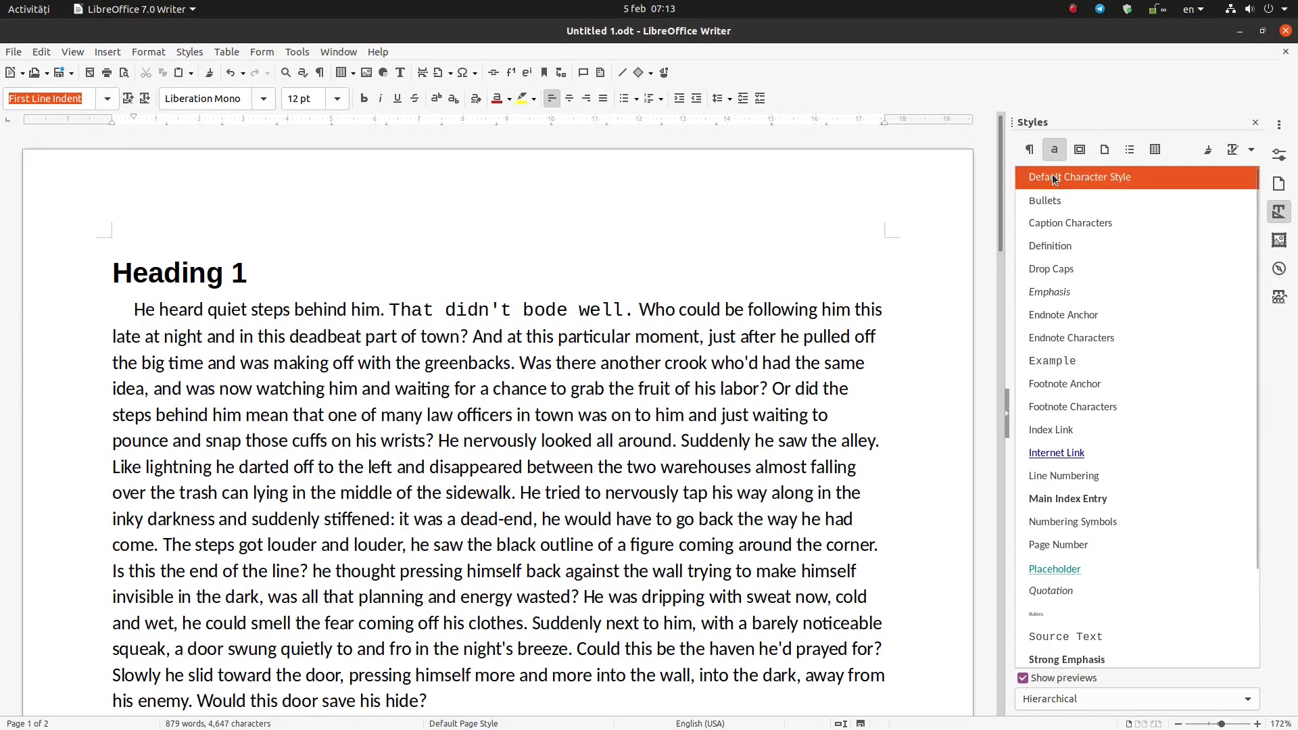
- Select the surrounding text and show the paragraph's properties in the Style Inspector
drag(322, 308, 675, 308)
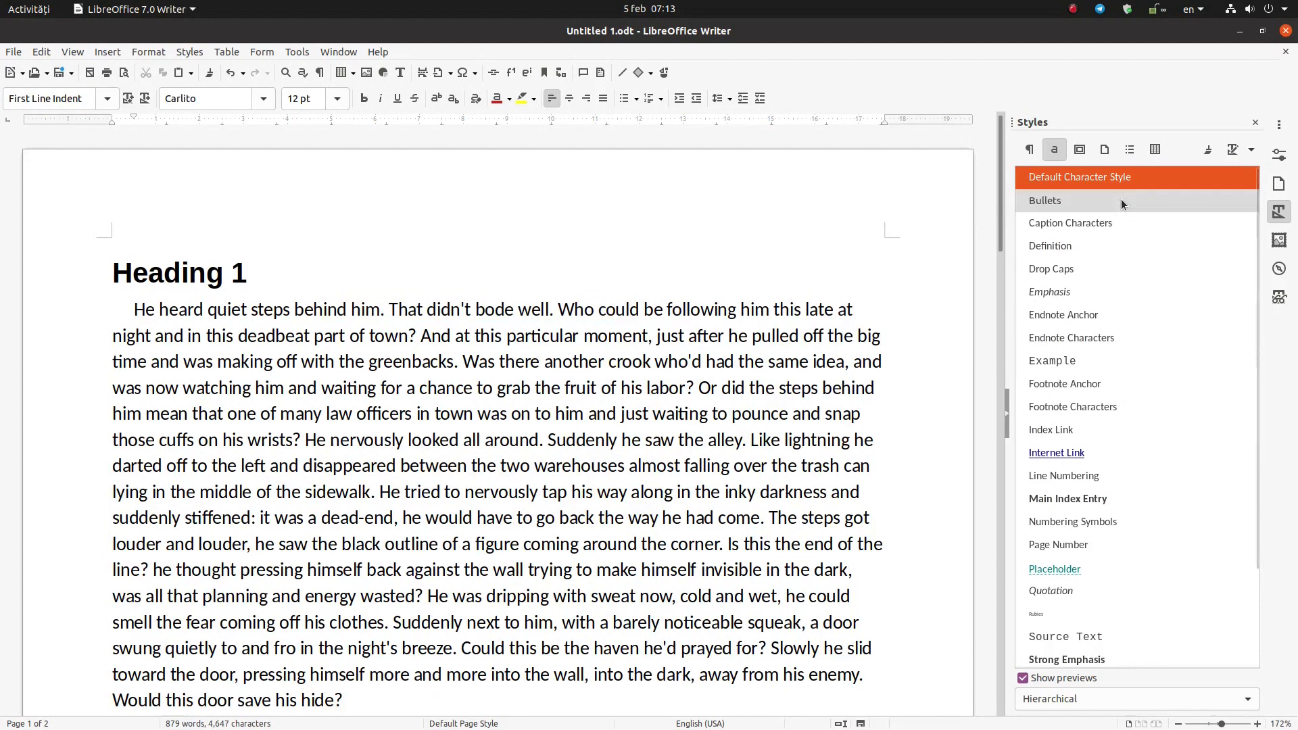
click(1278, 296)
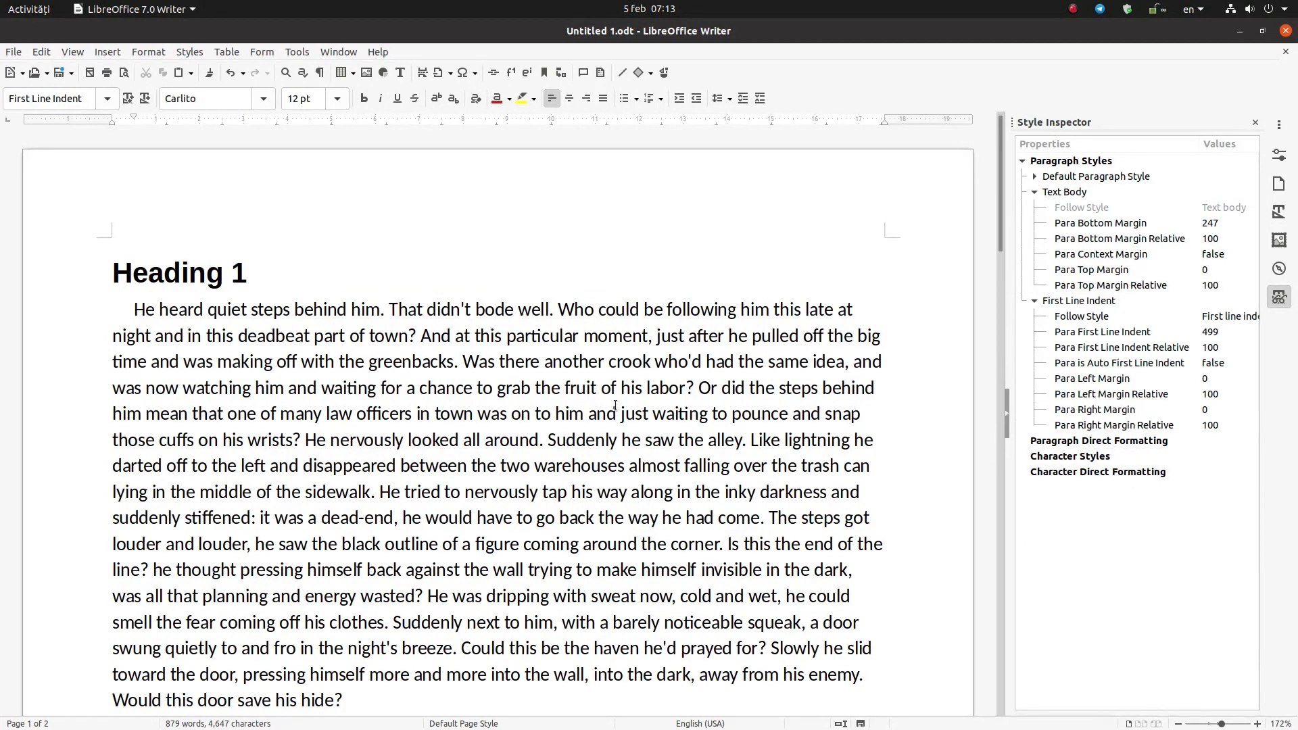
click(297, 51)
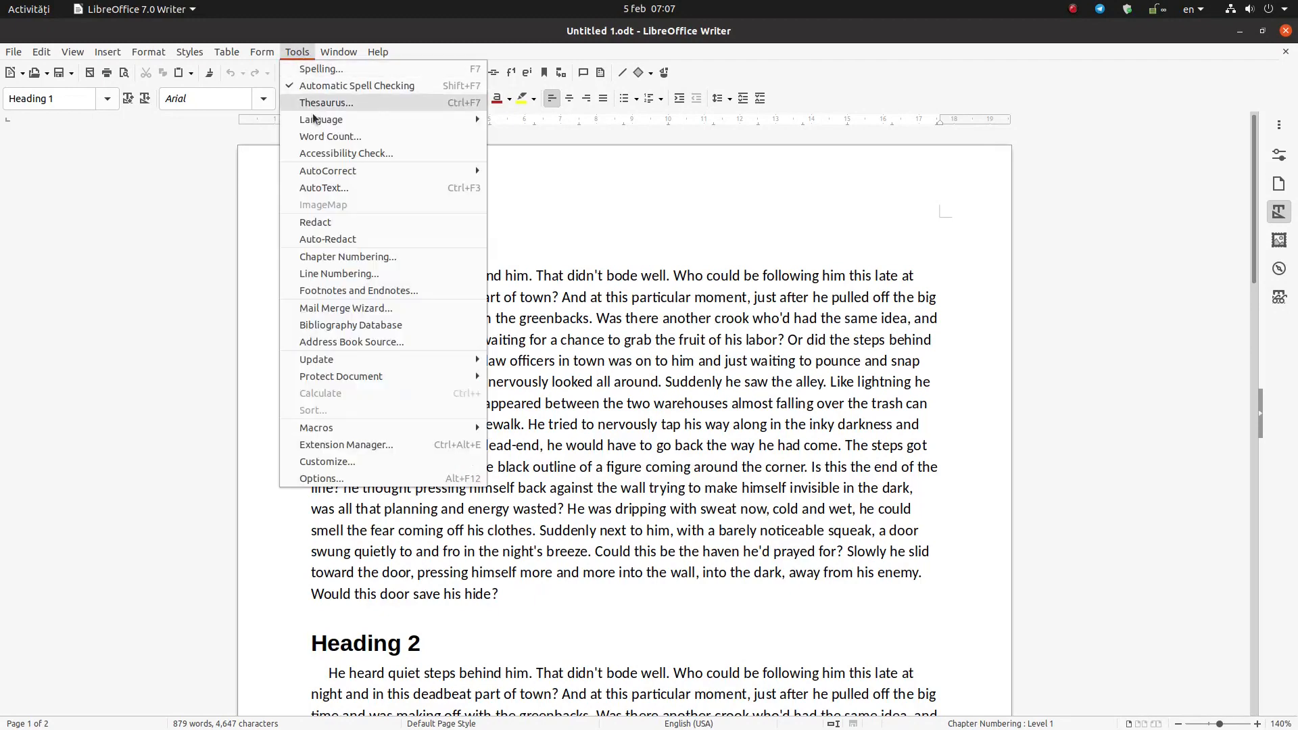
- Turn on Show outline content visibility button in Writer's View options and apply it
click(322, 478)
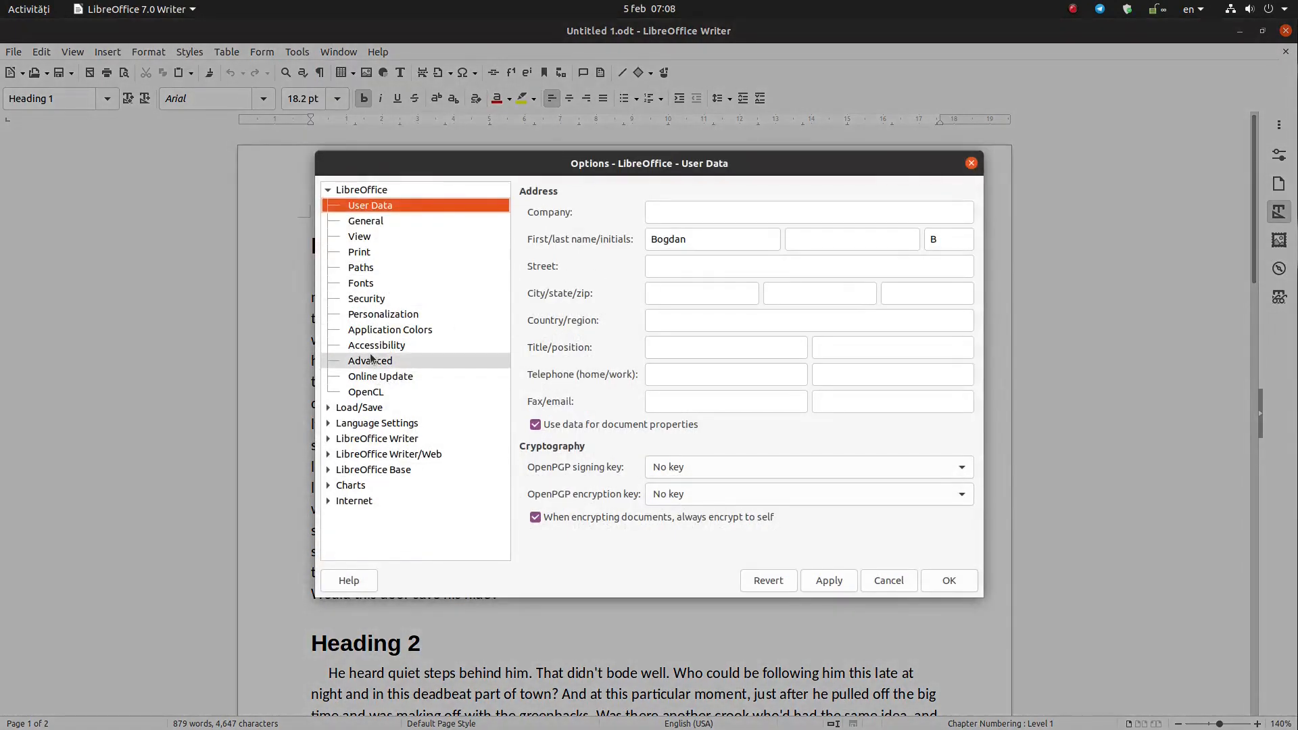
click(369, 359)
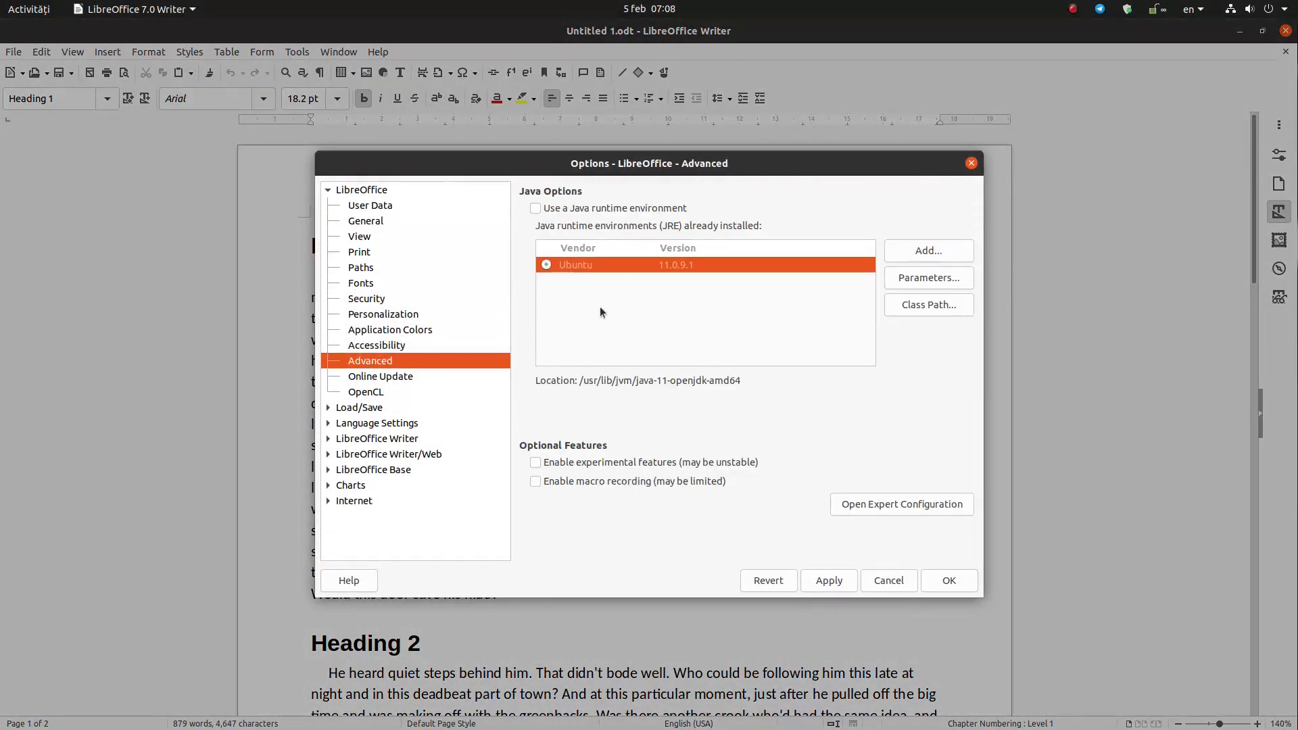
click(535, 462)
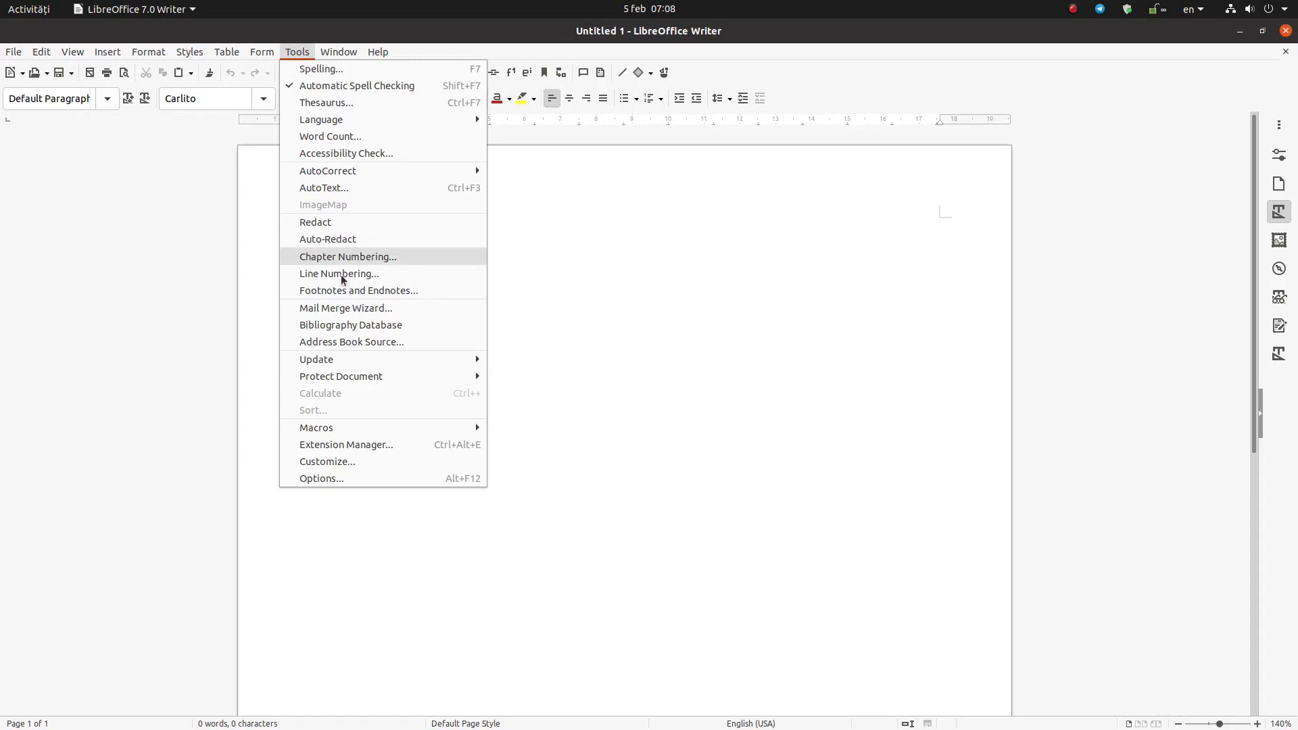
click(321, 479)
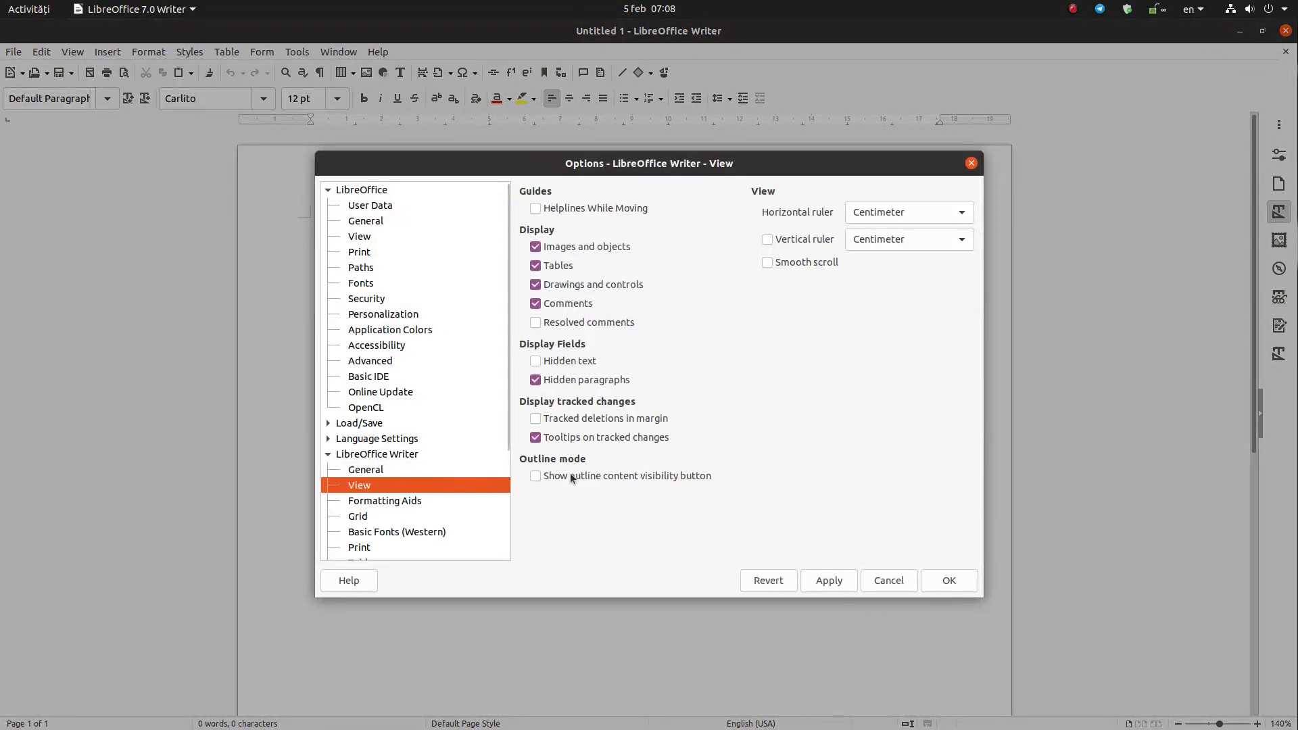
click(536, 476)
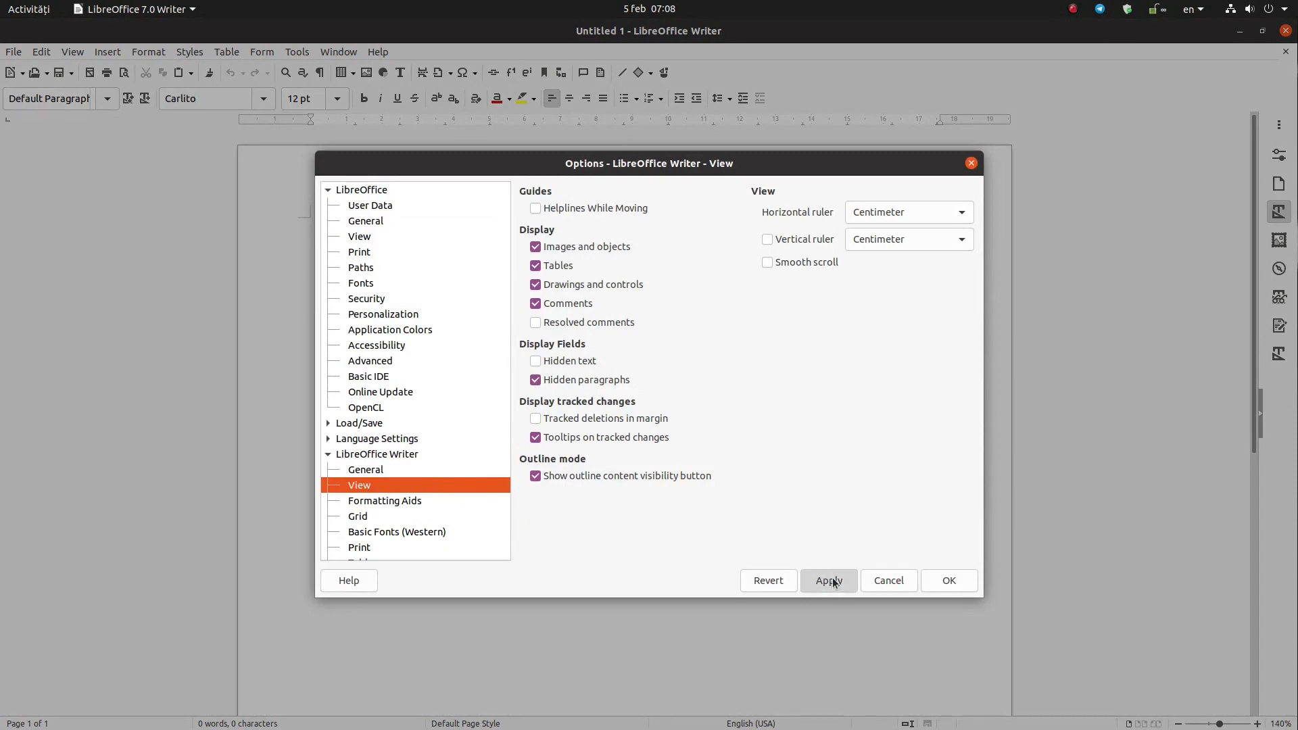
click(949, 582)
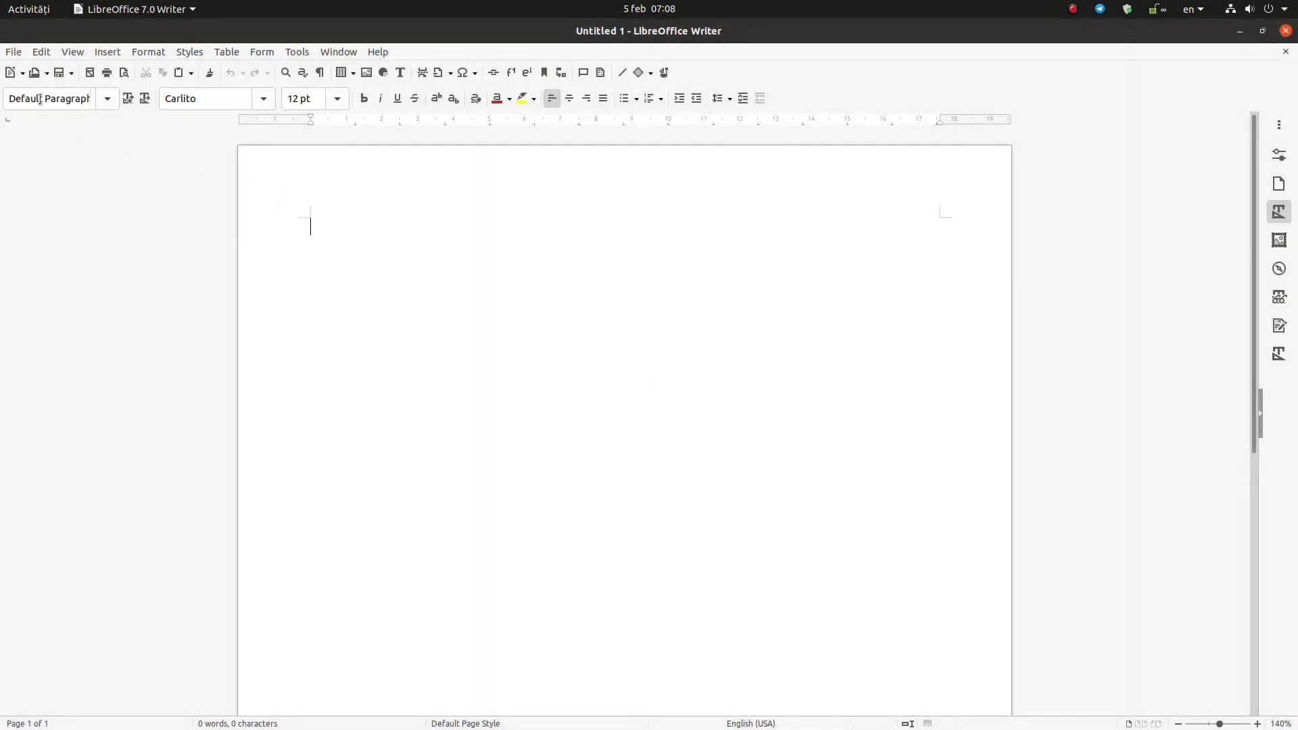
- Open Untitled 1.odt from the Desktop folder
click(34, 73)
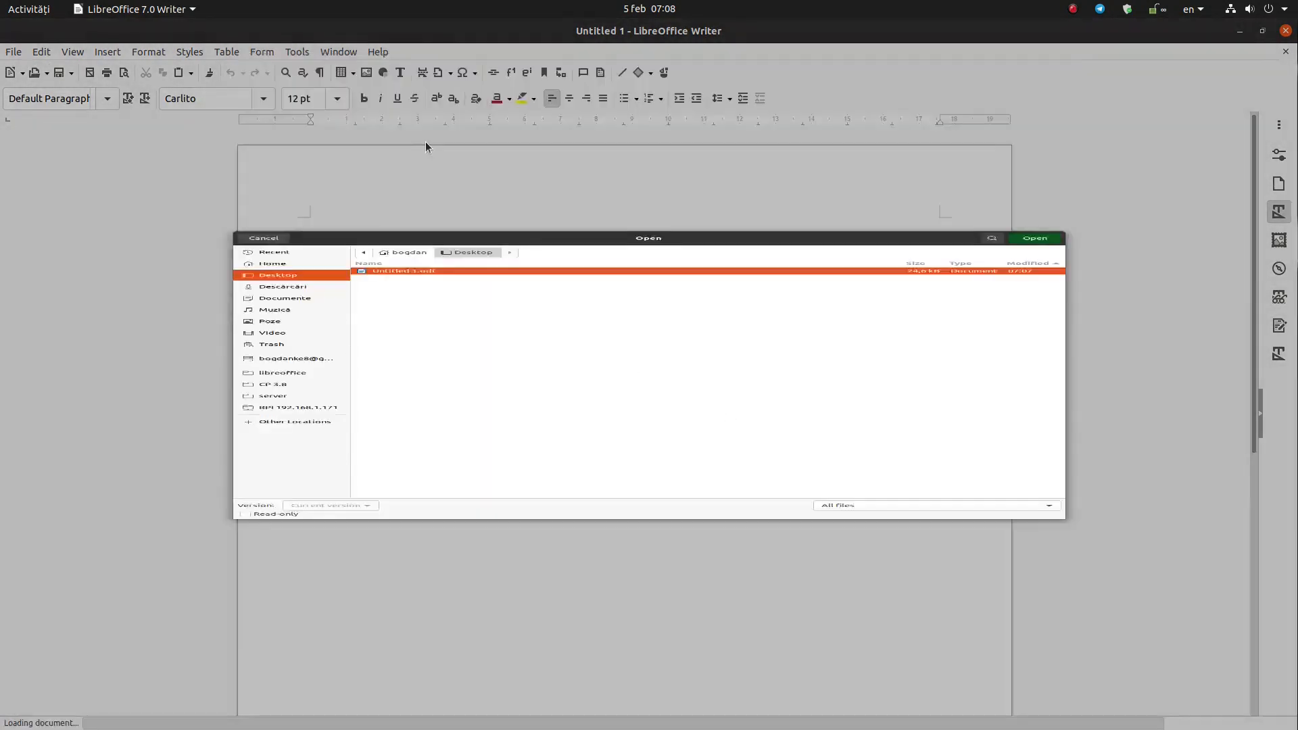
click(1034, 236)
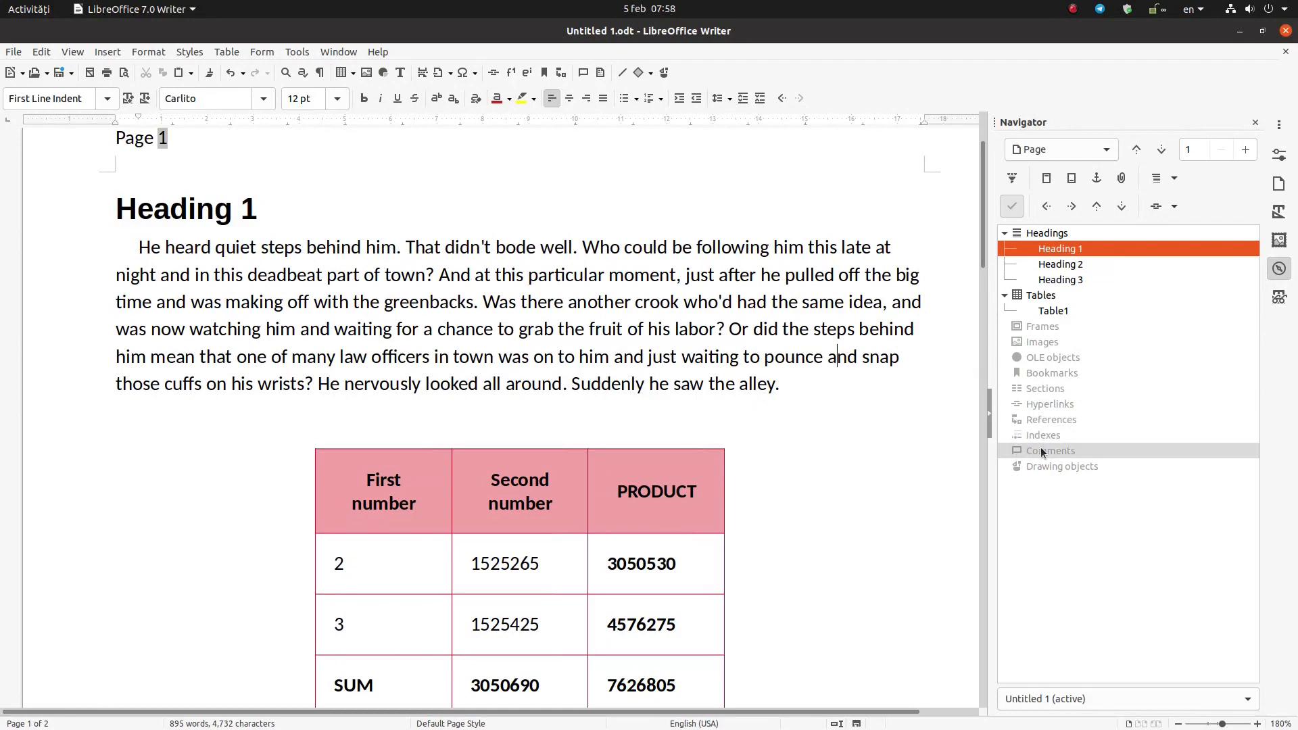
mouse_move(1057, 289)
text(SASASA)
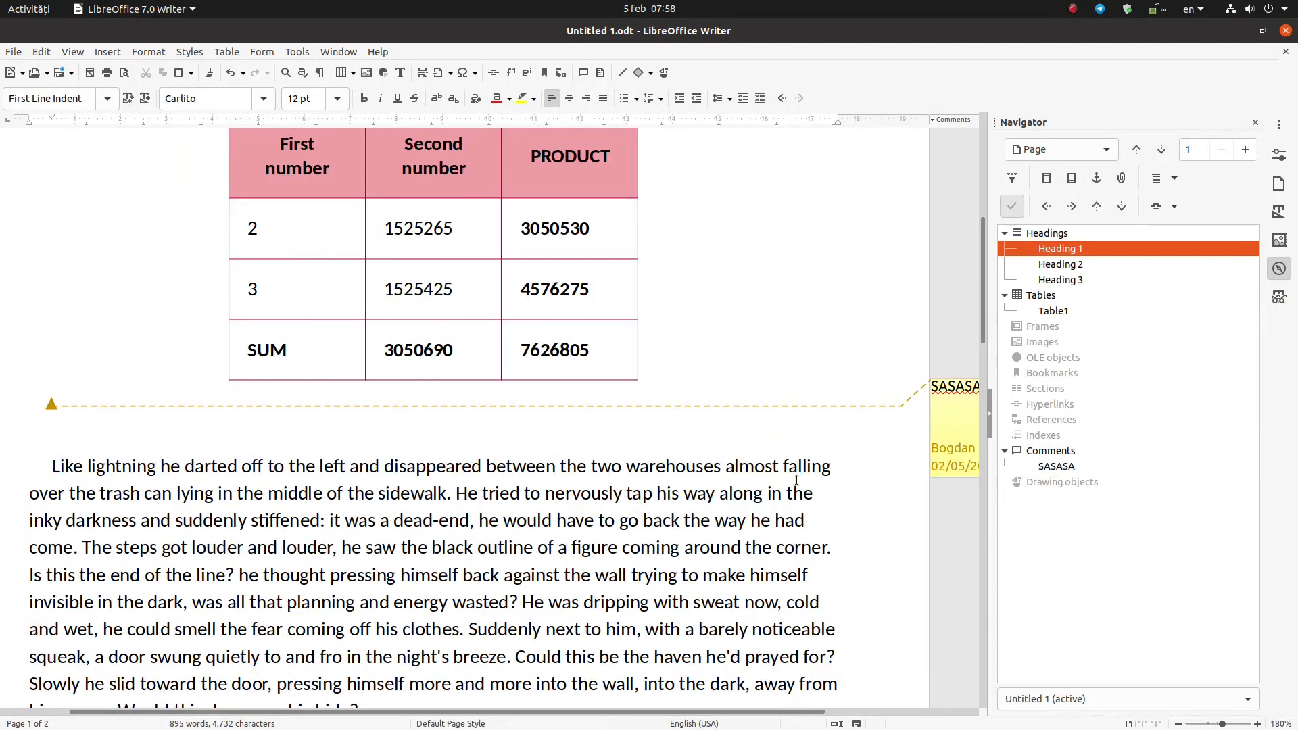
- Expand the Navigator to list the headings, Table1 and the SASASA comment
click(1055, 466)
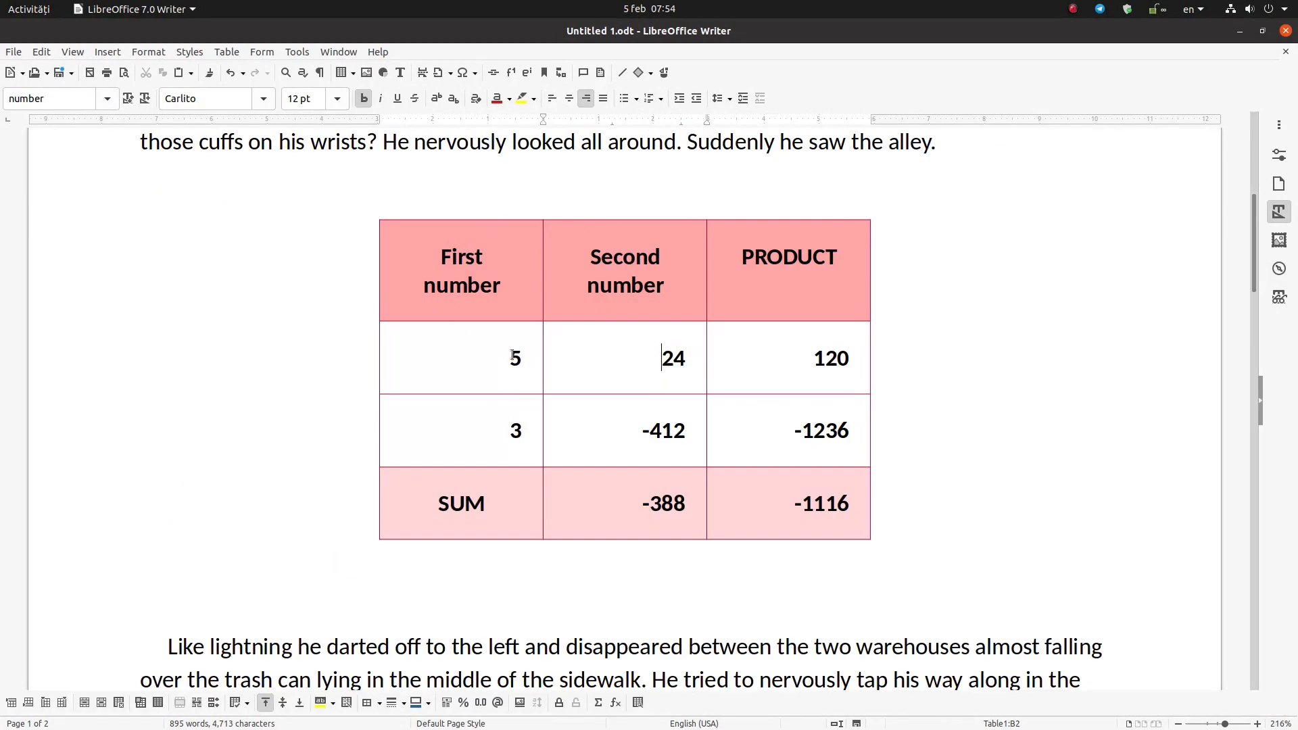
- Enter 10 and make C3 the product formula =<A3>*<B3>
text(10)
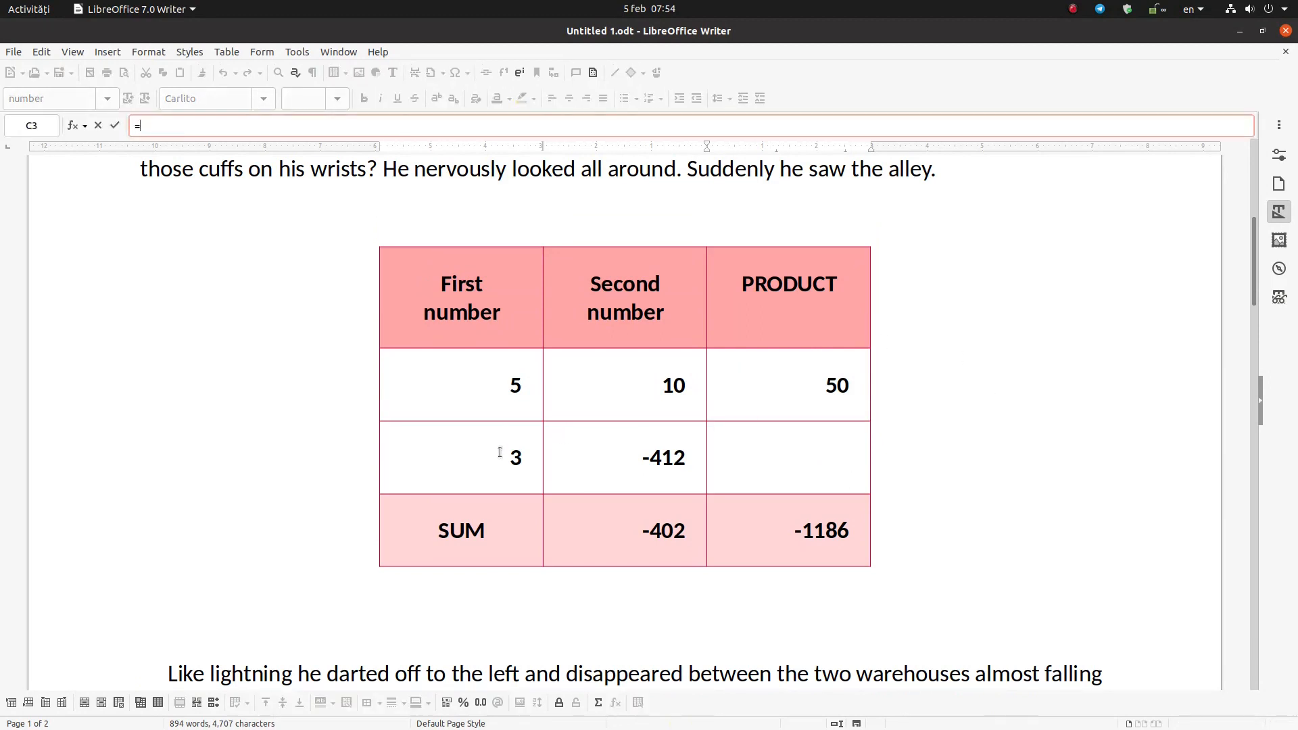
text(<A3>)
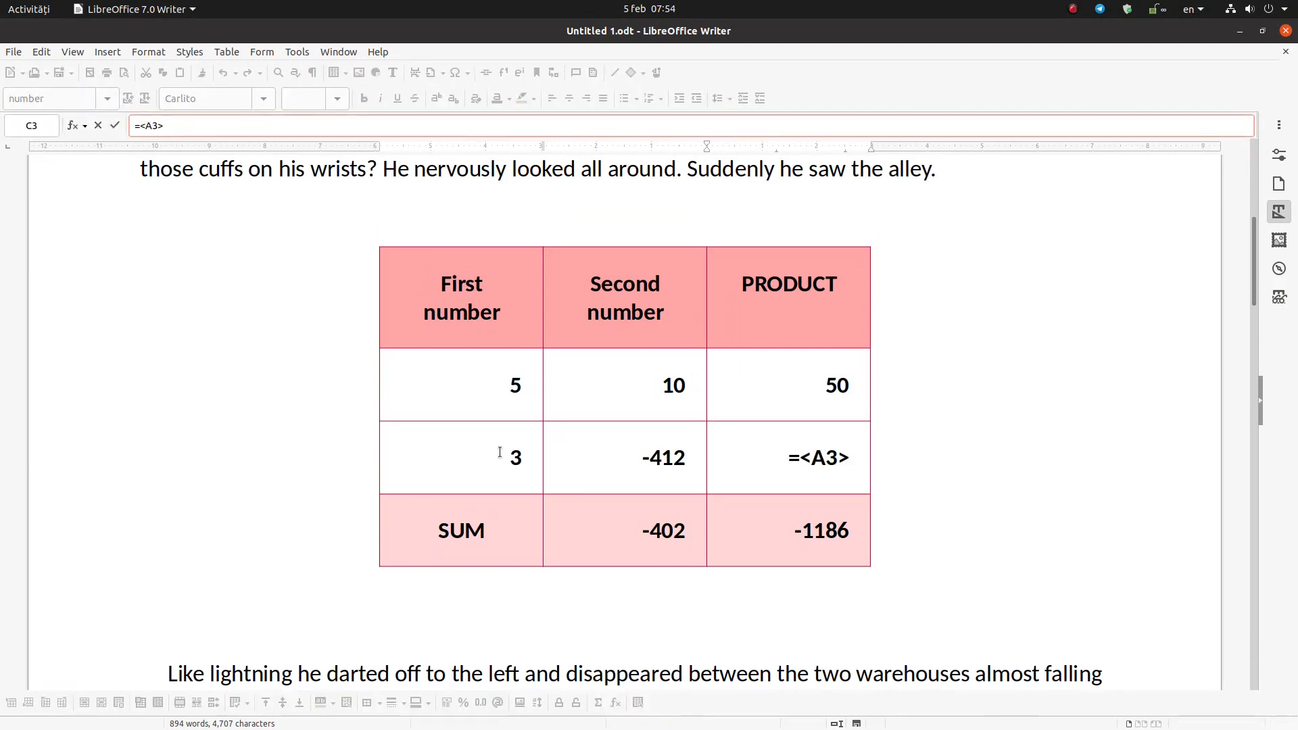
text(*)
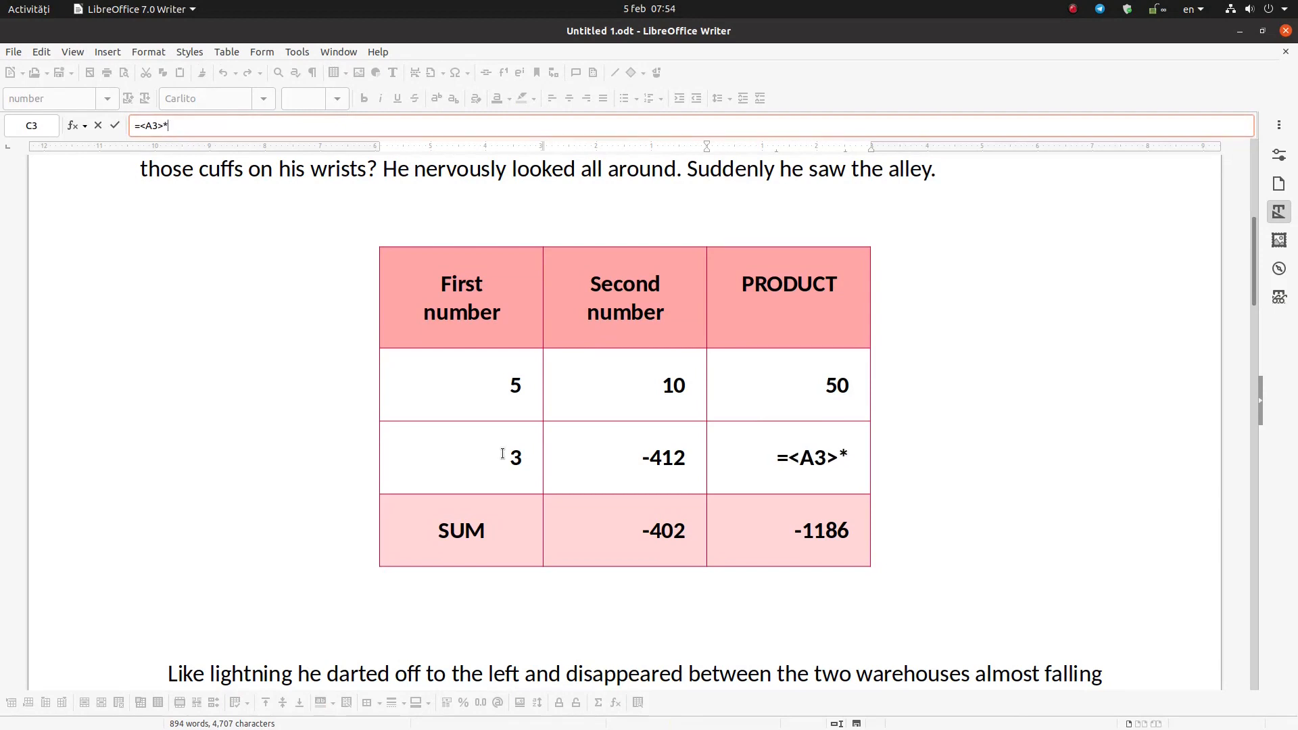
text(<B3>)
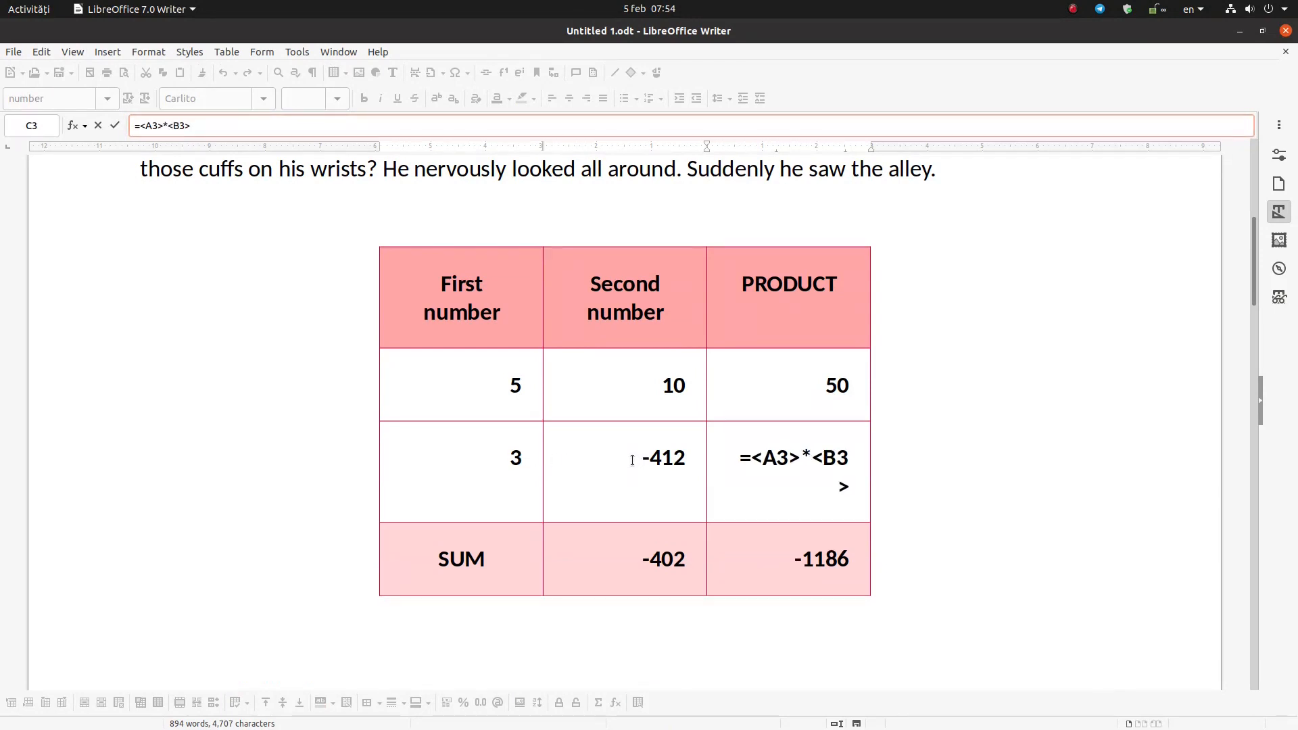
key(Return)
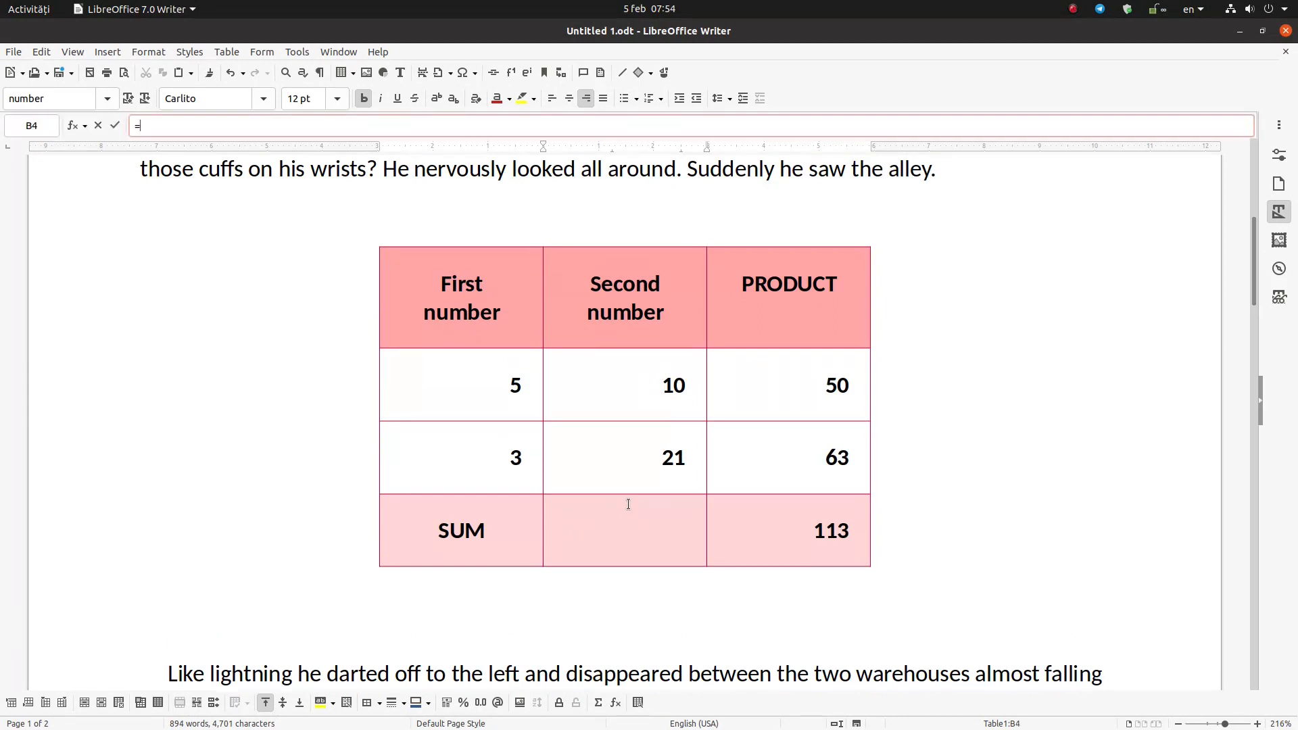
- Make B4 =SUM(<B2:B3>) and change a value to 2 so totals recalculate
text(SUM()
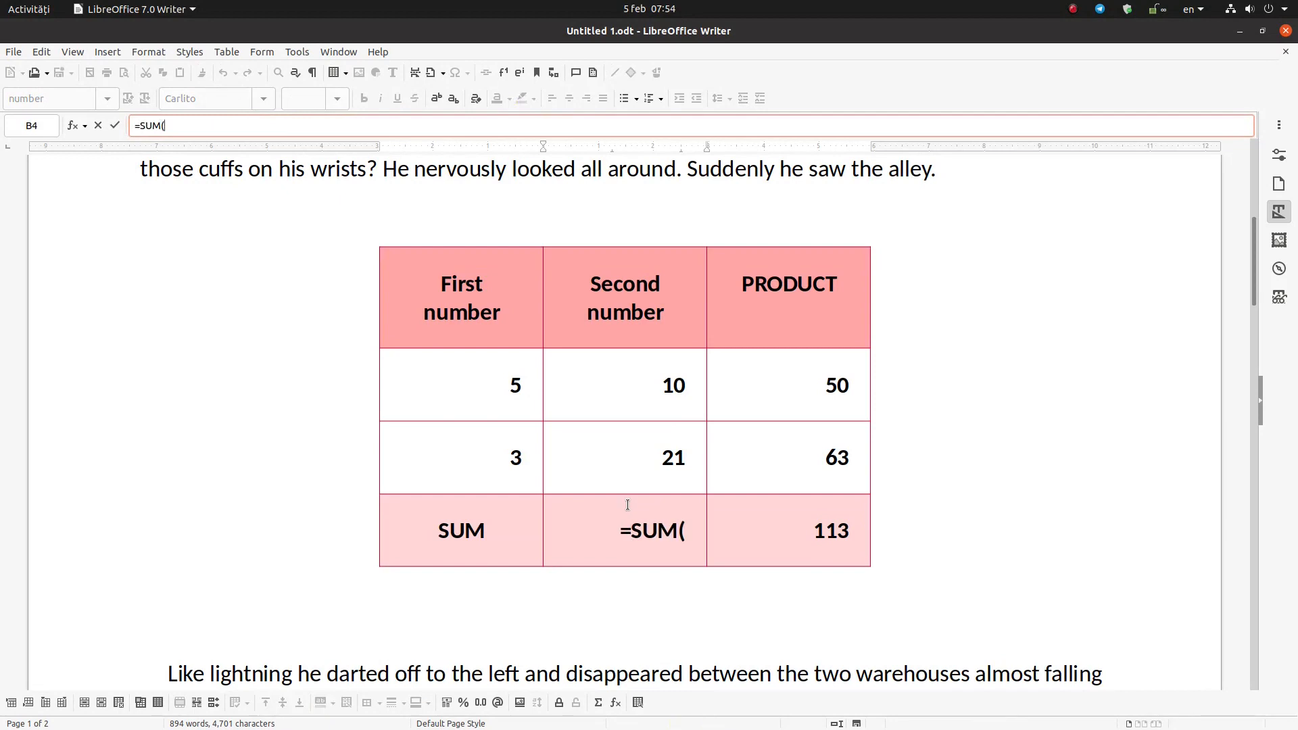
text(<B2:B3>)
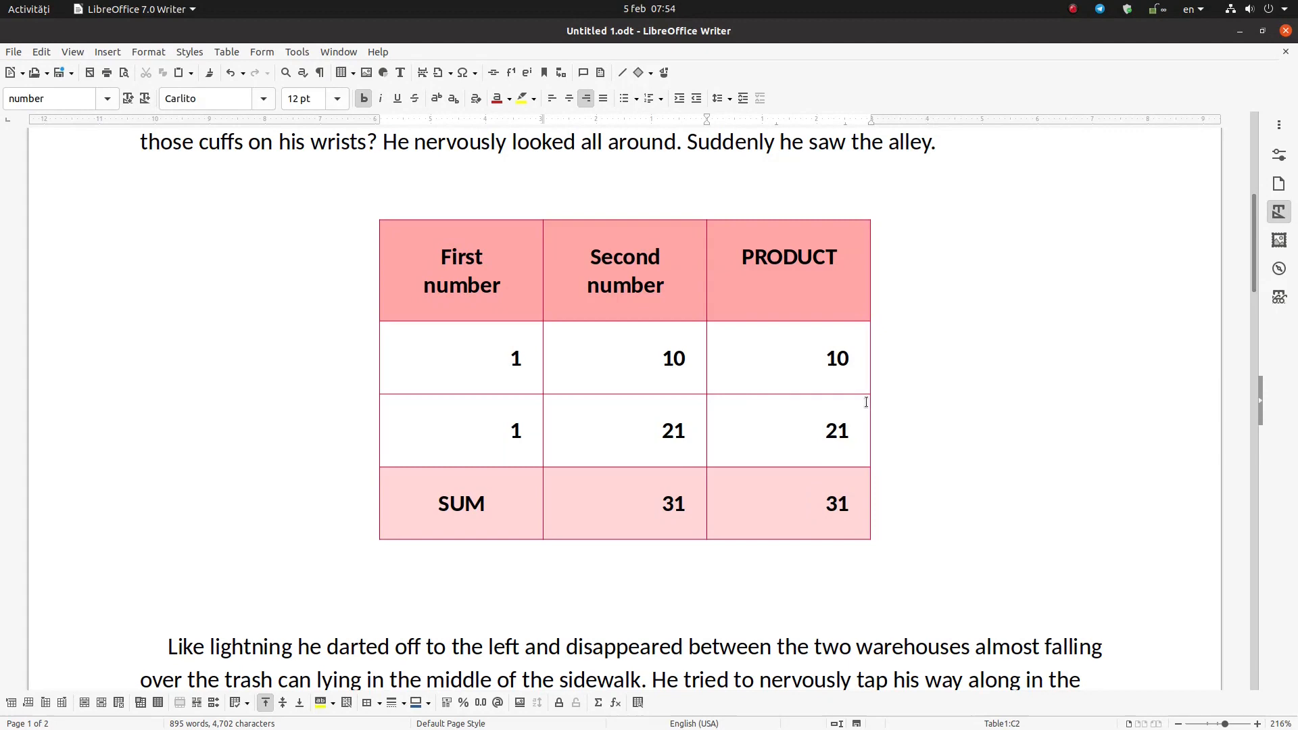
text(2)
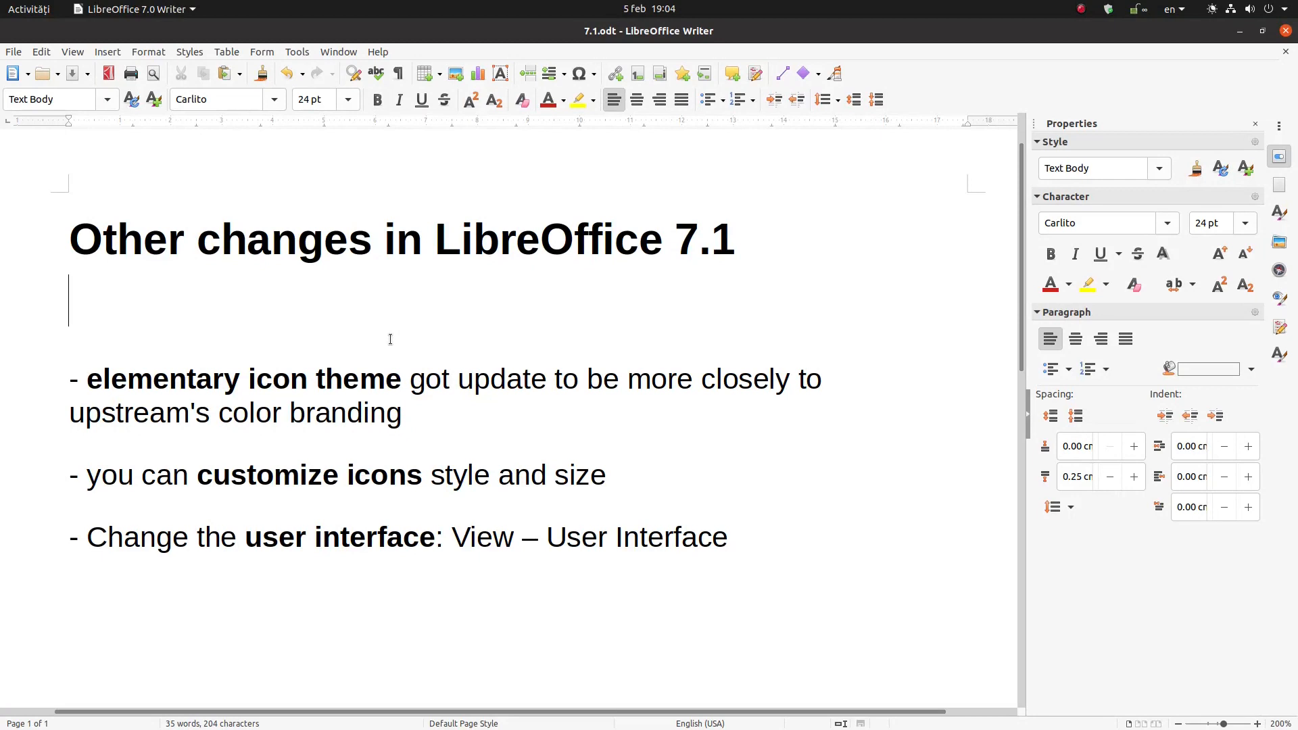
mouse_move(436, 314)
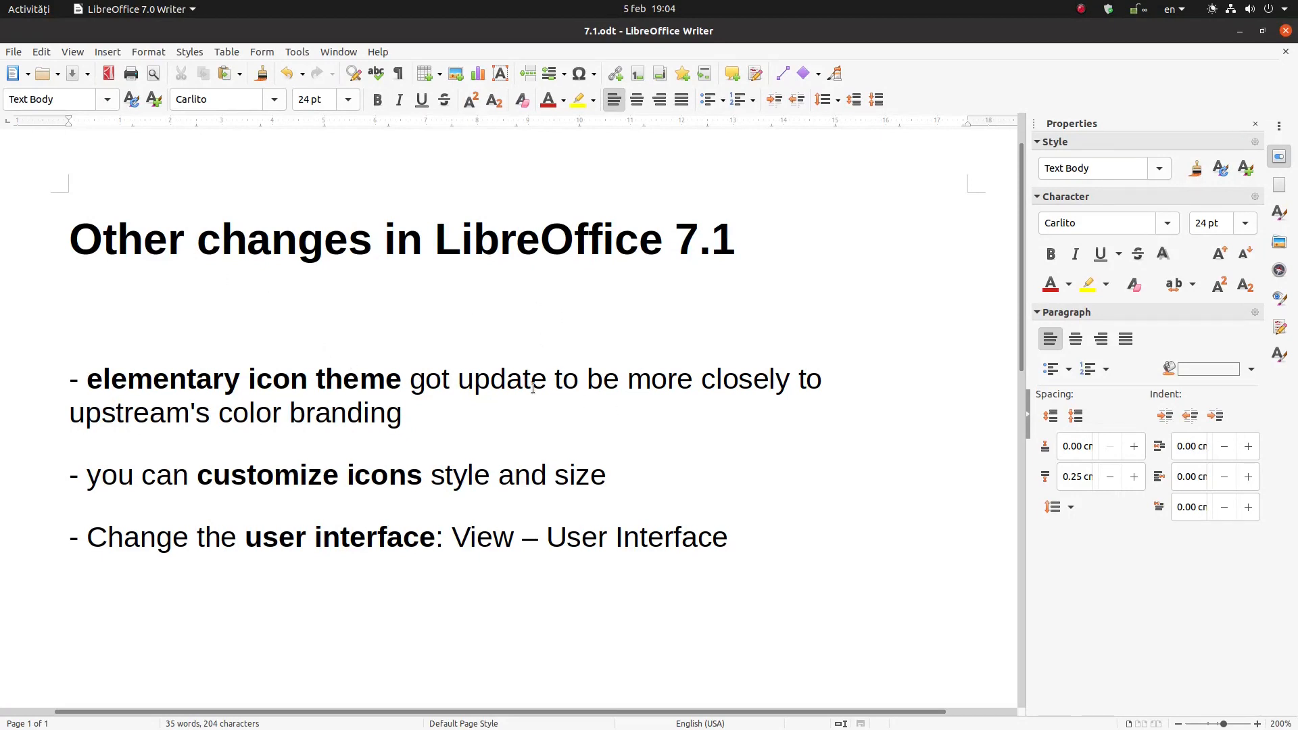
- Place the insertion point on a Heading 2 line in 7.1.odt and bring up the Tools commands
click(71, 311)
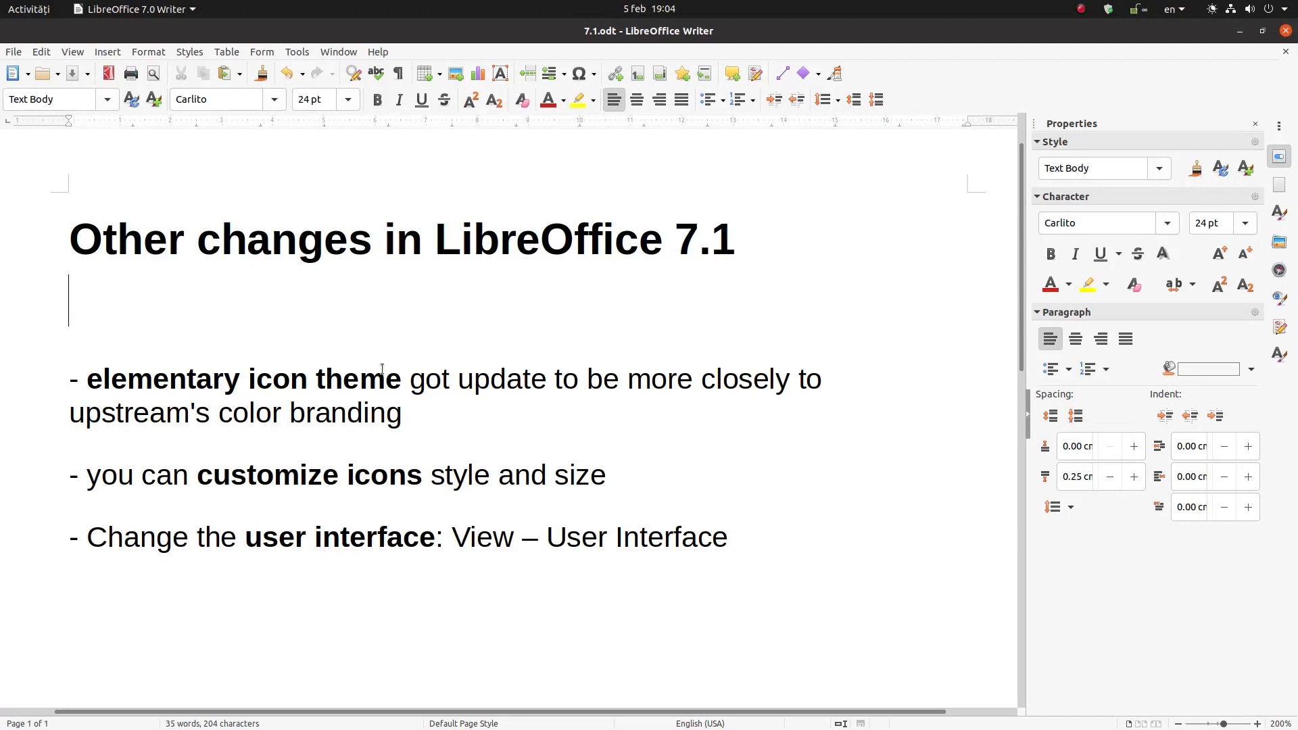
mouse_move(1206, 501)
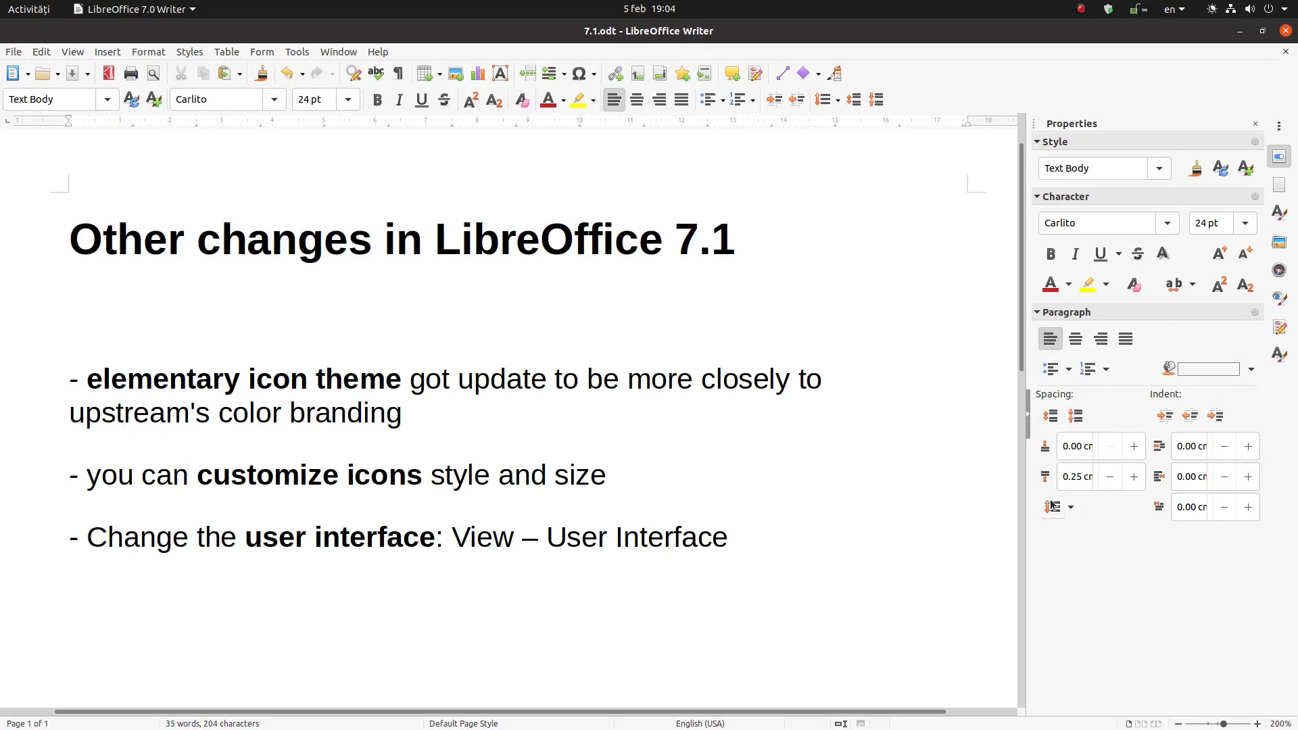
click(71, 308)
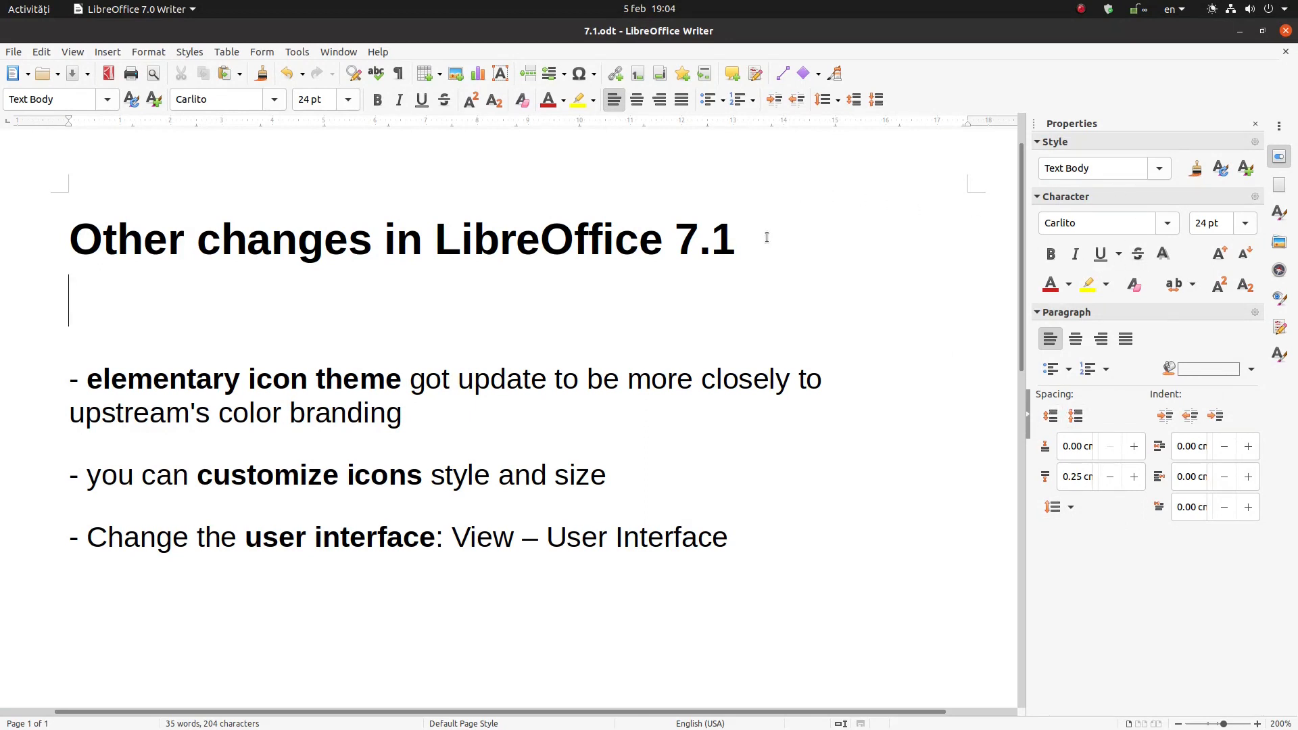
mouse_move(338, 296)
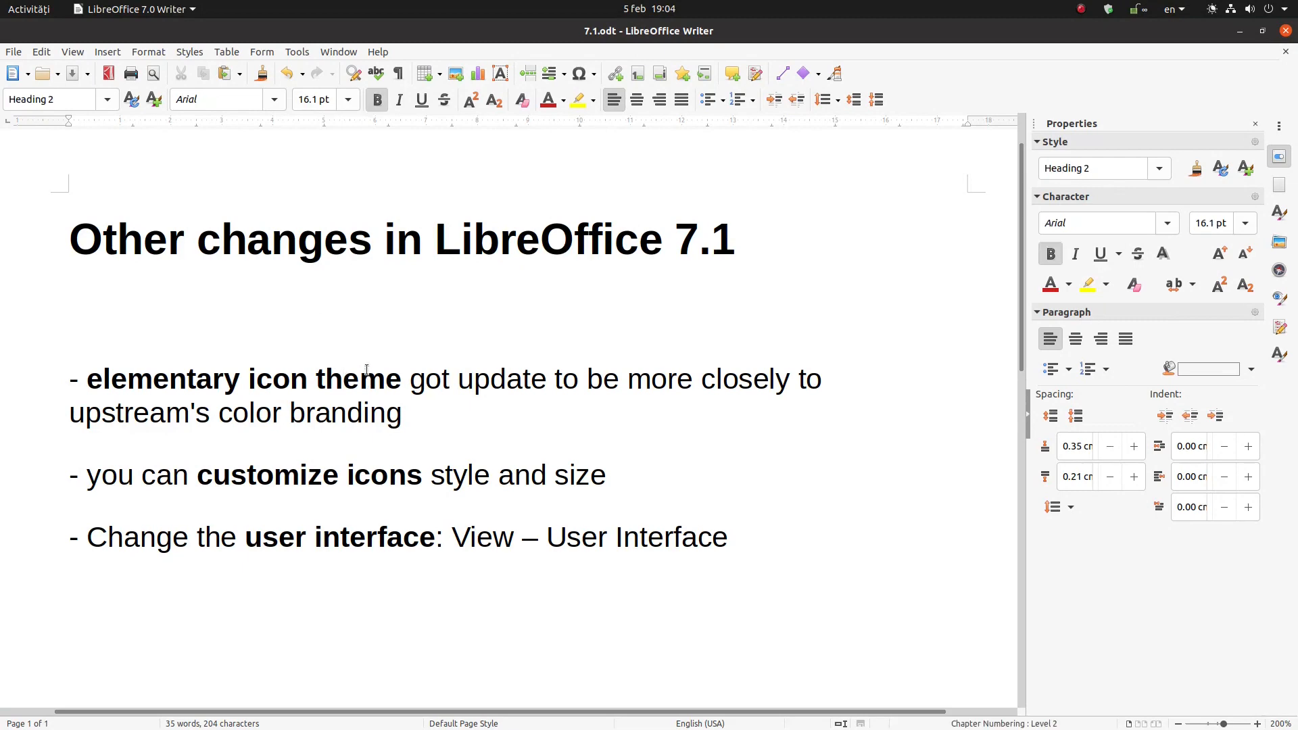
click(298, 52)
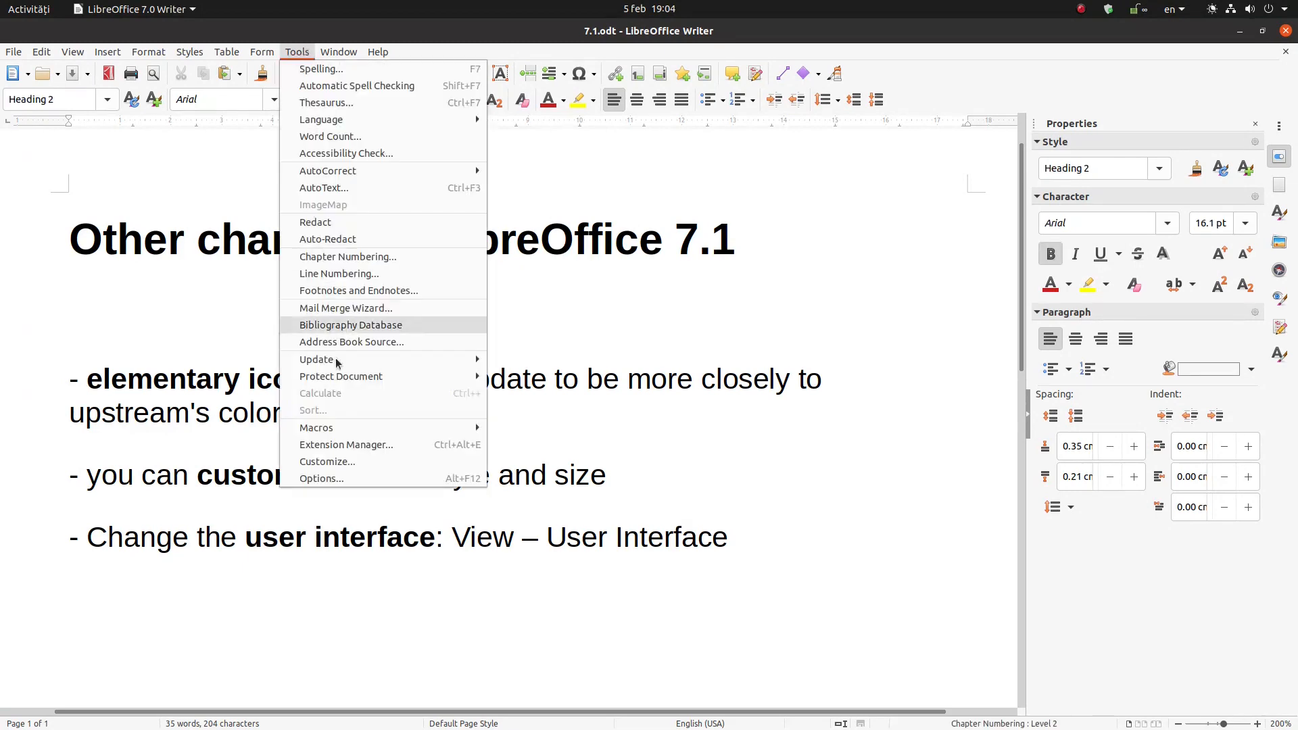
- Cycle the icon style through Breeze dark, Colibre and Elementary in the View options
click(322, 478)
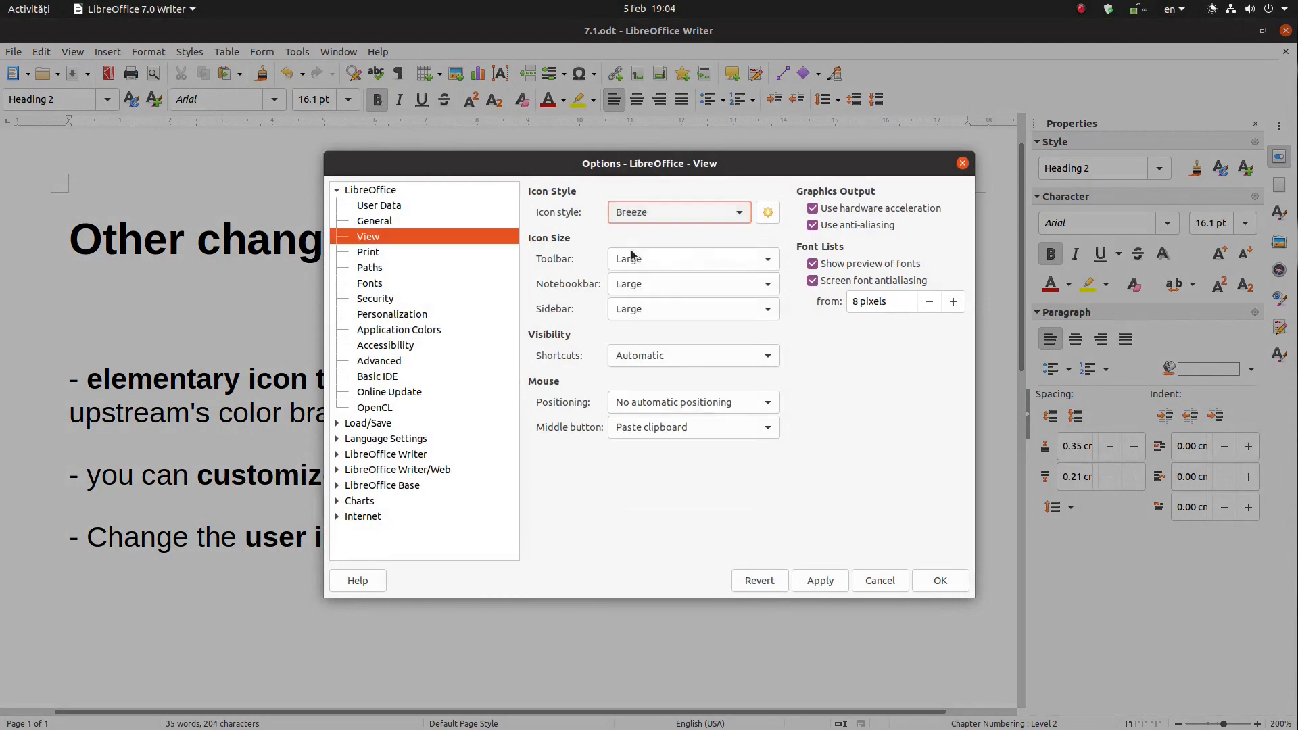
click(819, 581)
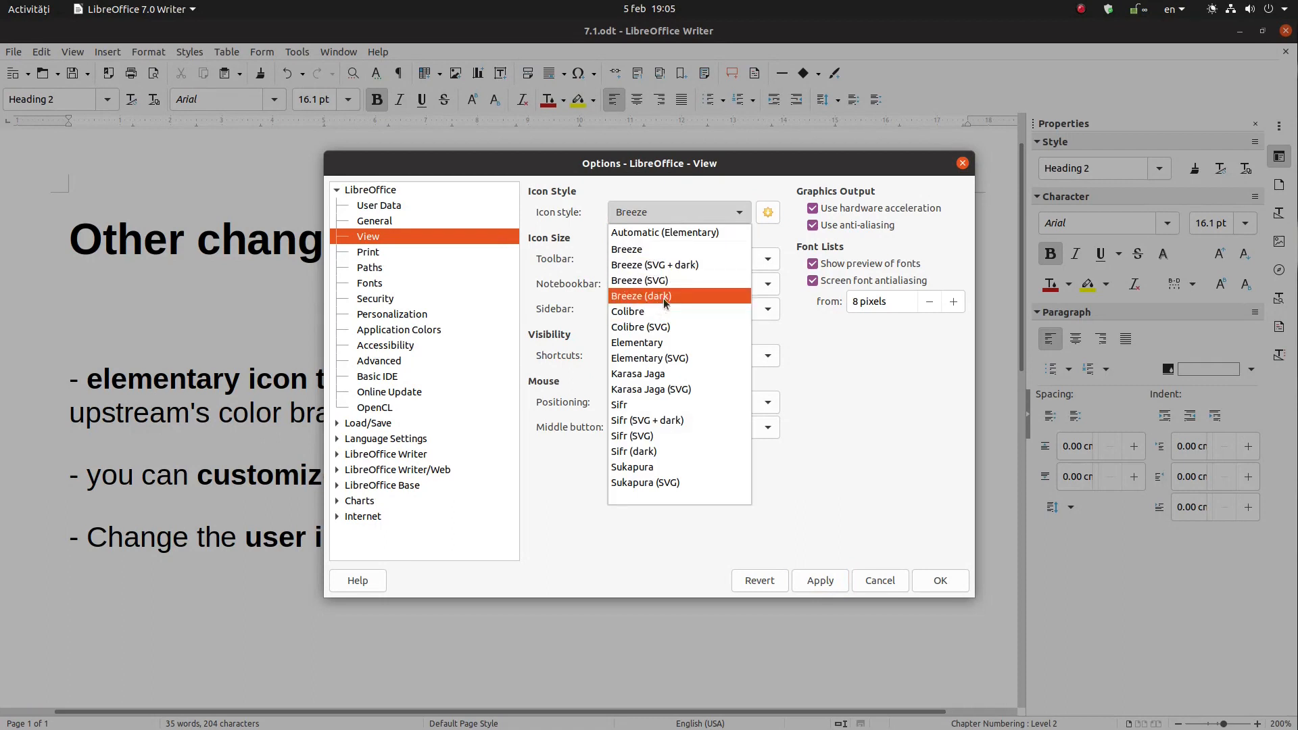
click(641, 295)
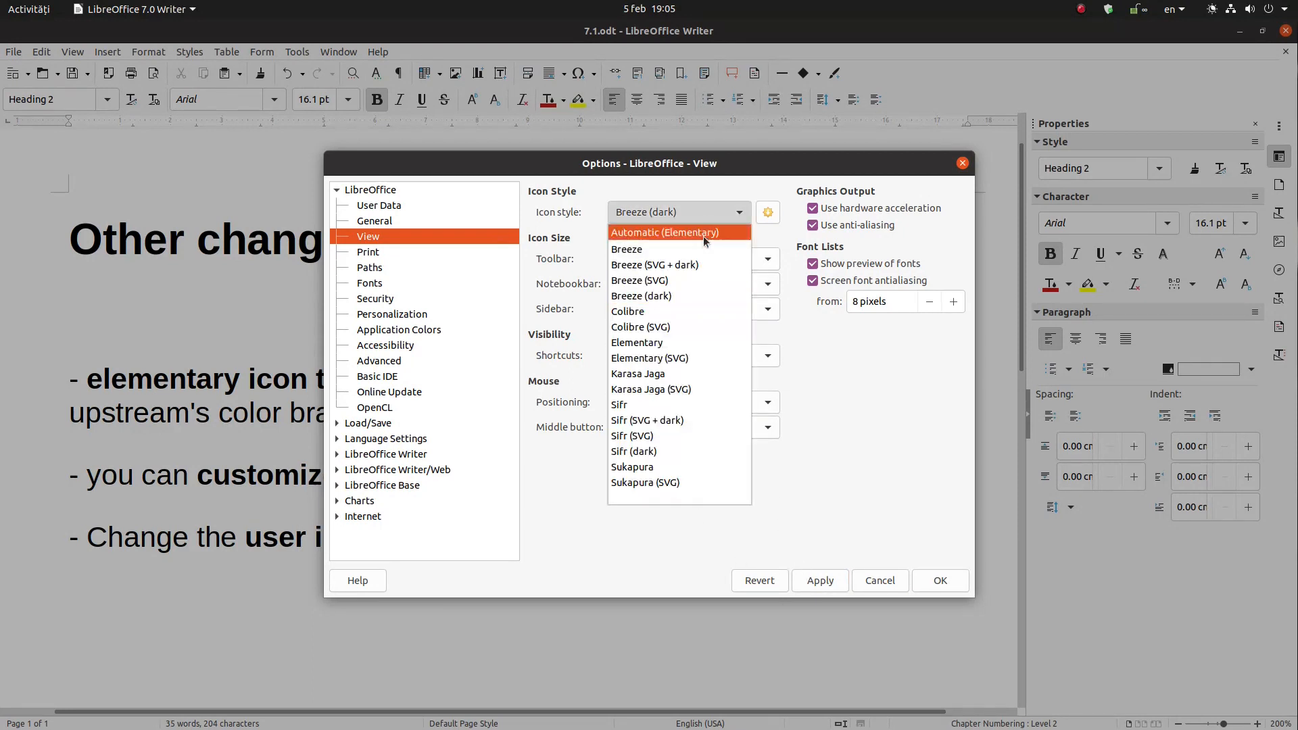
click(654, 265)
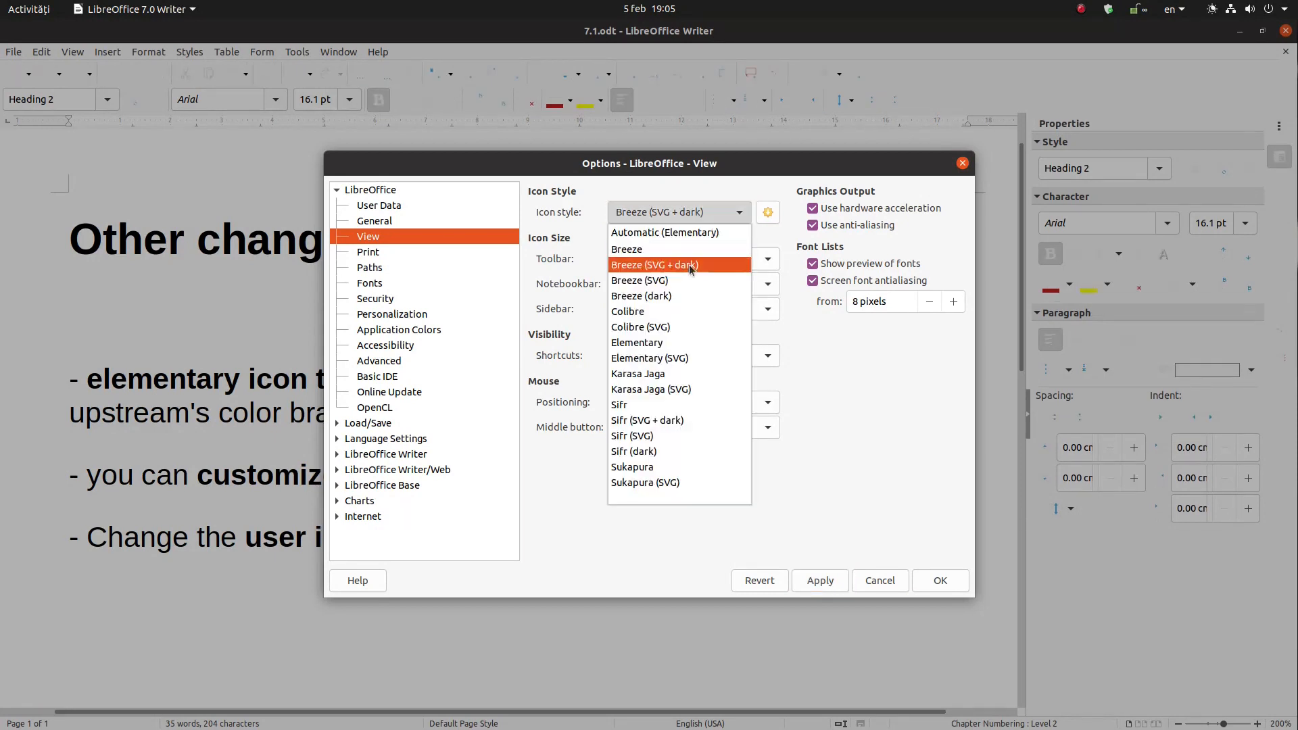
click(627, 311)
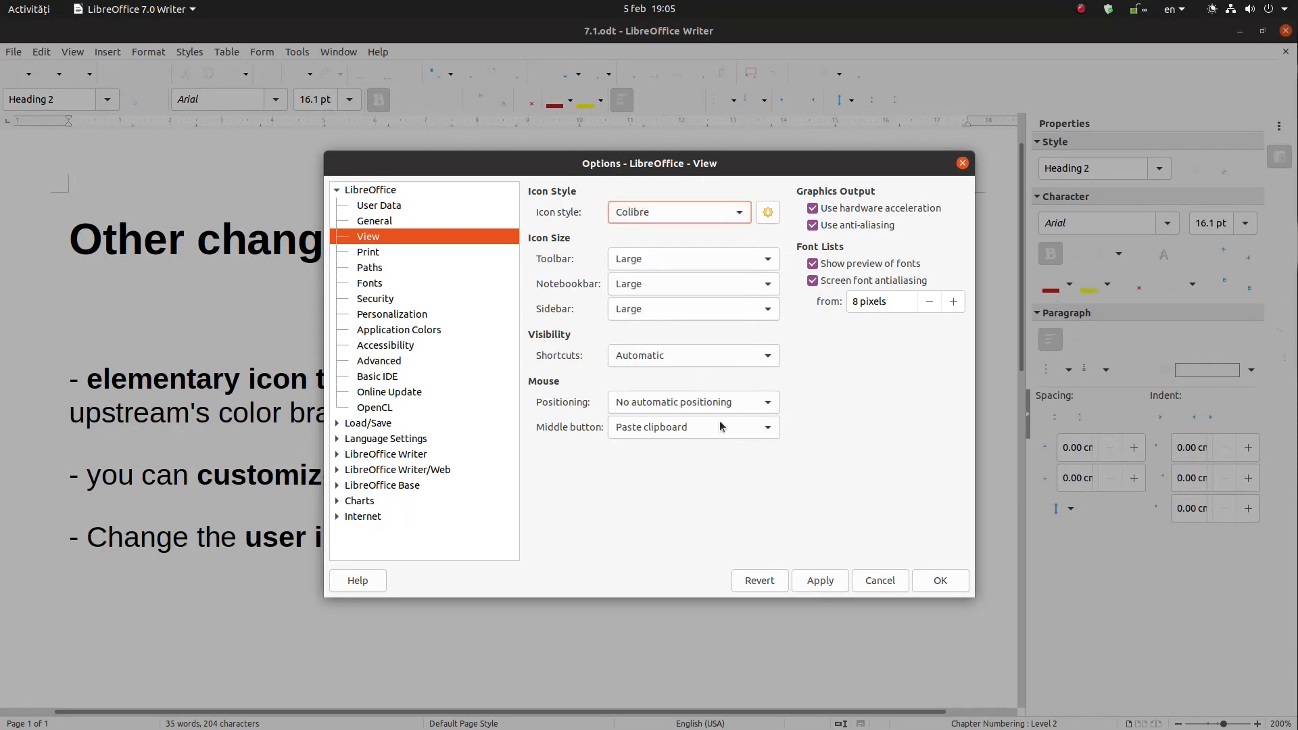
click(819, 582)
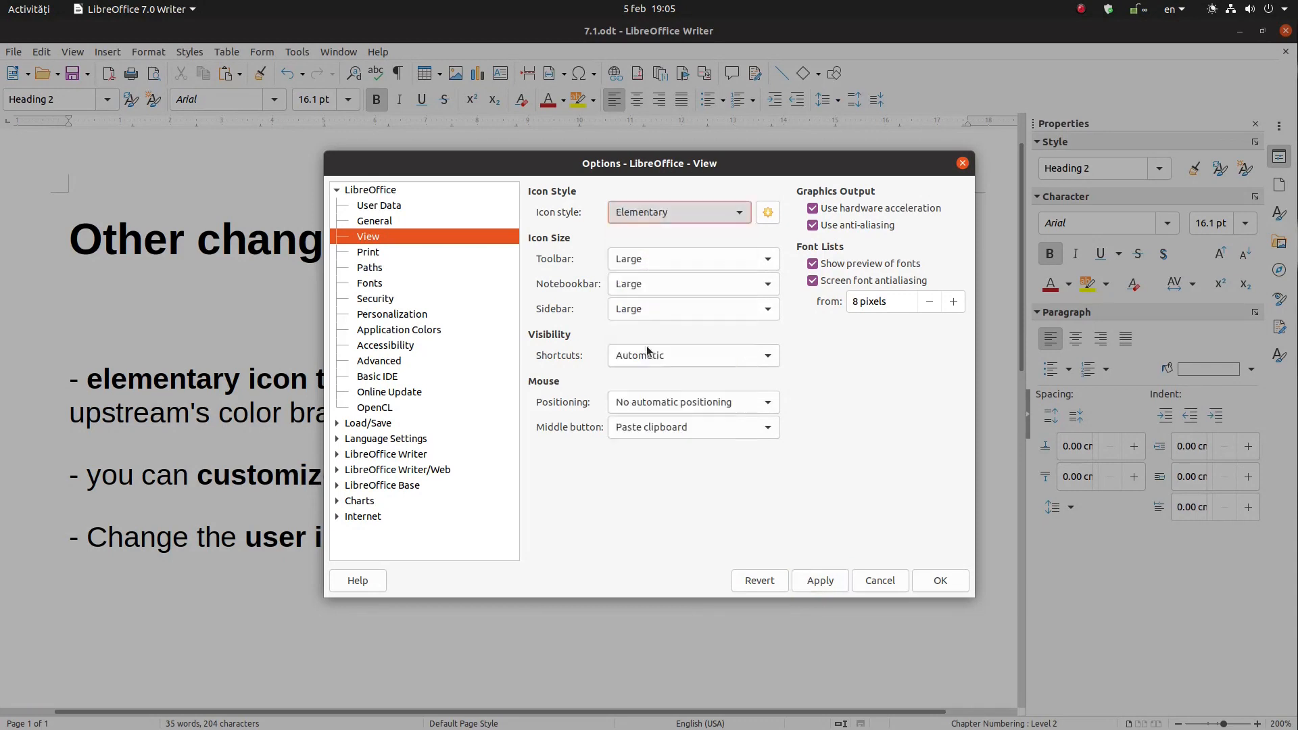
- Try Karasa Jaga and Sifr, settle on Sukapura with small toolbar, notebookbar and sidebar icons
click(819, 580)
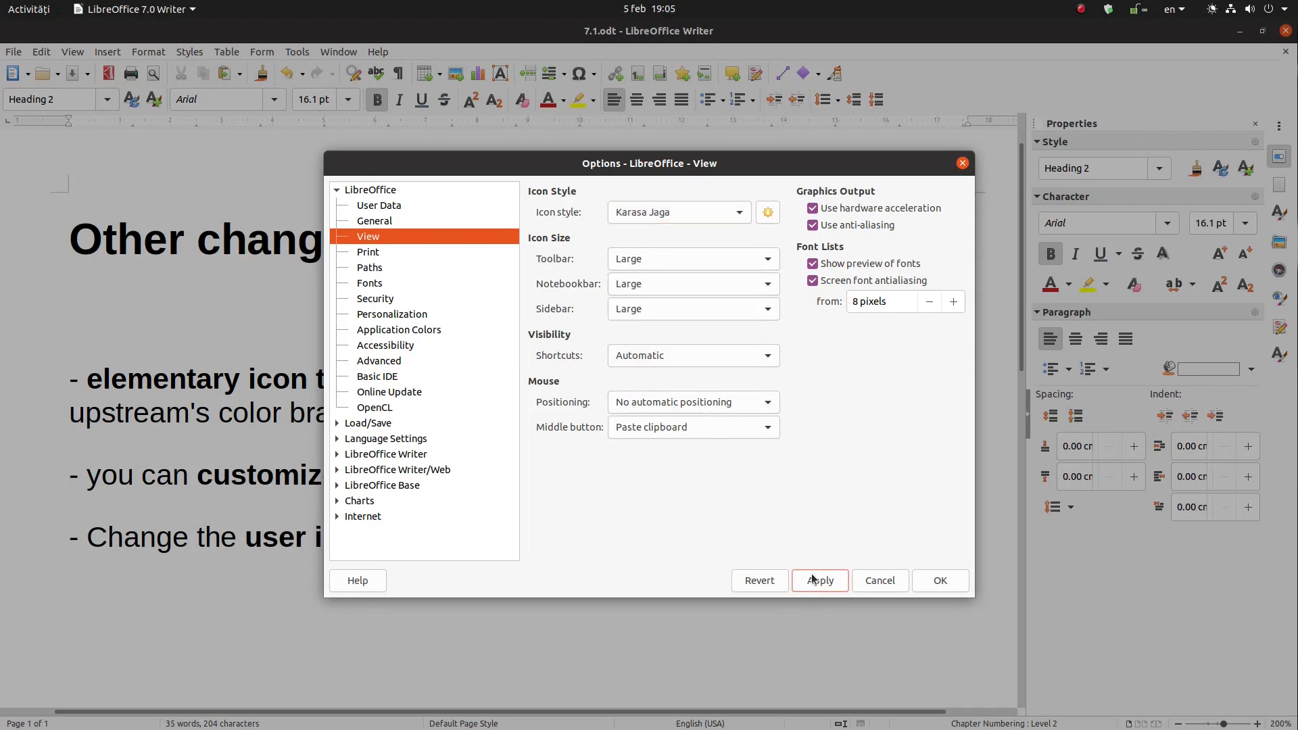
click(819, 581)
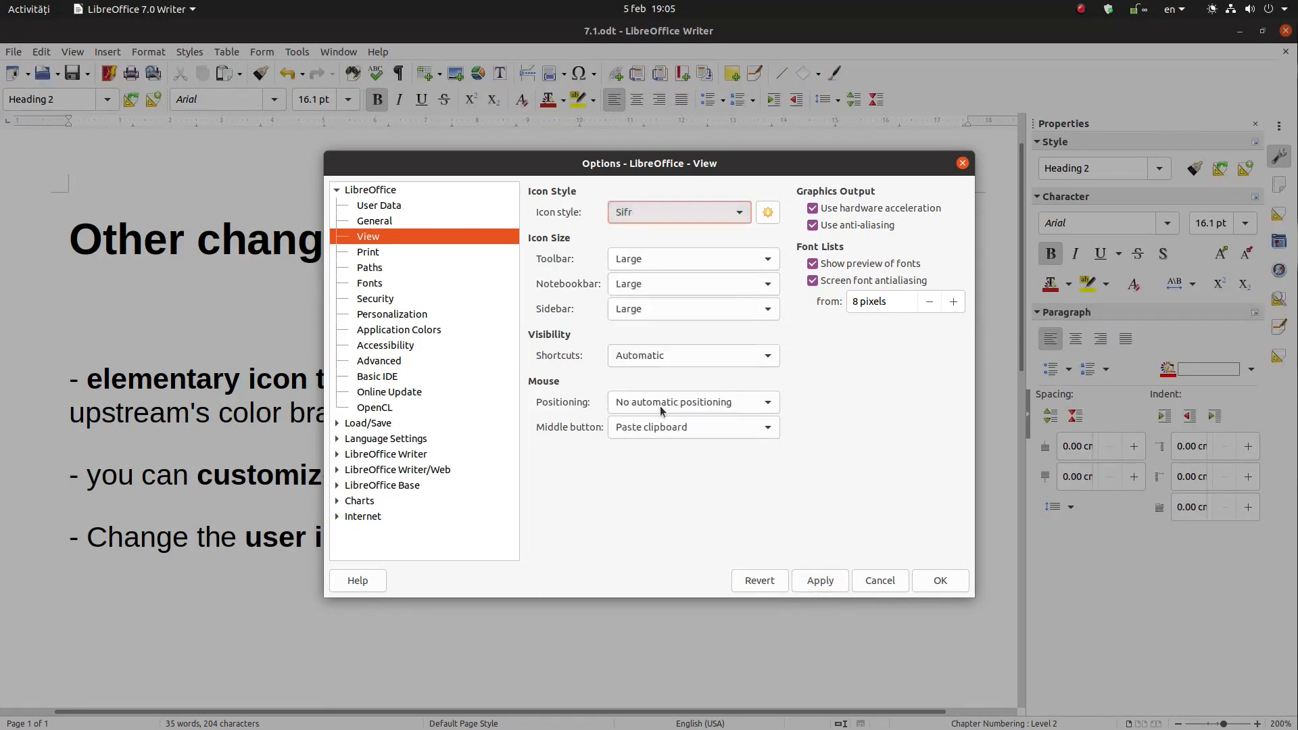
click(819, 580)
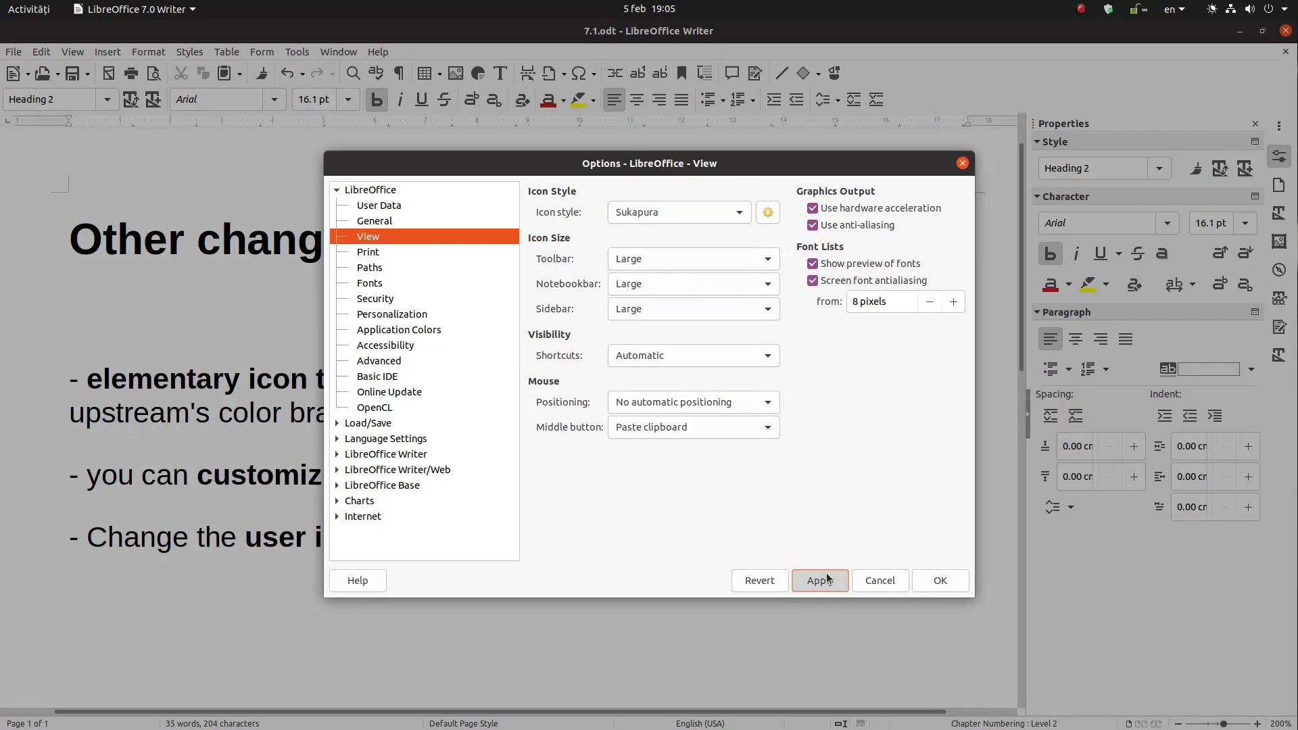
click(819, 581)
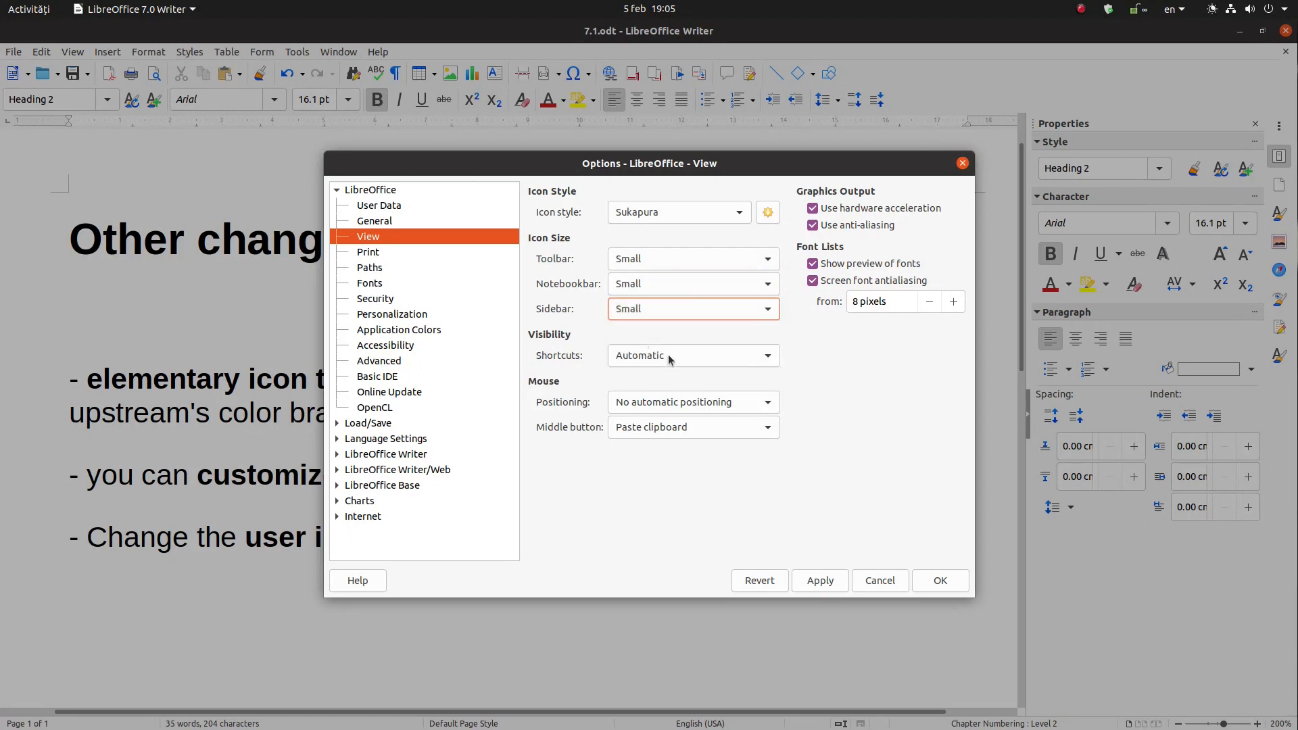
click(819, 581)
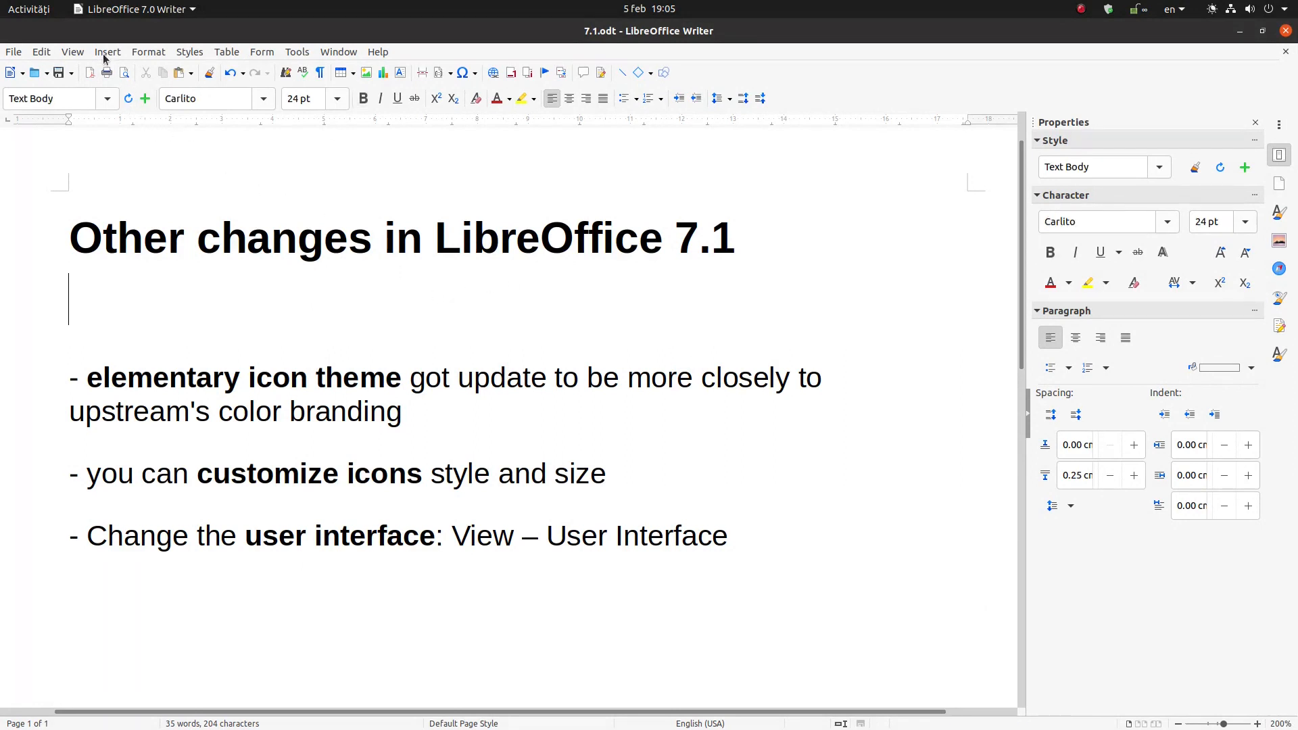
- Preview the Tabbed, Tabbed Compact and Groupedbar Compact layouts, applying Tabbed Compact to Writer
click(73, 52)
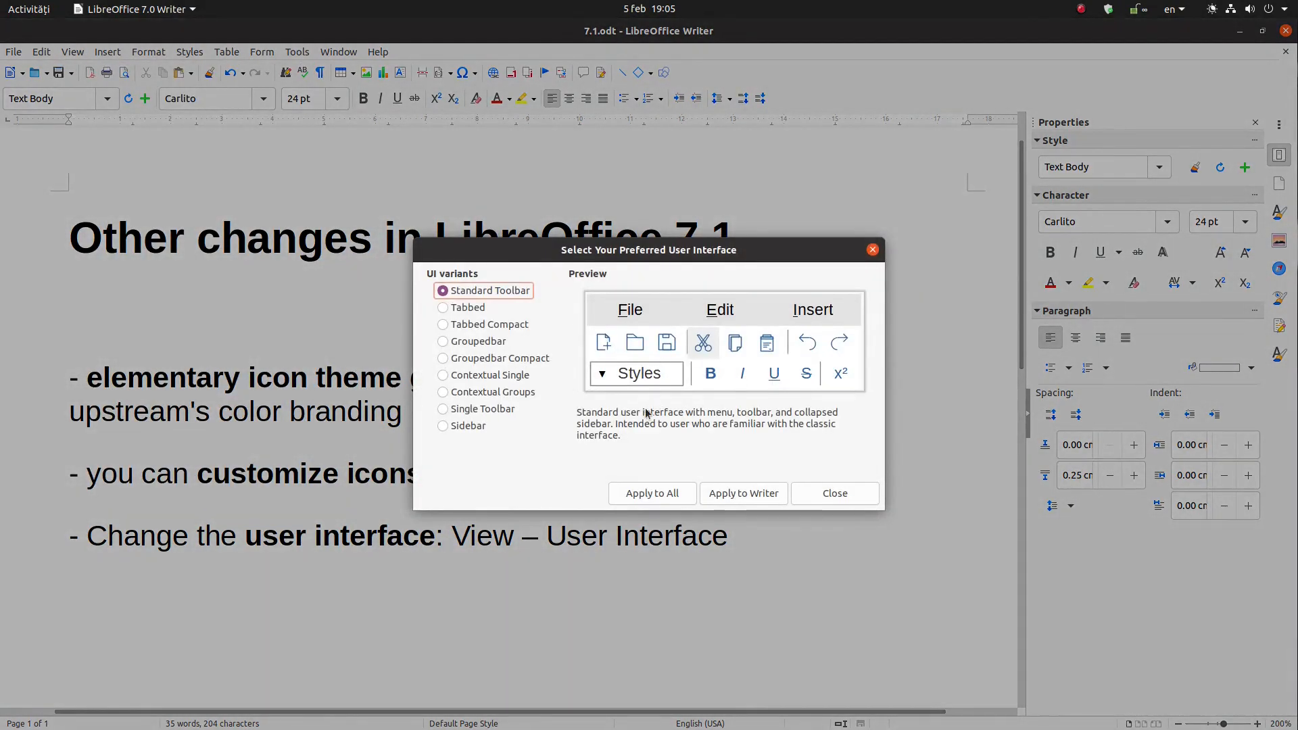
mouse_move(356, 85)
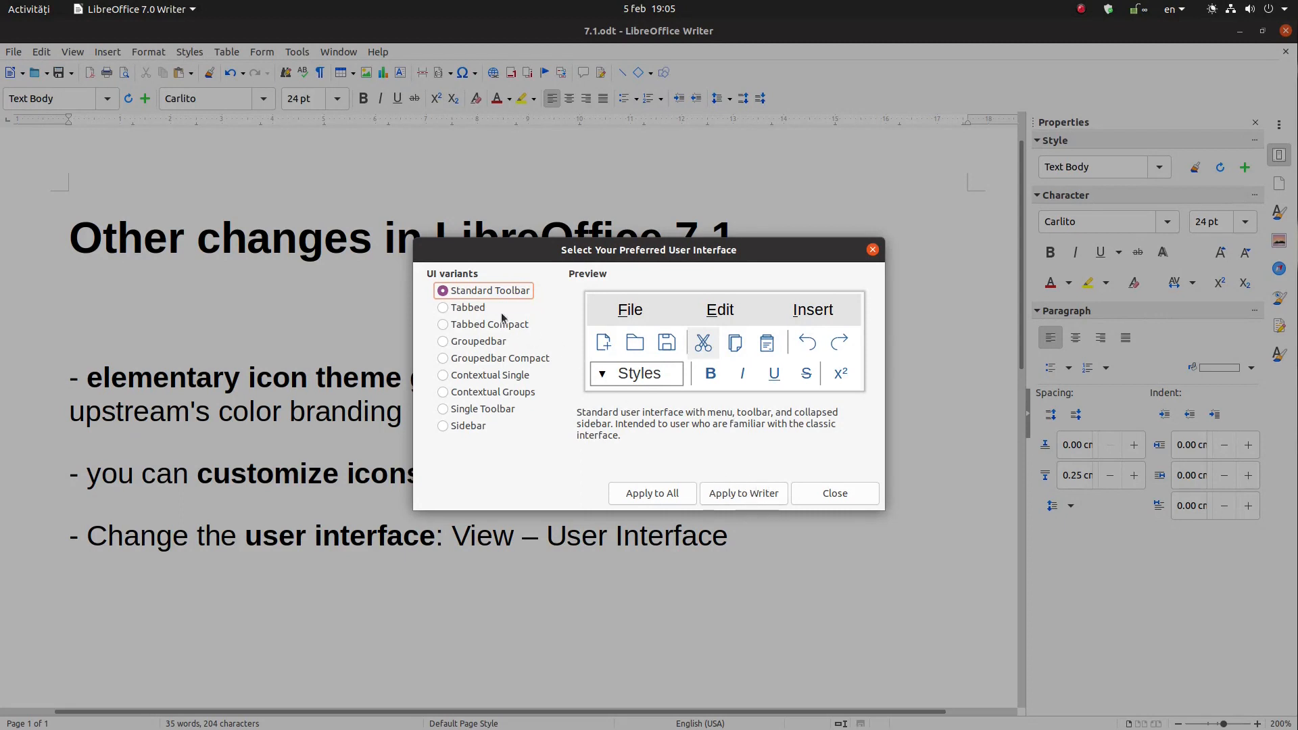
mouse_move(516, 340)
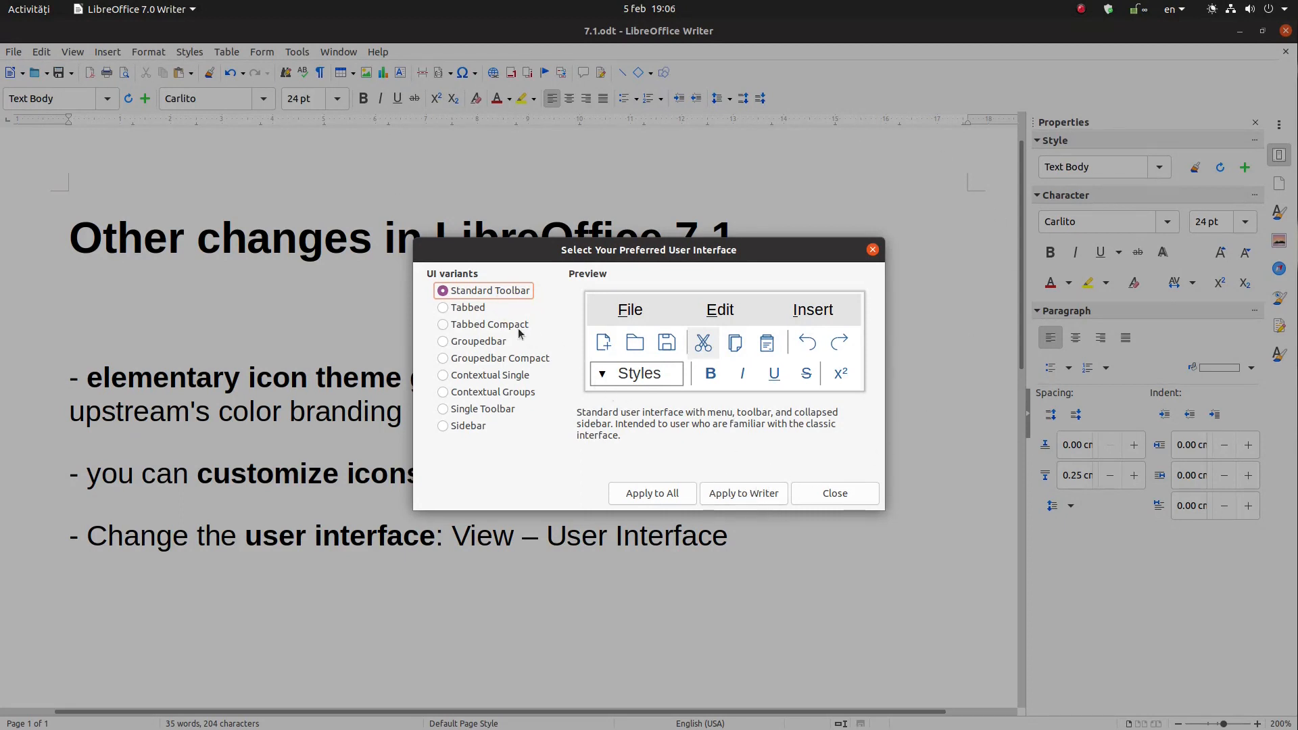
click(442, 307)
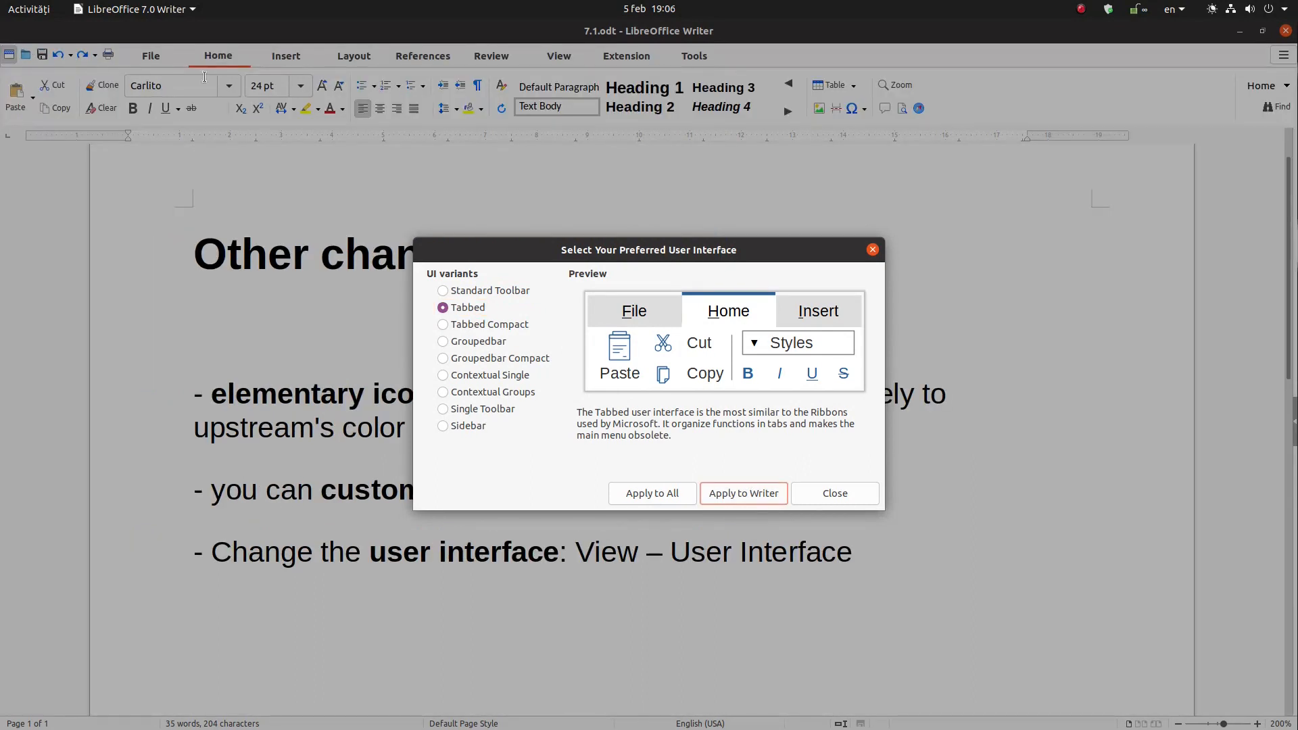
click(442, 341)
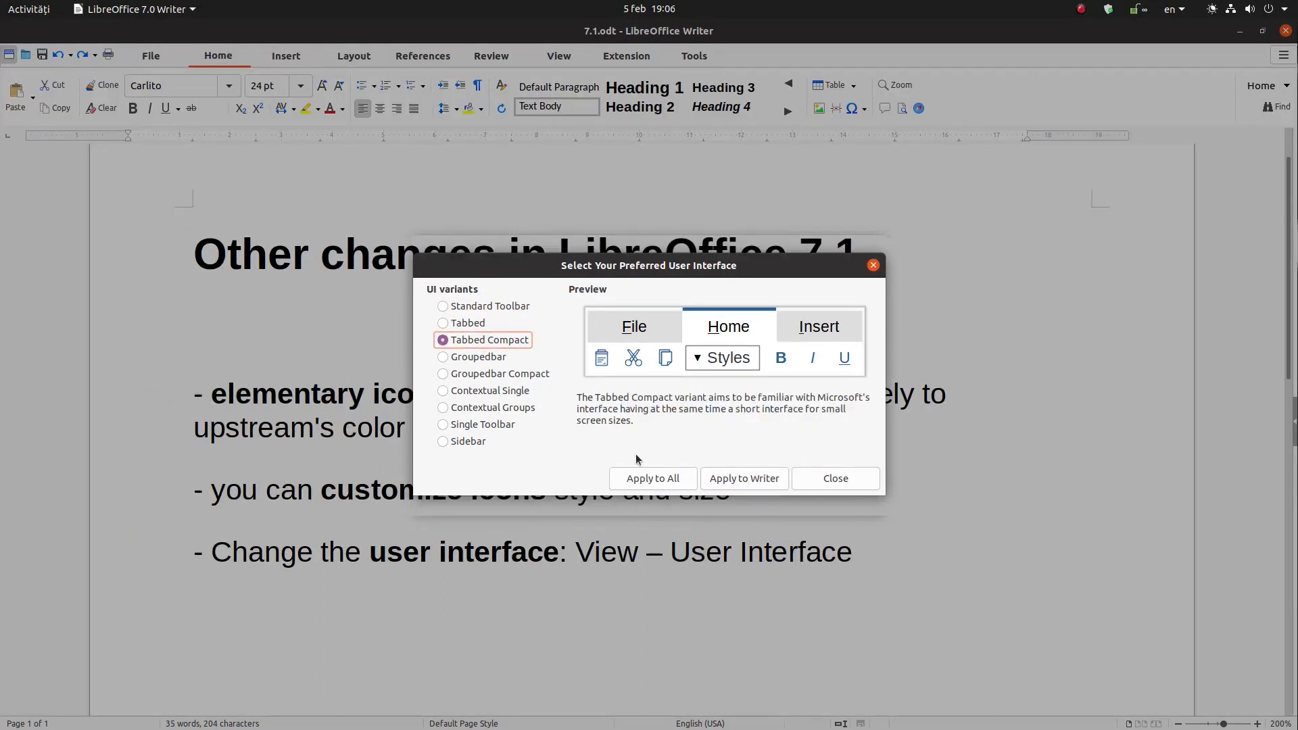
click(743, 479)
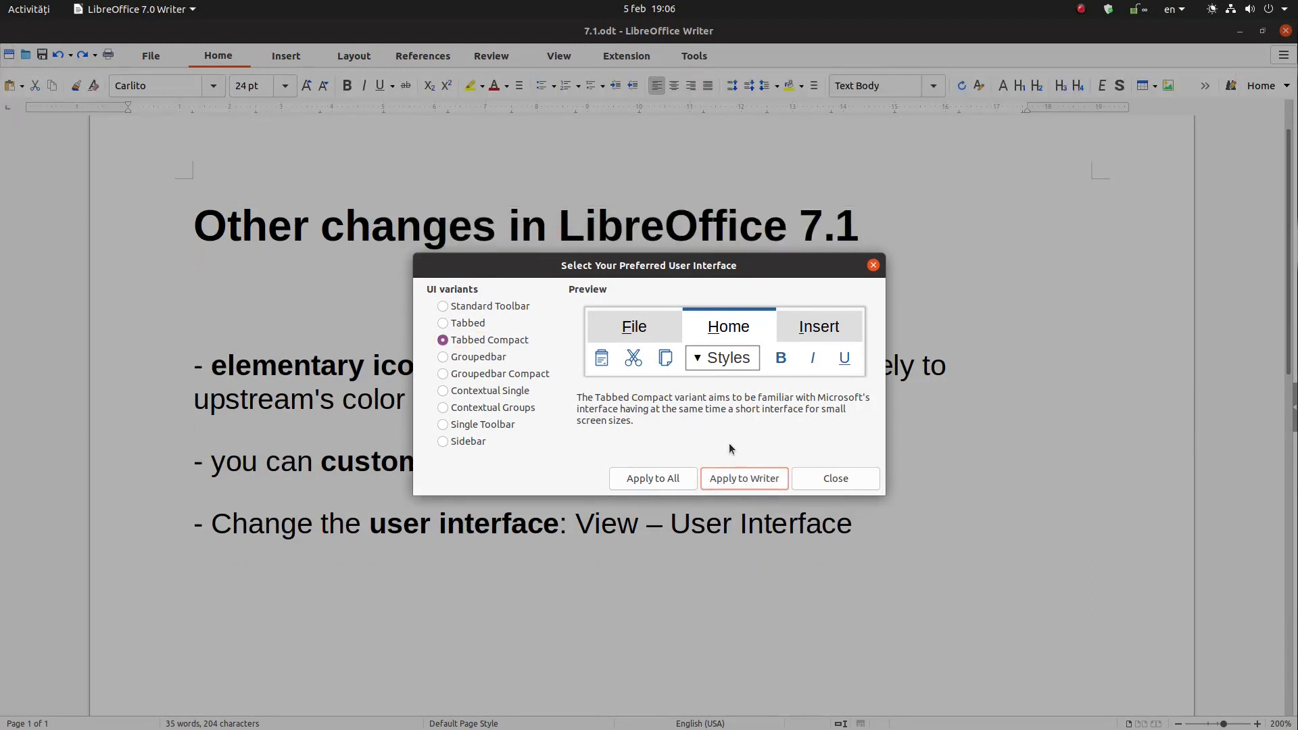
click(442, 357)
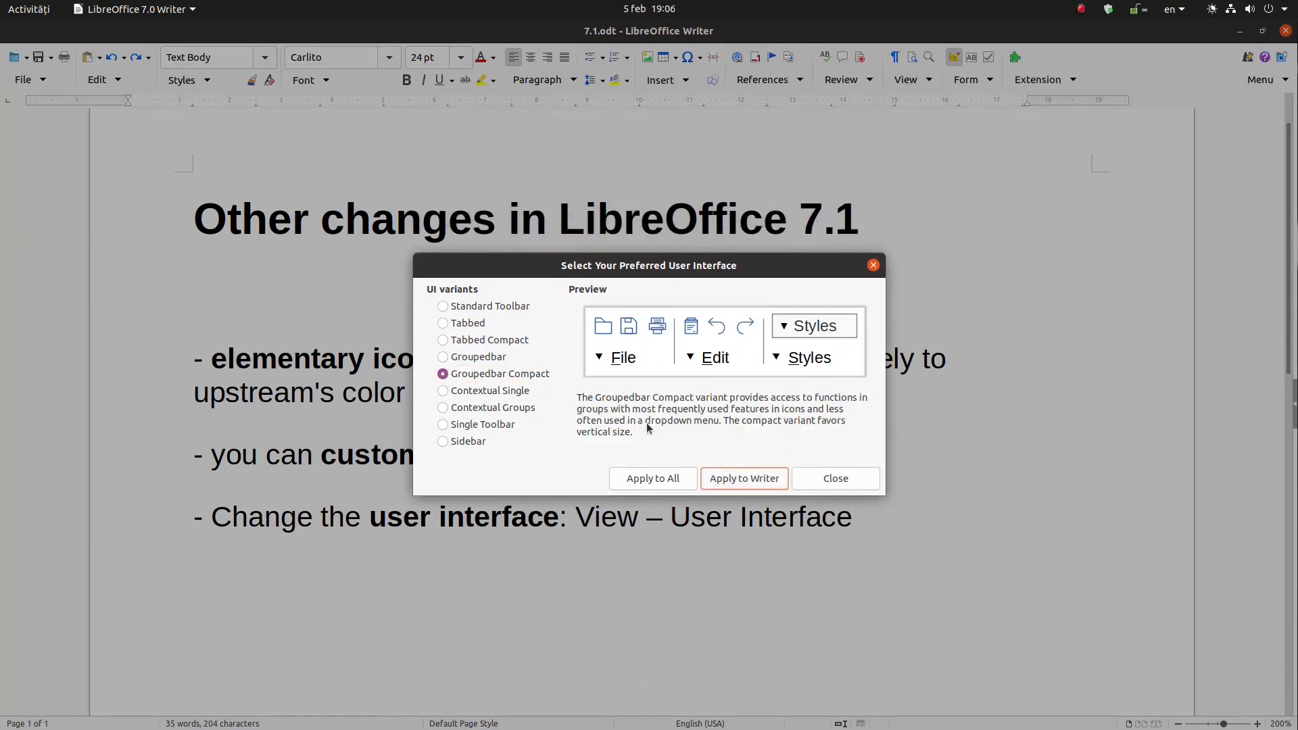
- Preview Contextual Single and Contextual Groups, then apply the Single Toolbar layout to Writer
click(442, 390)
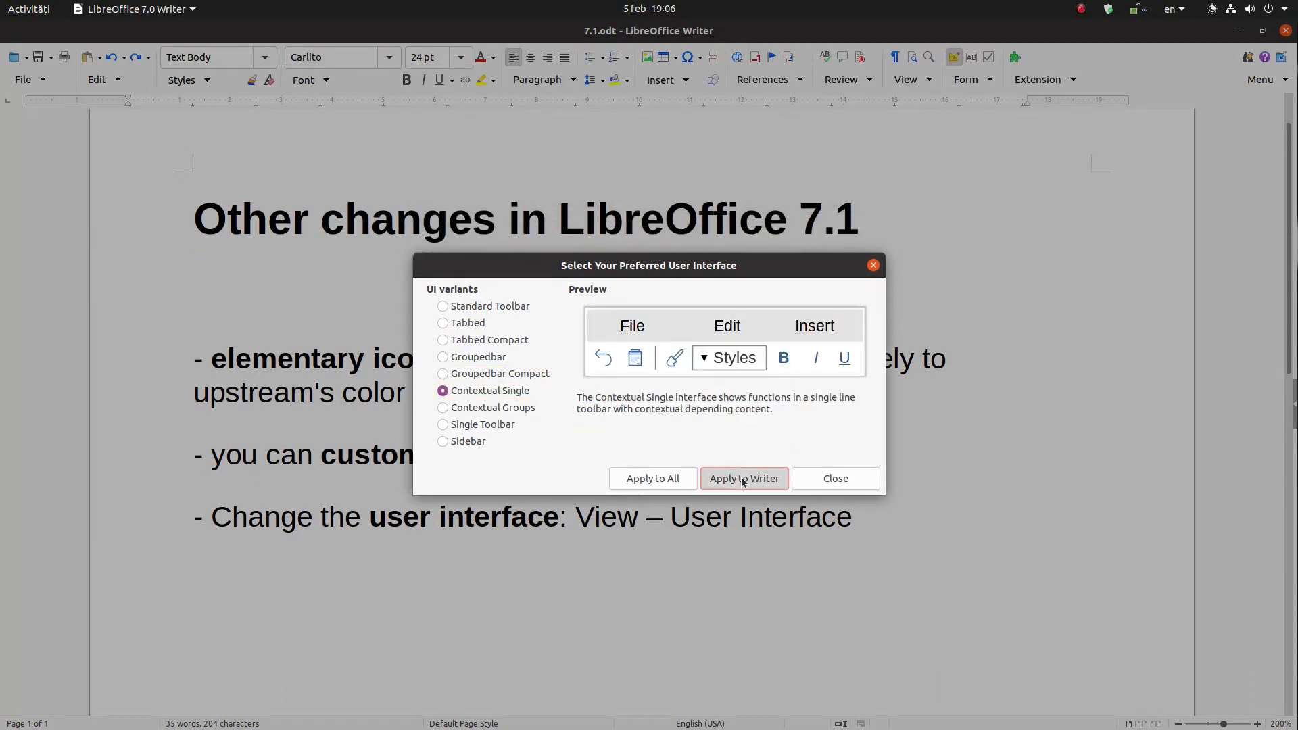
click(743, 479)
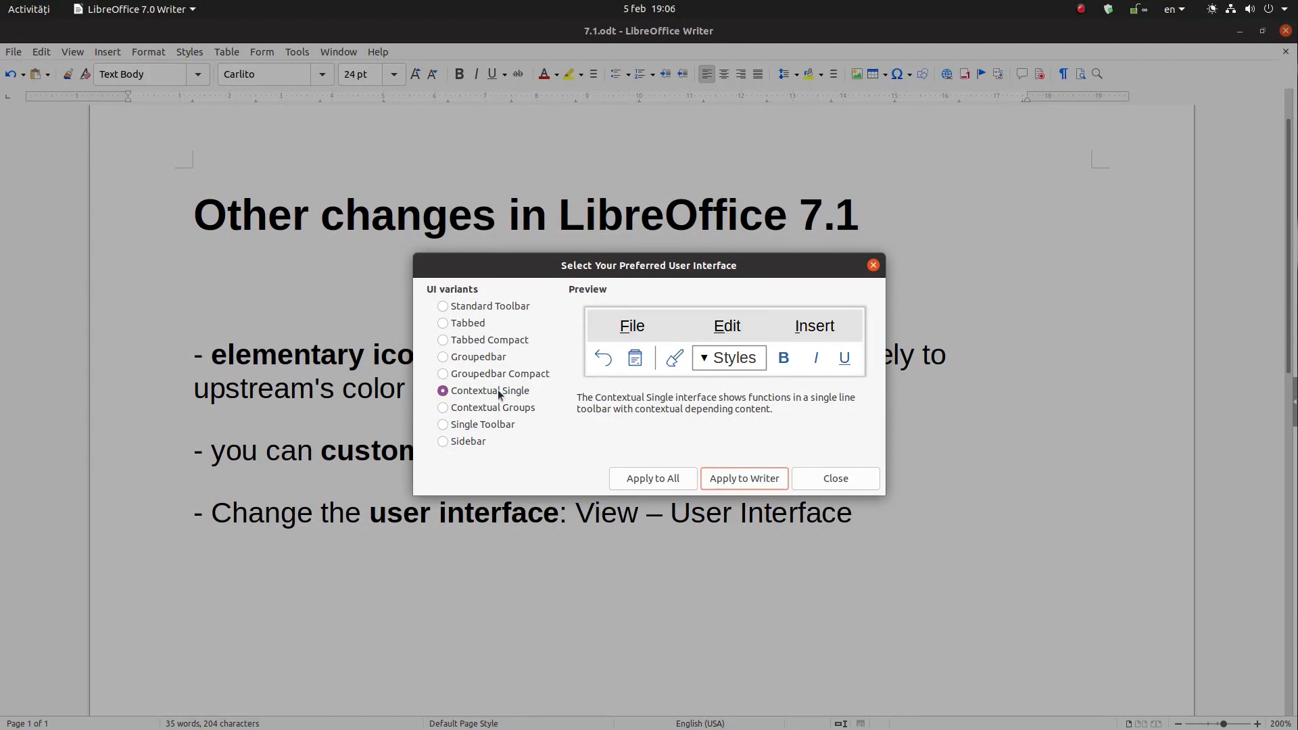
click(442, 392)
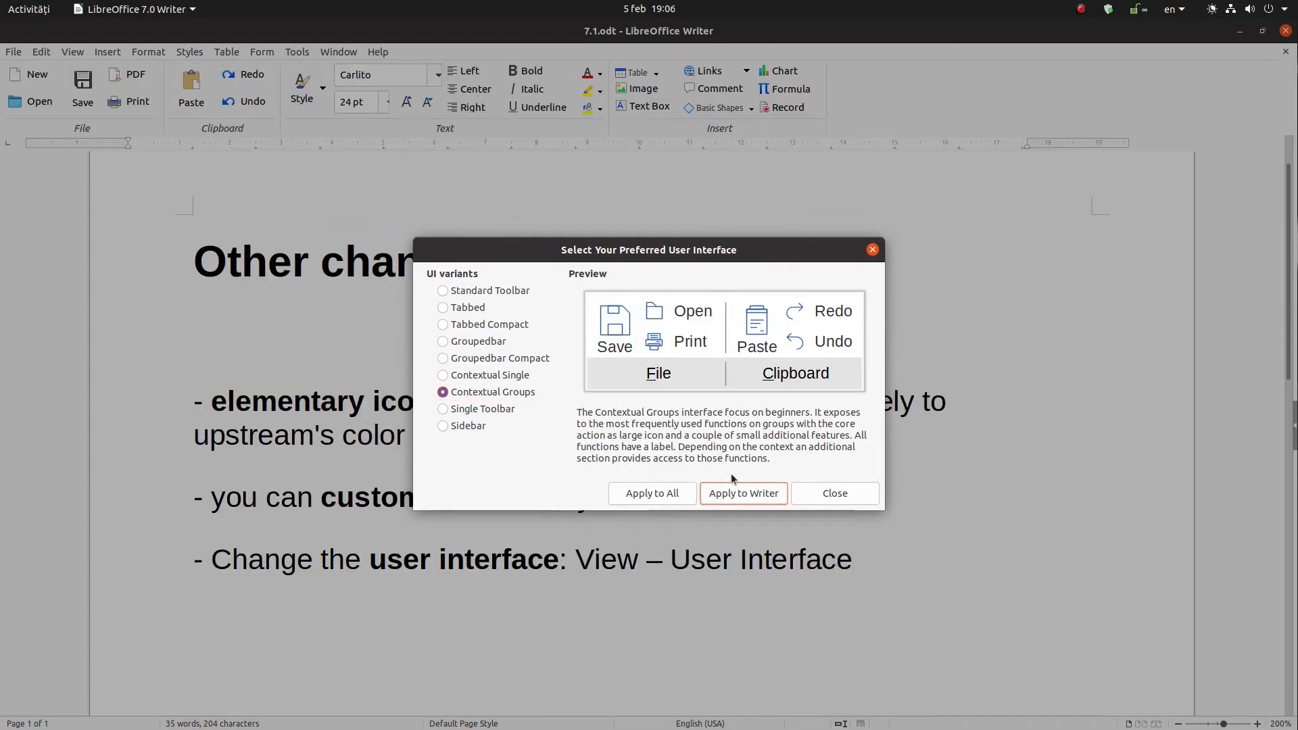
click(442, 424)
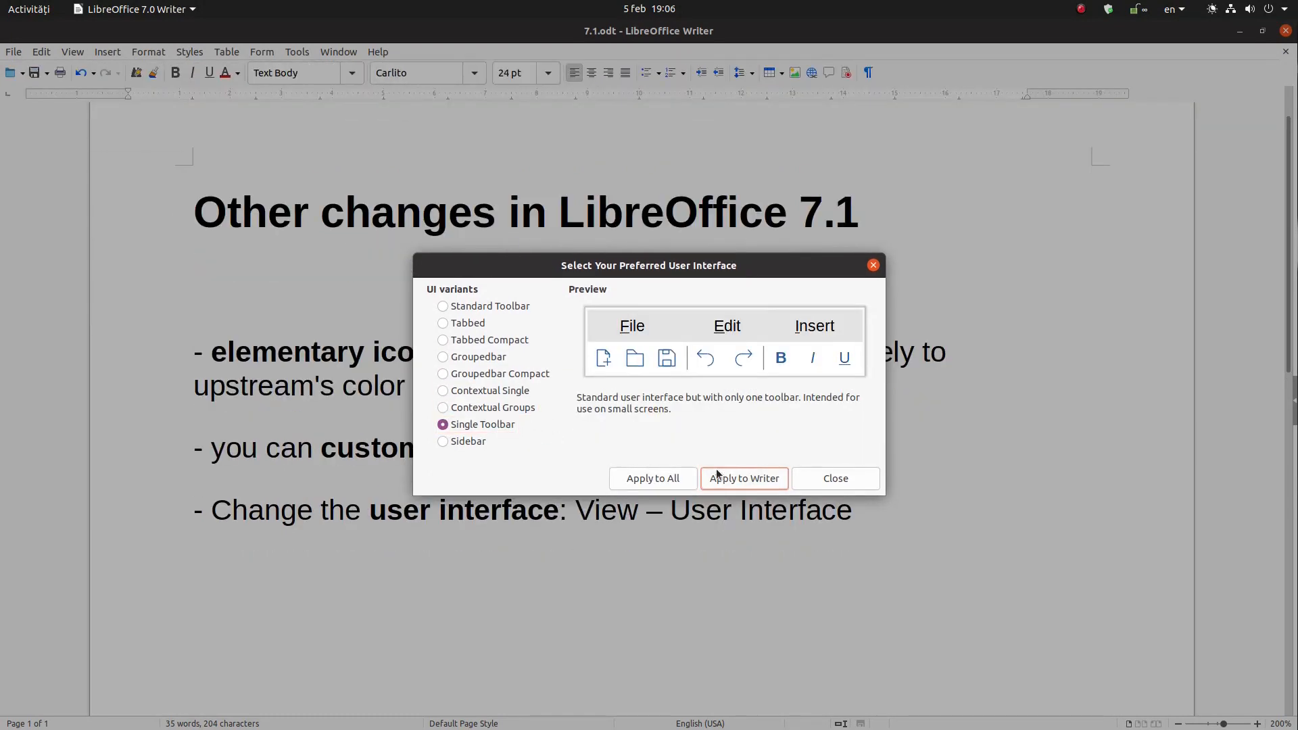
click(442, 424)
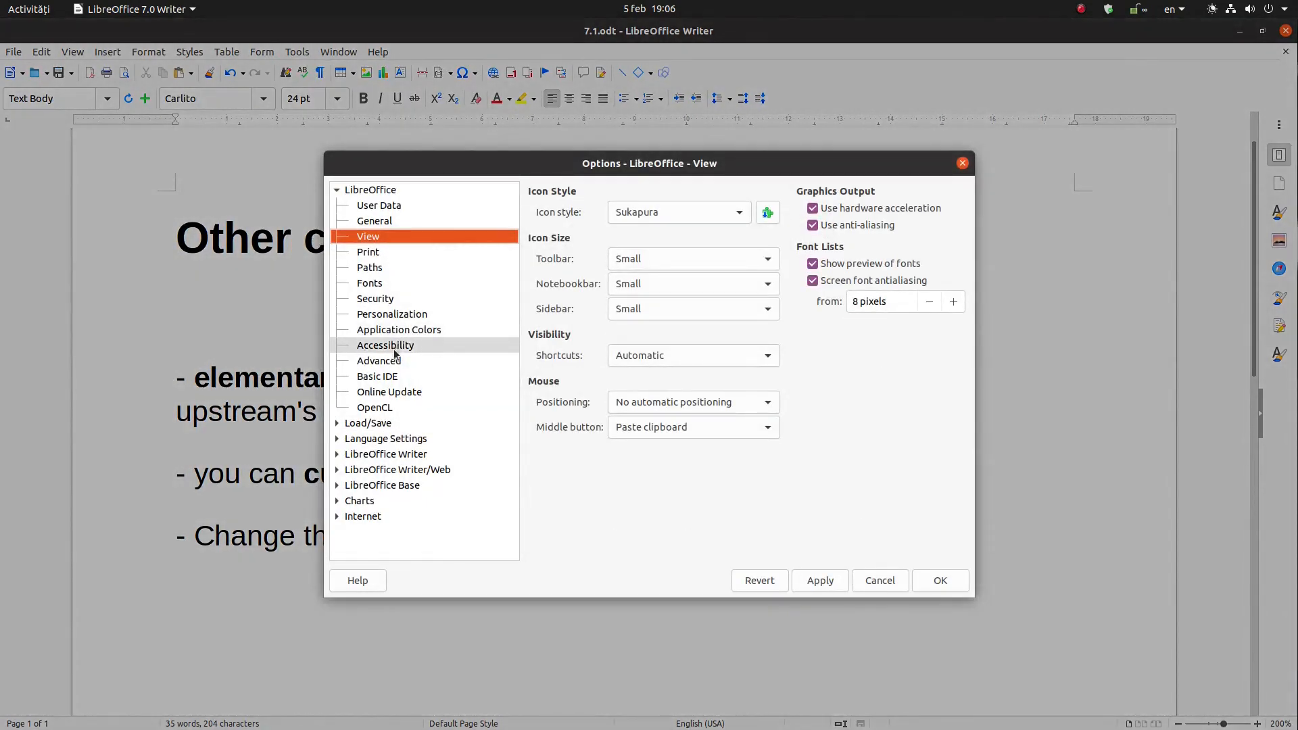
- Select the Standard Toolbar variant in the user interface chooser
click(378, 360)
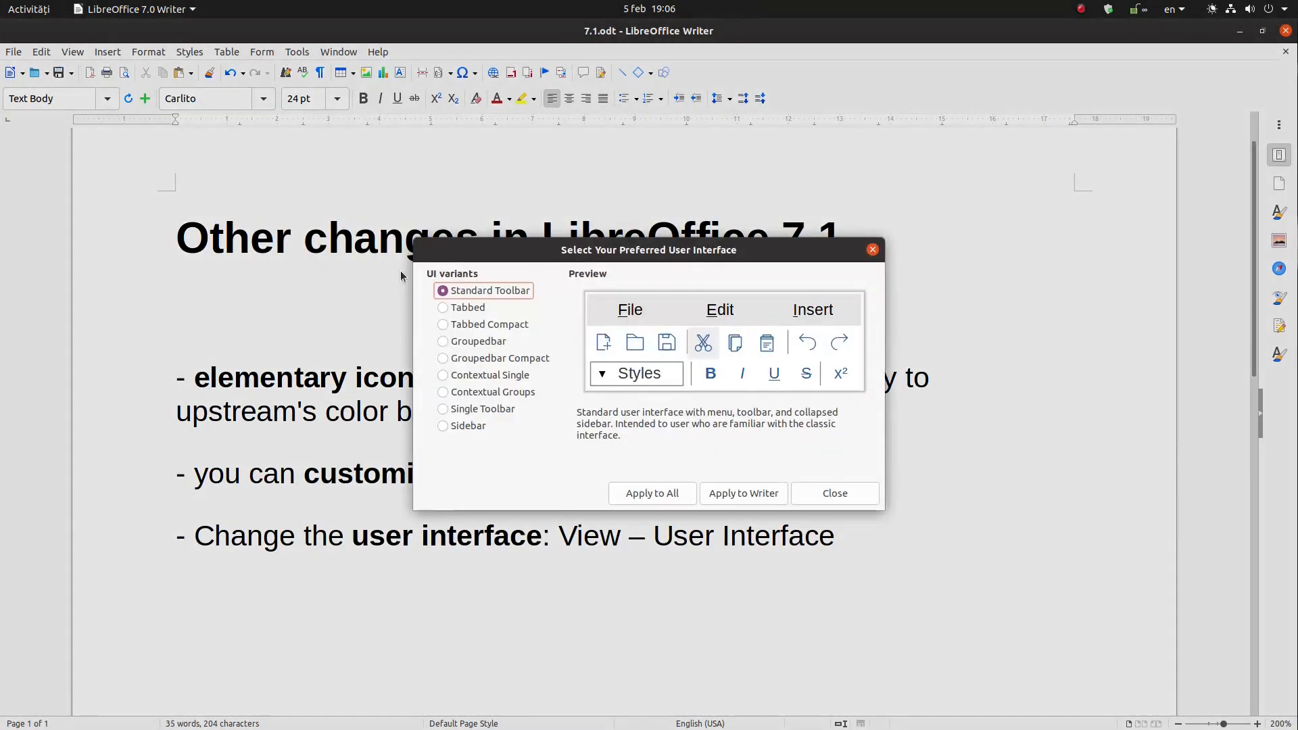
mouse_move(491, 362)
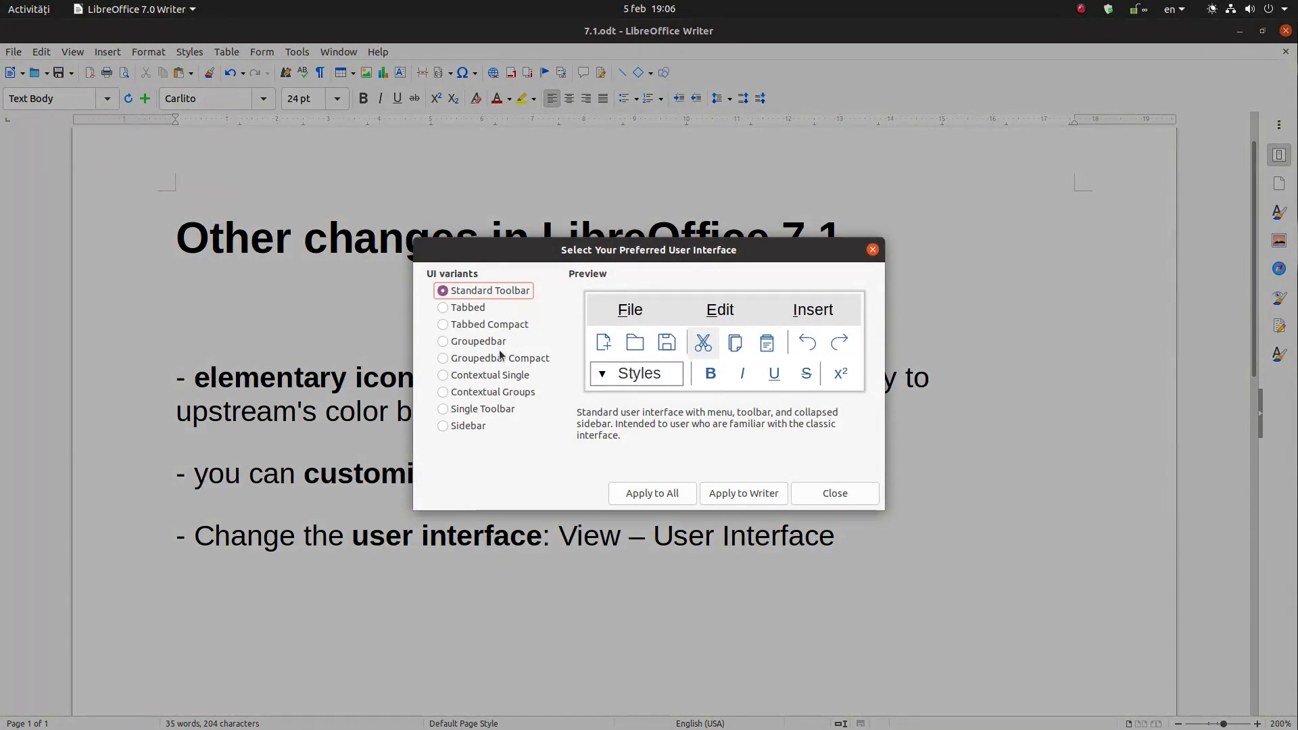
- Apply the Groupedbar layout to Writer and return to the 7.1 notes document
click(442, 340)
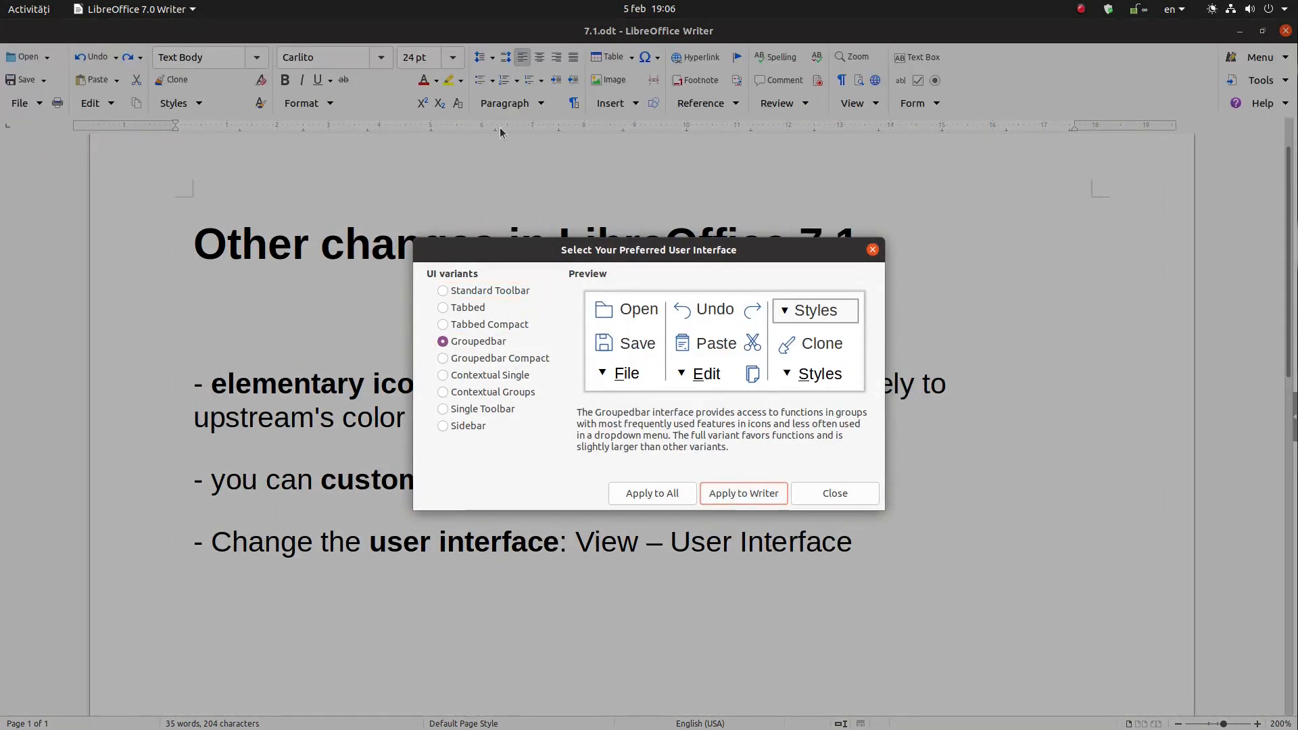
click(834, 492)
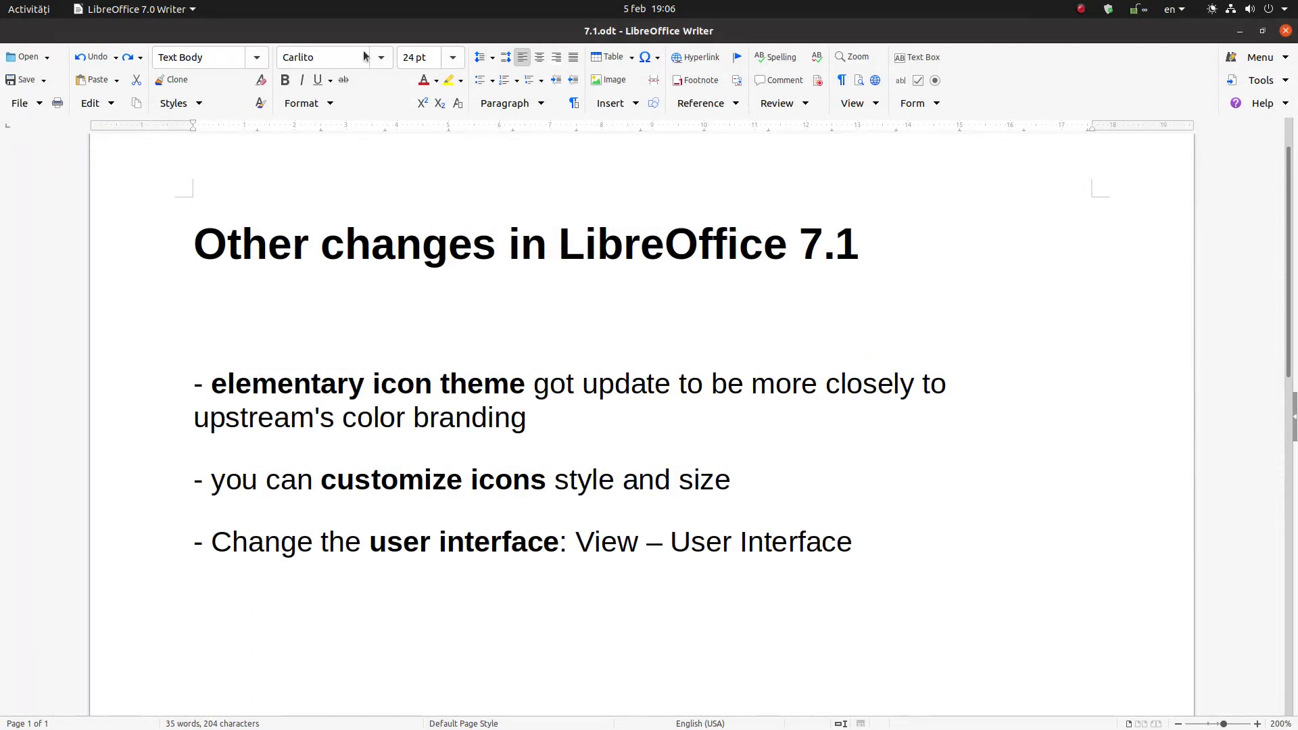
click(399, 308)
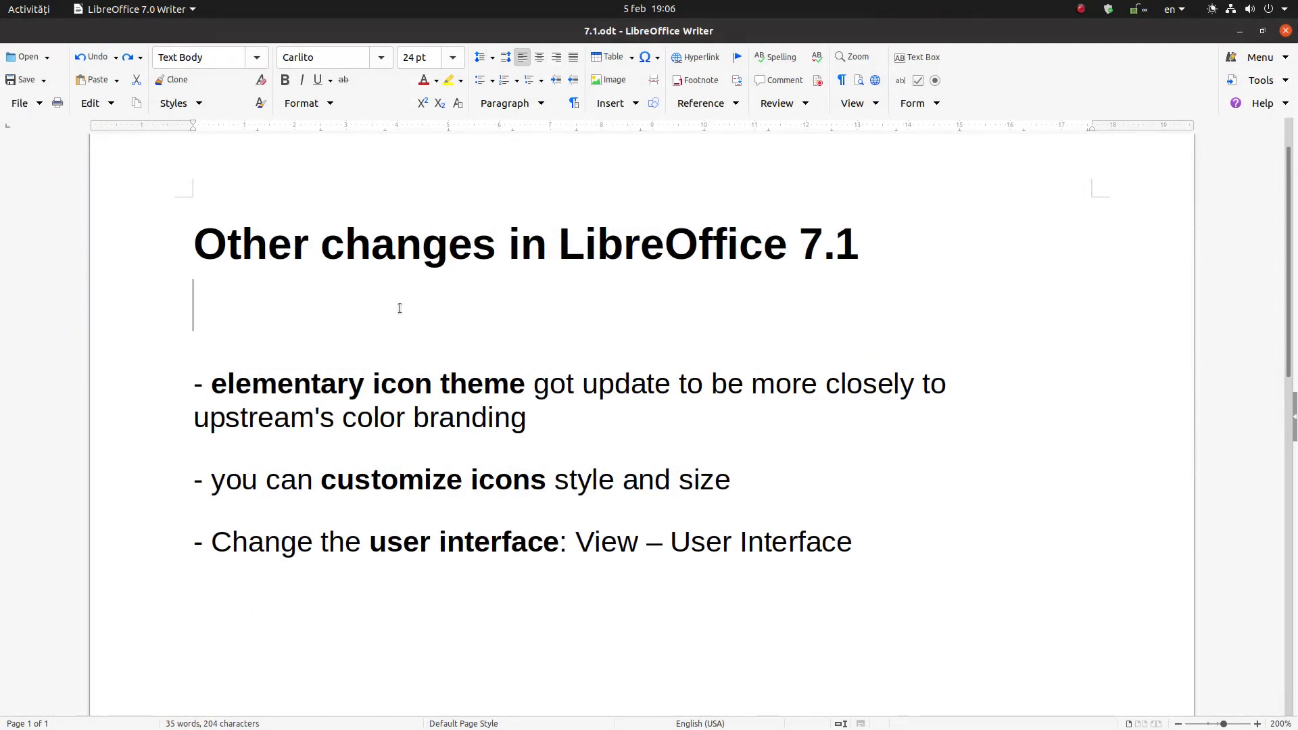